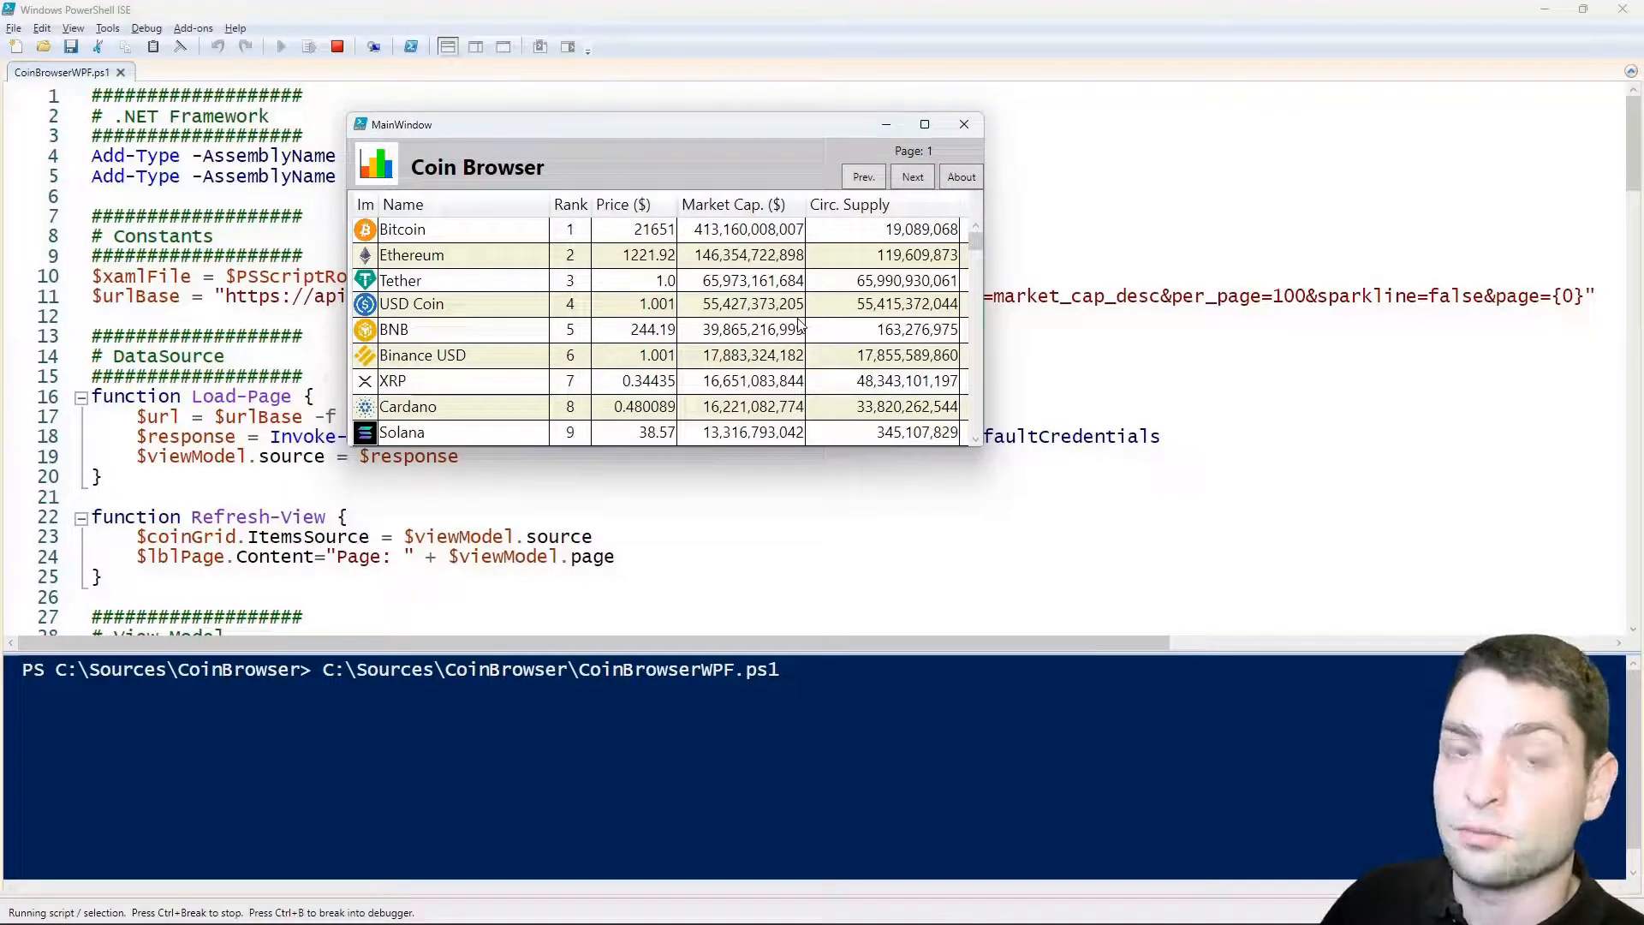
# Step: Close the running Coin Browser window and scroll through the CoinBrowserWPF.ps1 code
pyautogui.click(962, 123)
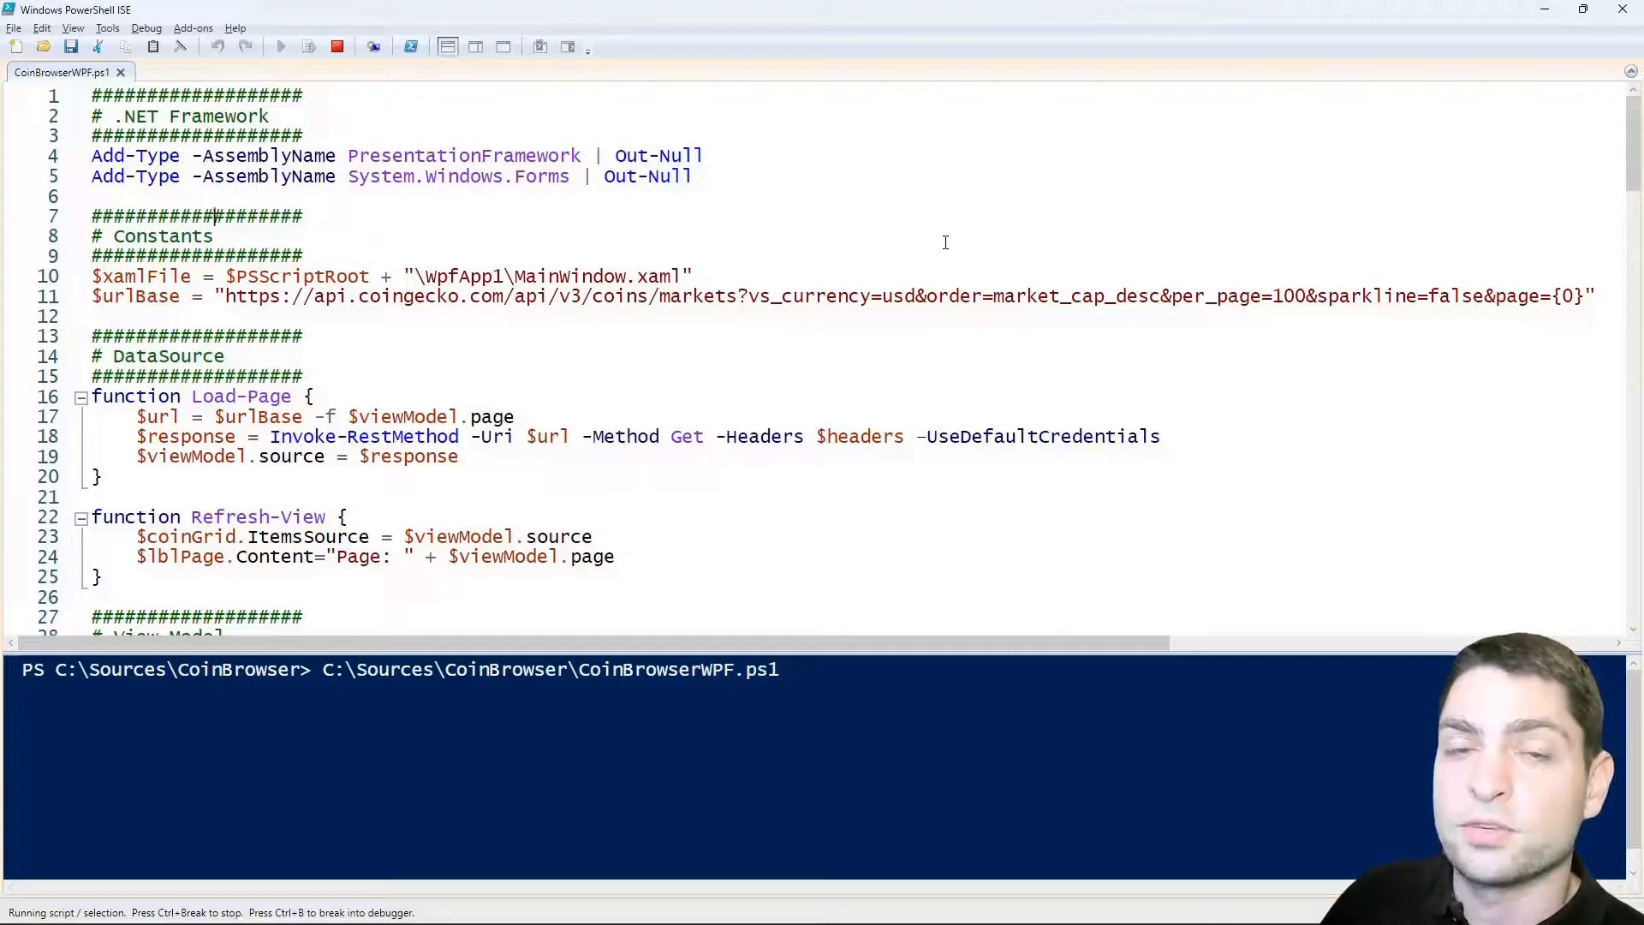
pyautogui.scroll(-3)
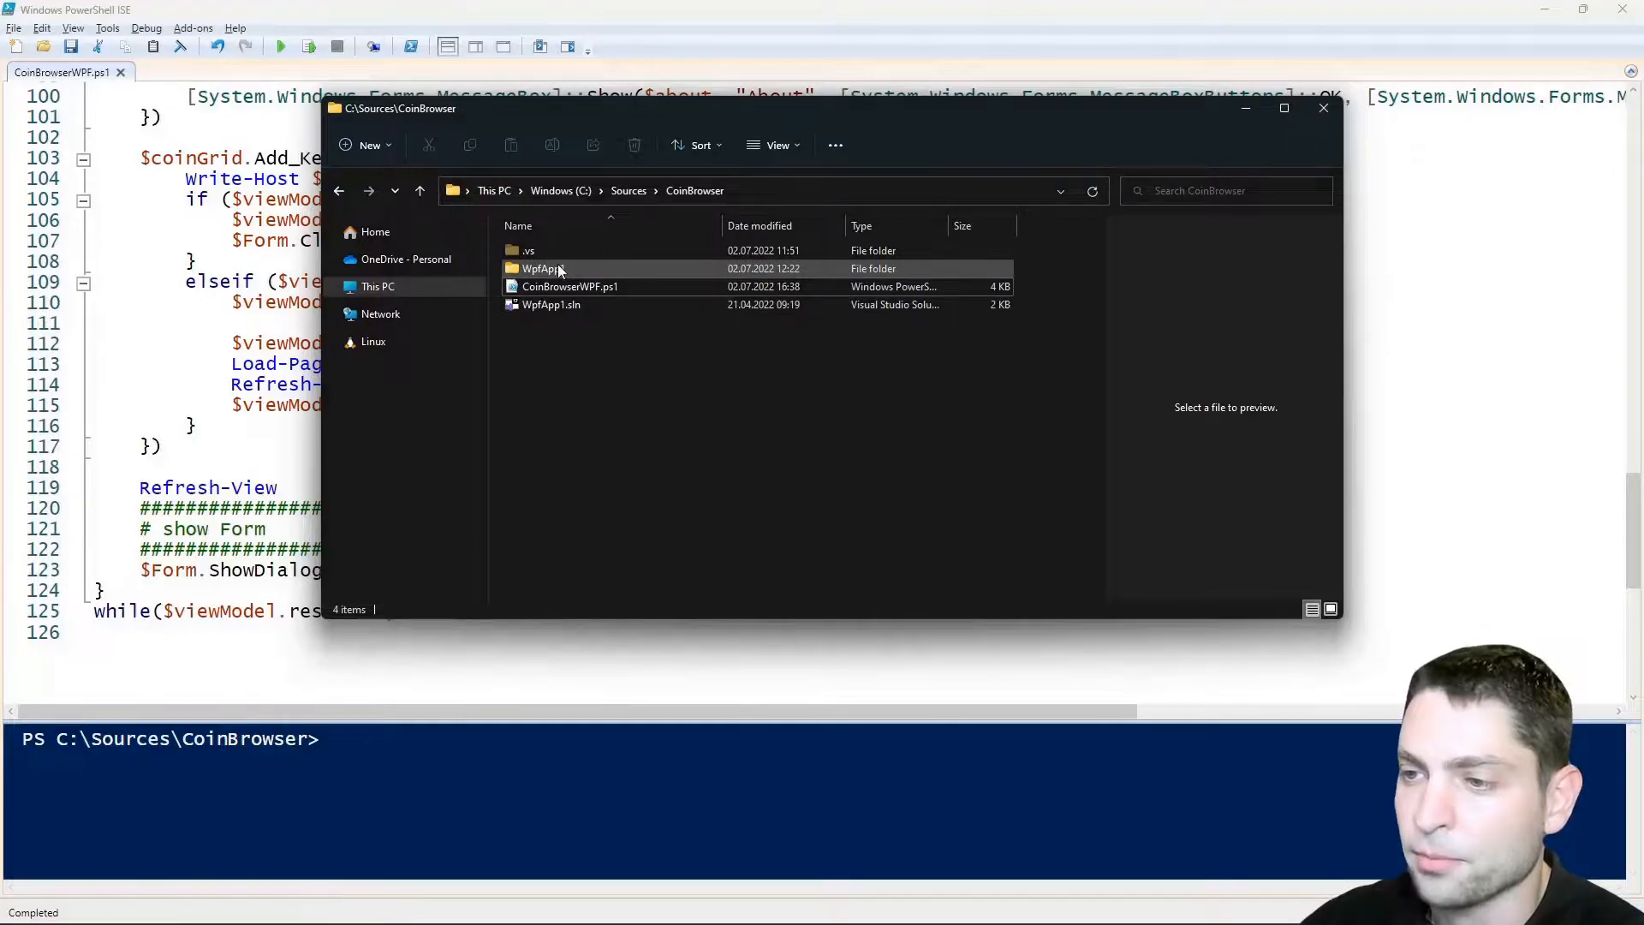
# Step: From the WpfApp1 project folder, bring up MainWindow.xaml in Notepad++ for review
pyautogui.doubleClick(541, 269)
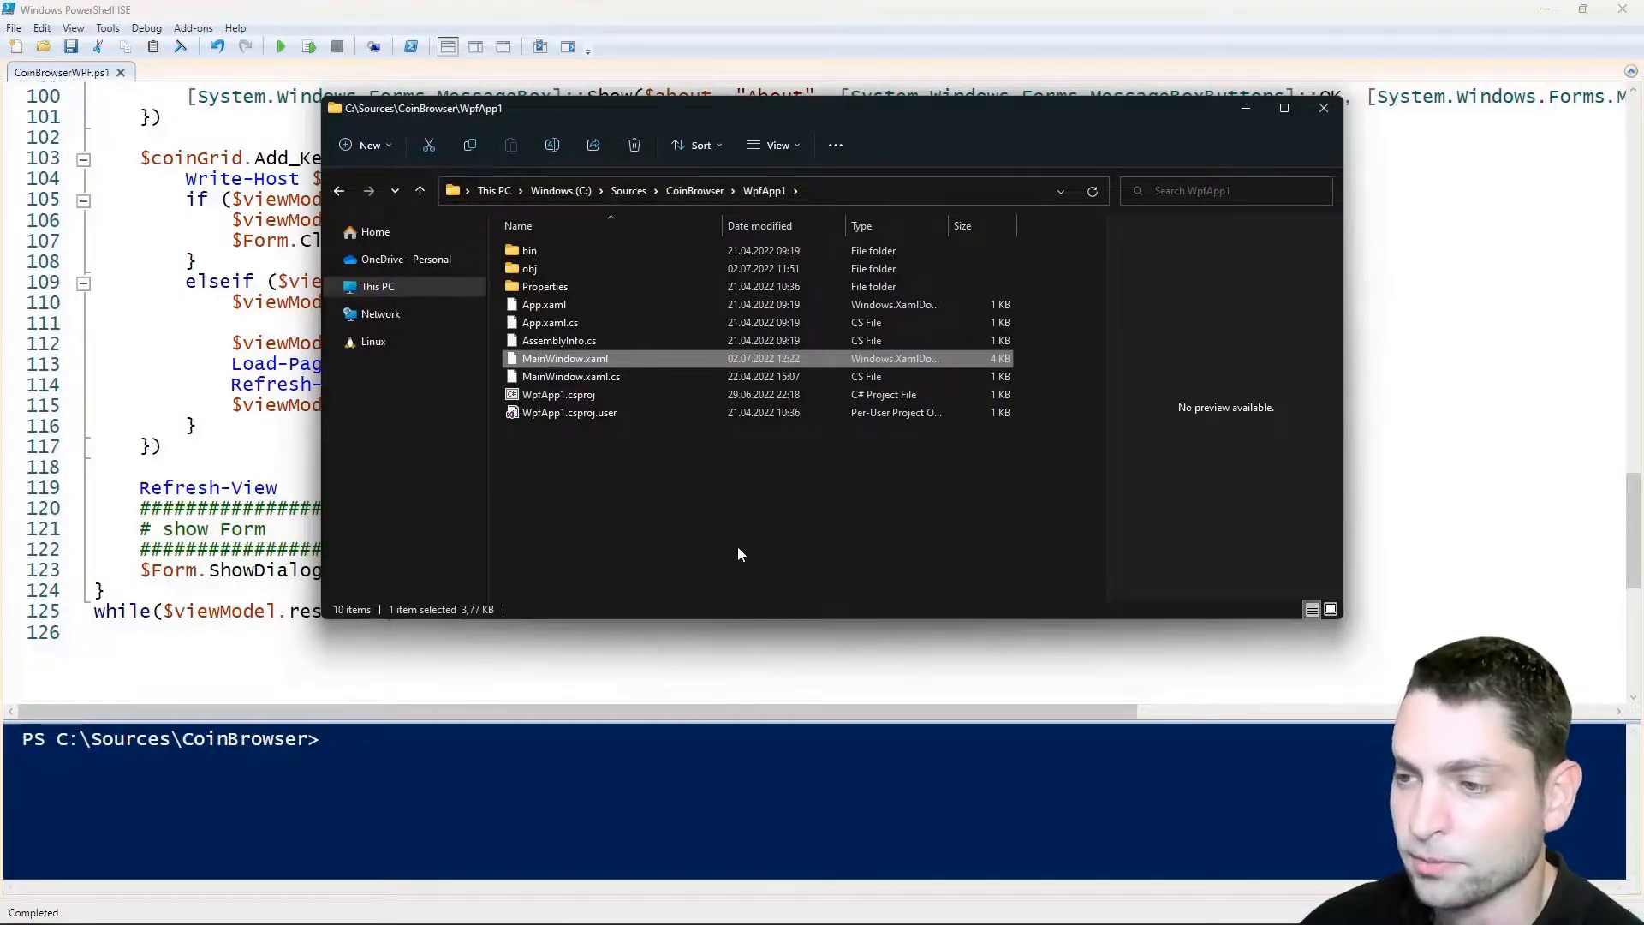
pyautogui.doubleClick(564, 358)
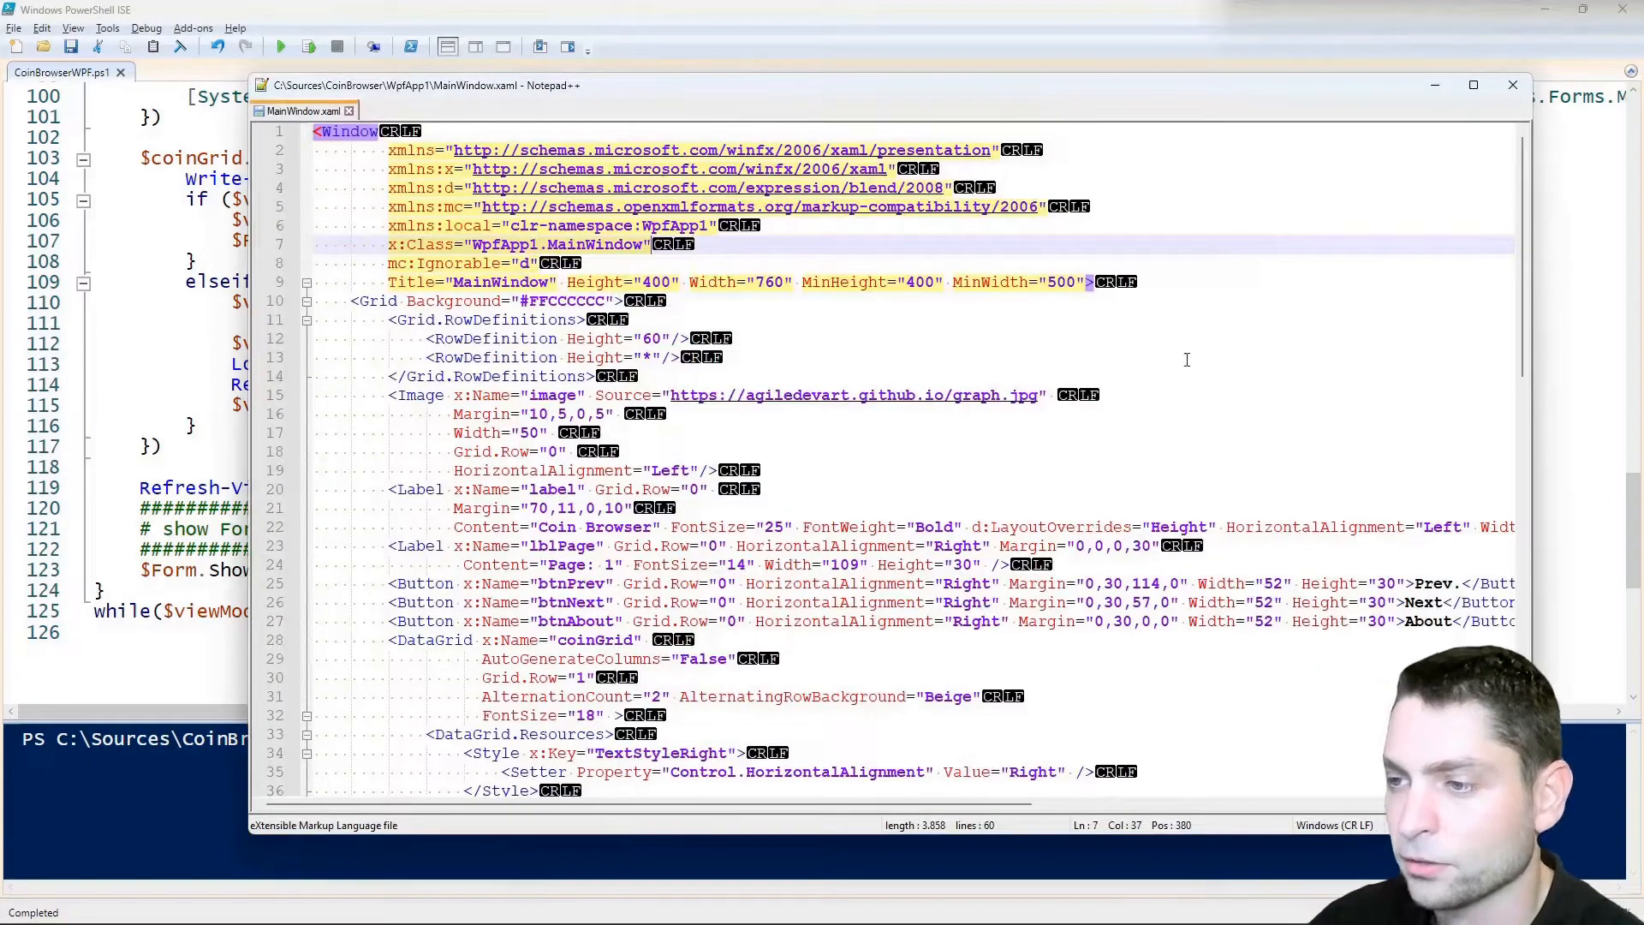
pyautogui.moveTo(1245, 404)
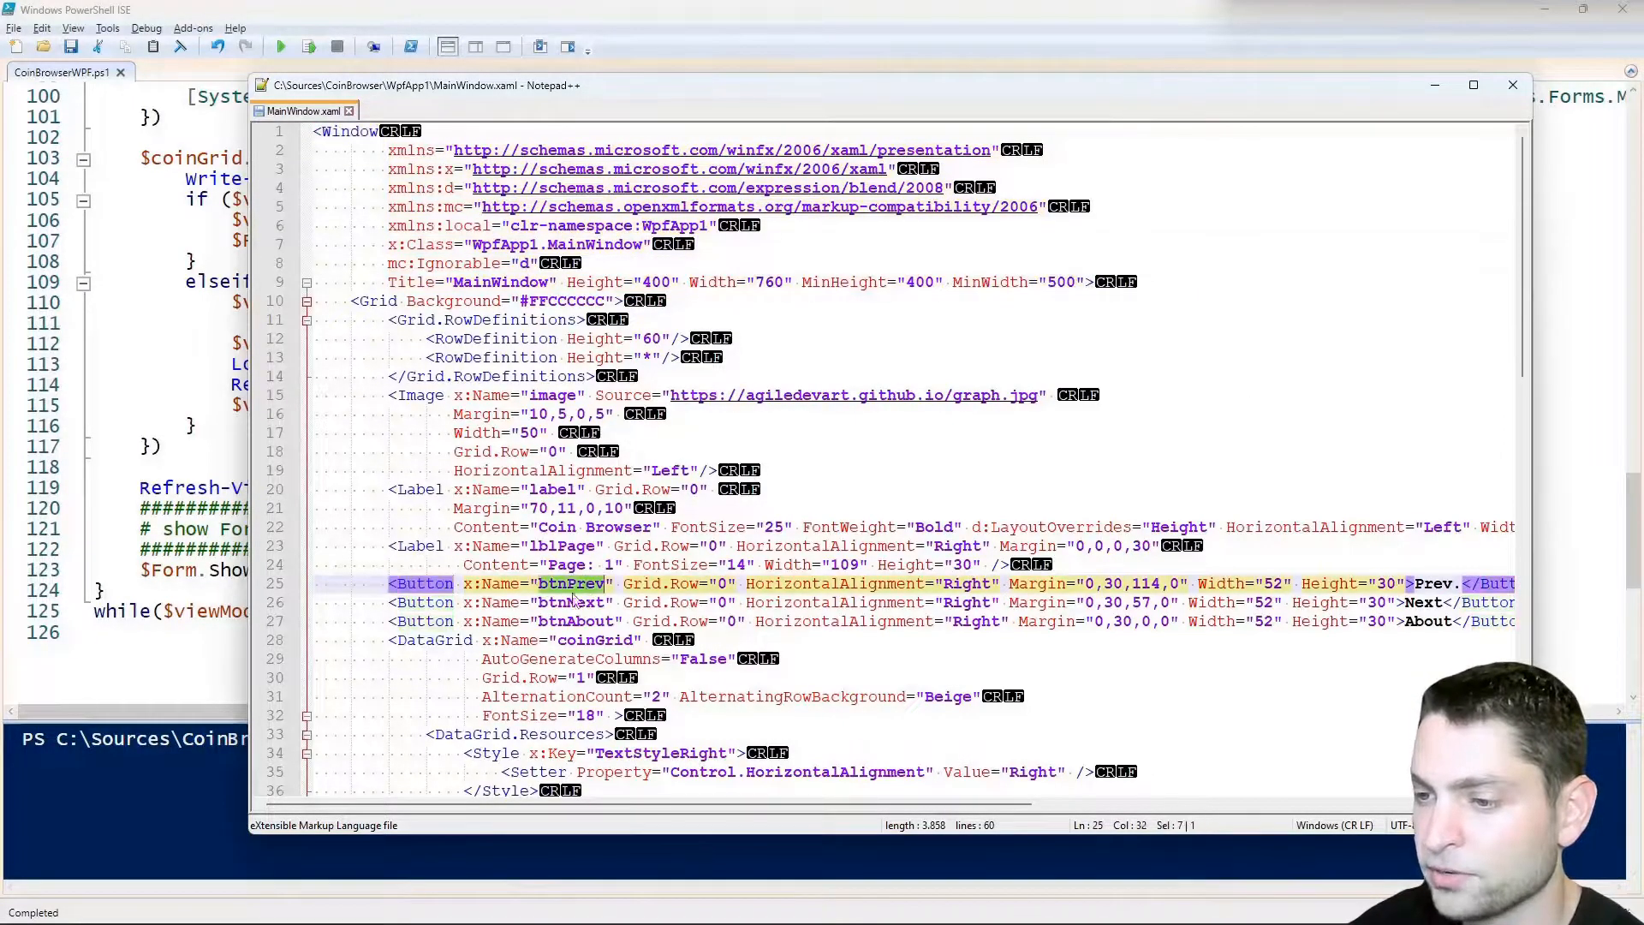
# Step: Inspect the btnPrev button name and the matching opening and closing DataGrid tags in the markup
pyautogui.click(577, 620)
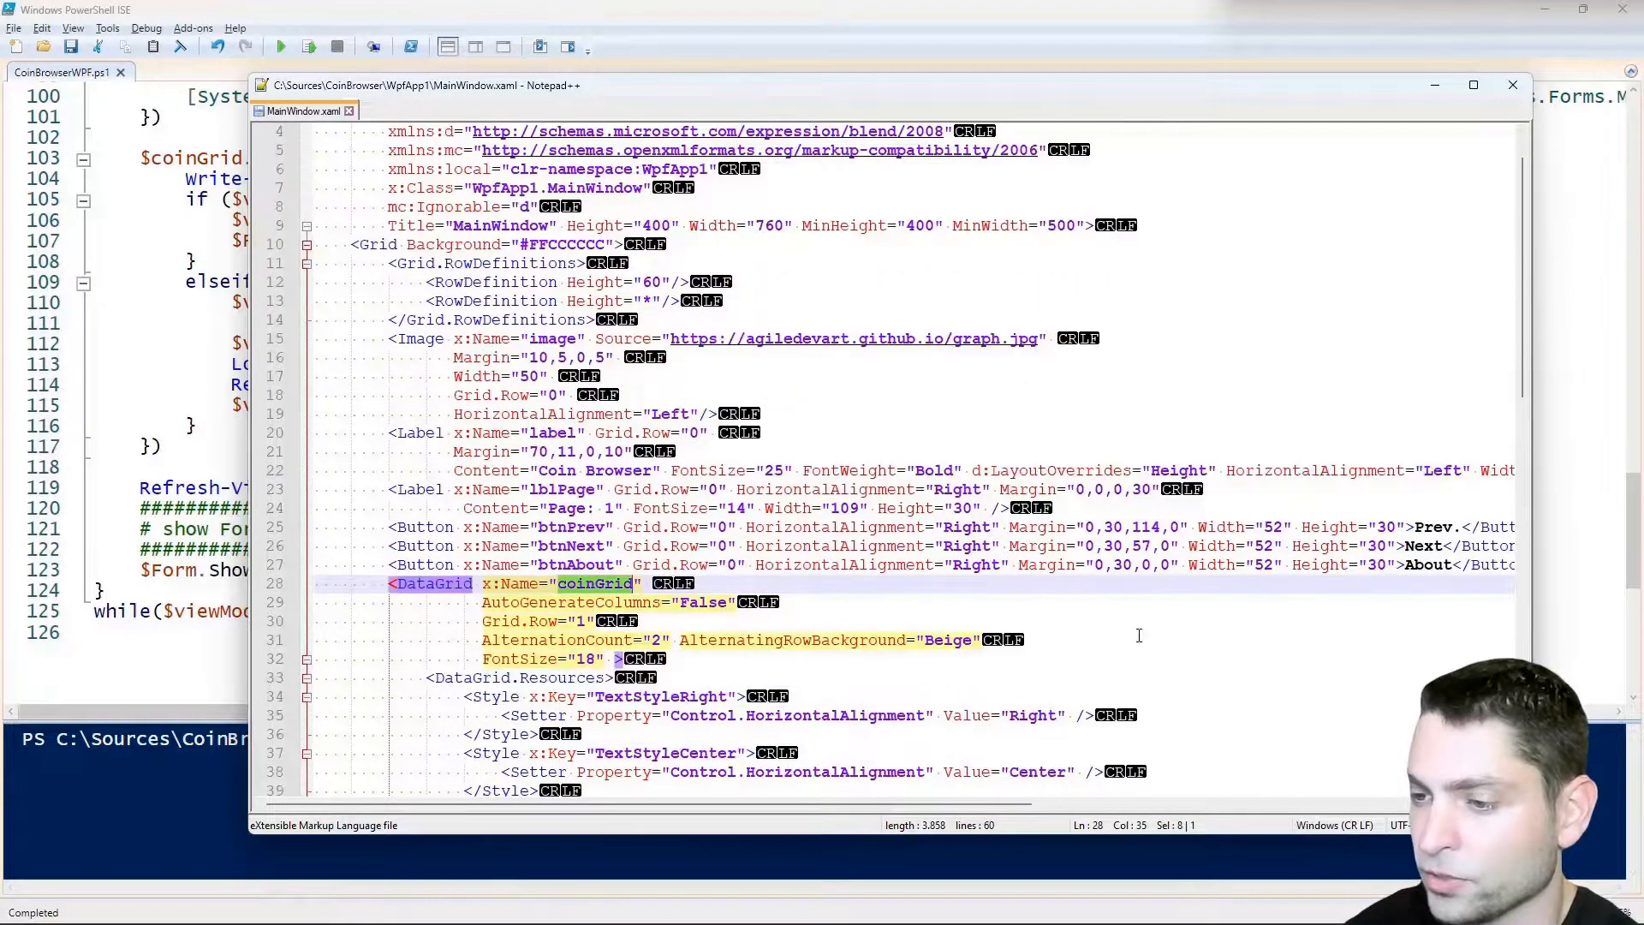
pyautogui.scroll(-3)
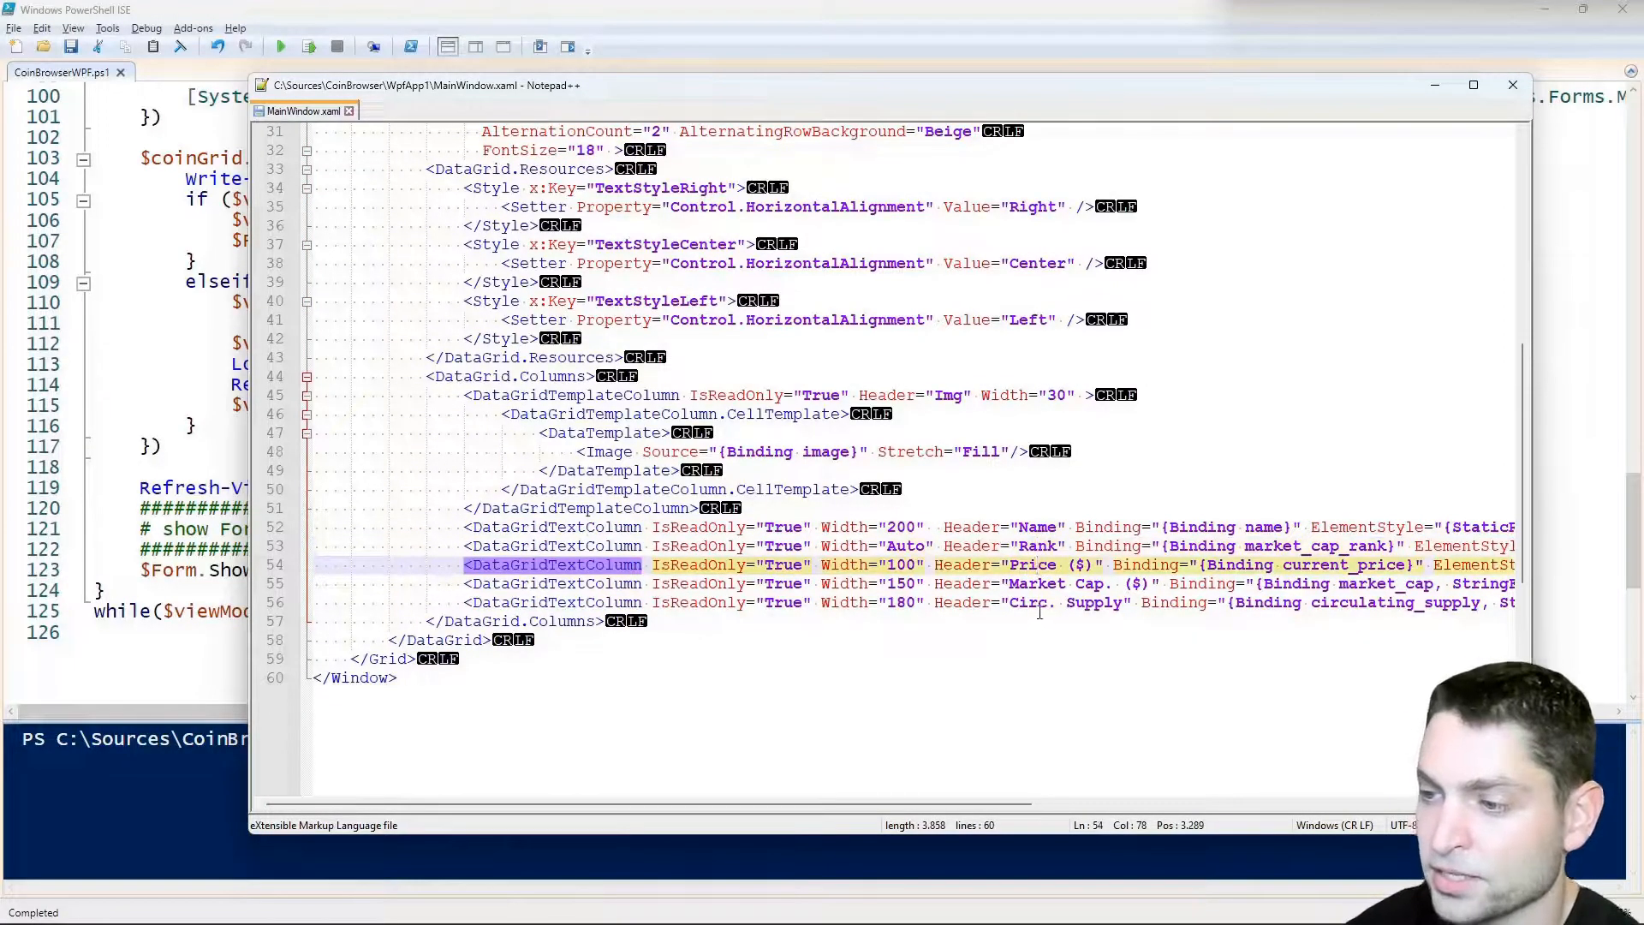
pyautogui.click(921, 639)
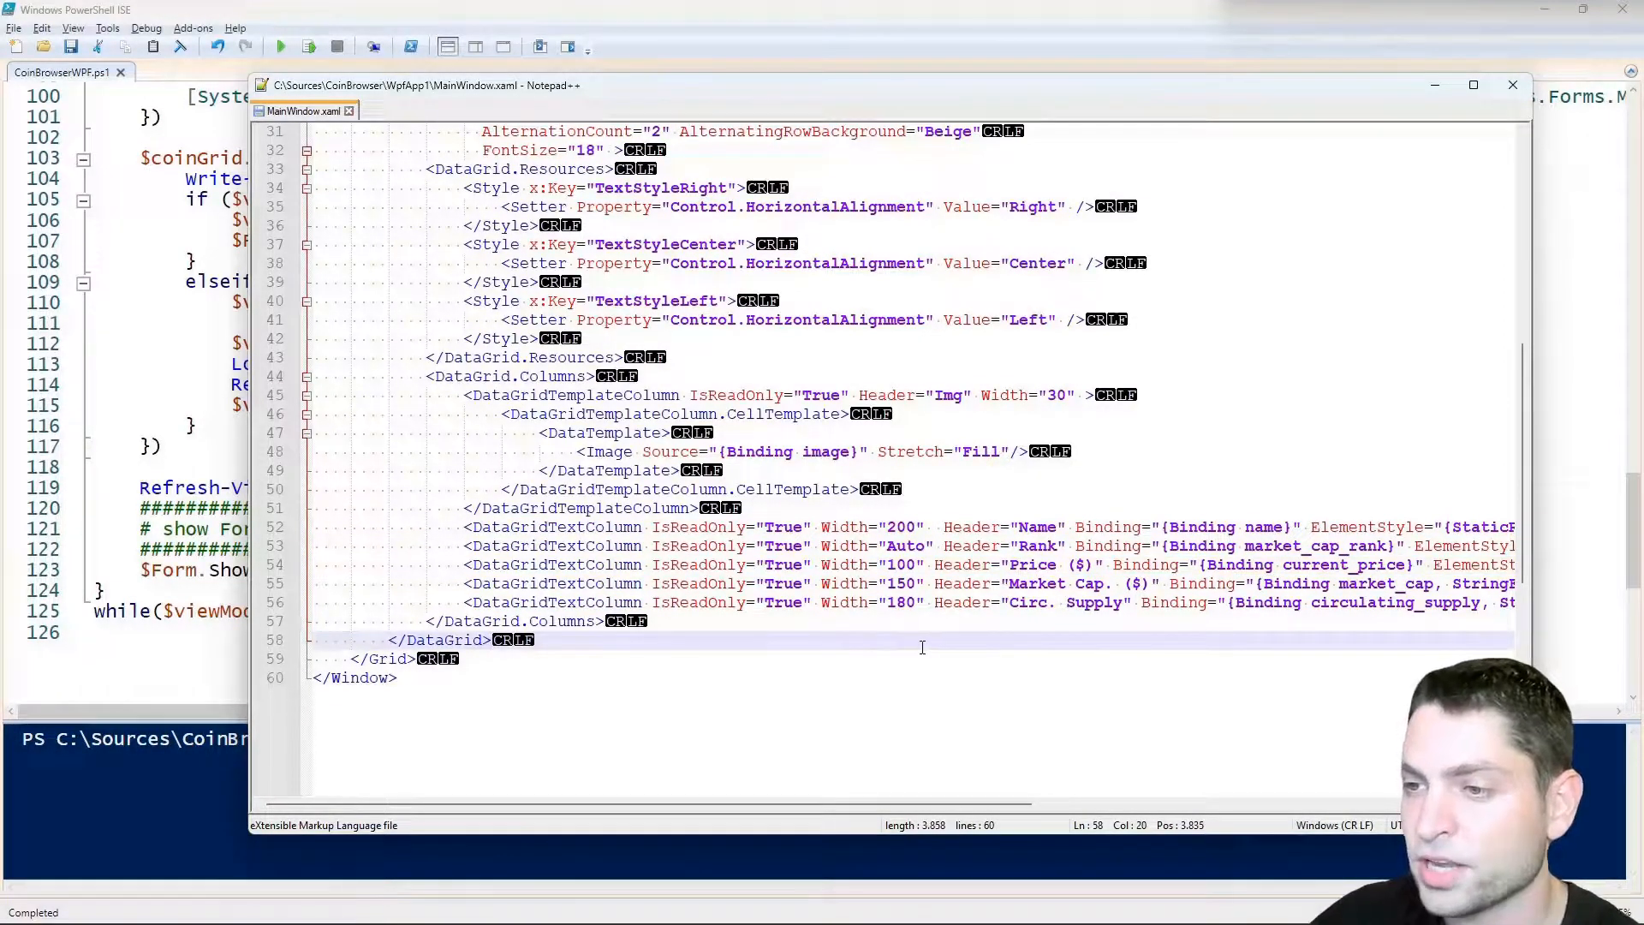
pyautogui.doubleClick(433, 301)
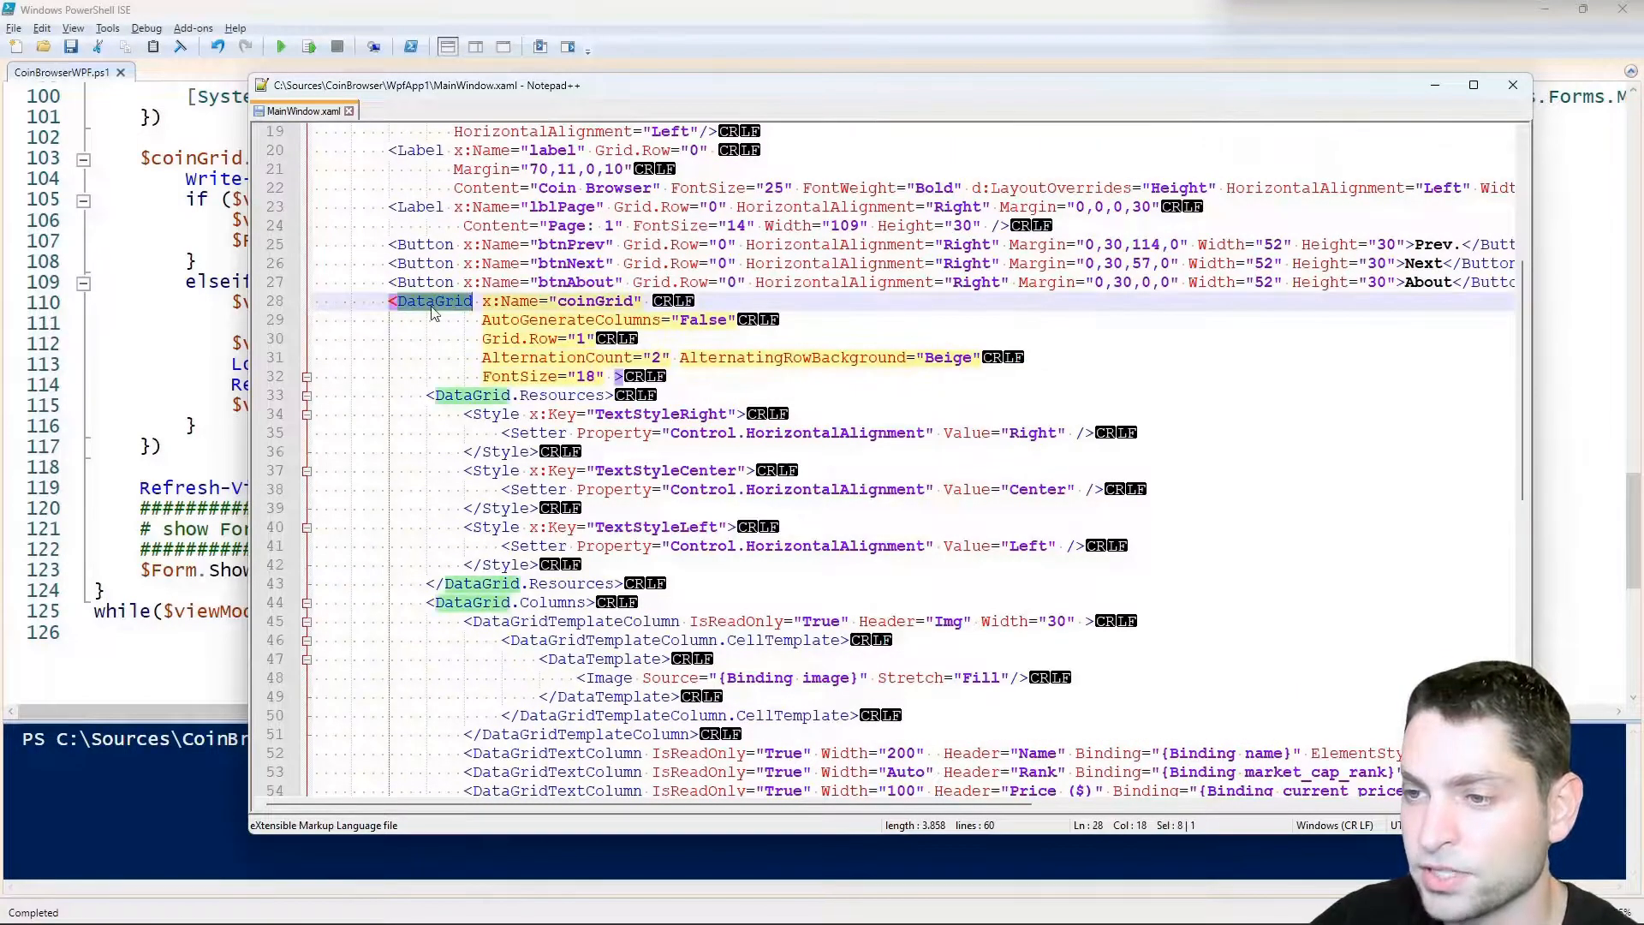
pyautogui.doubleClick(594, 301)
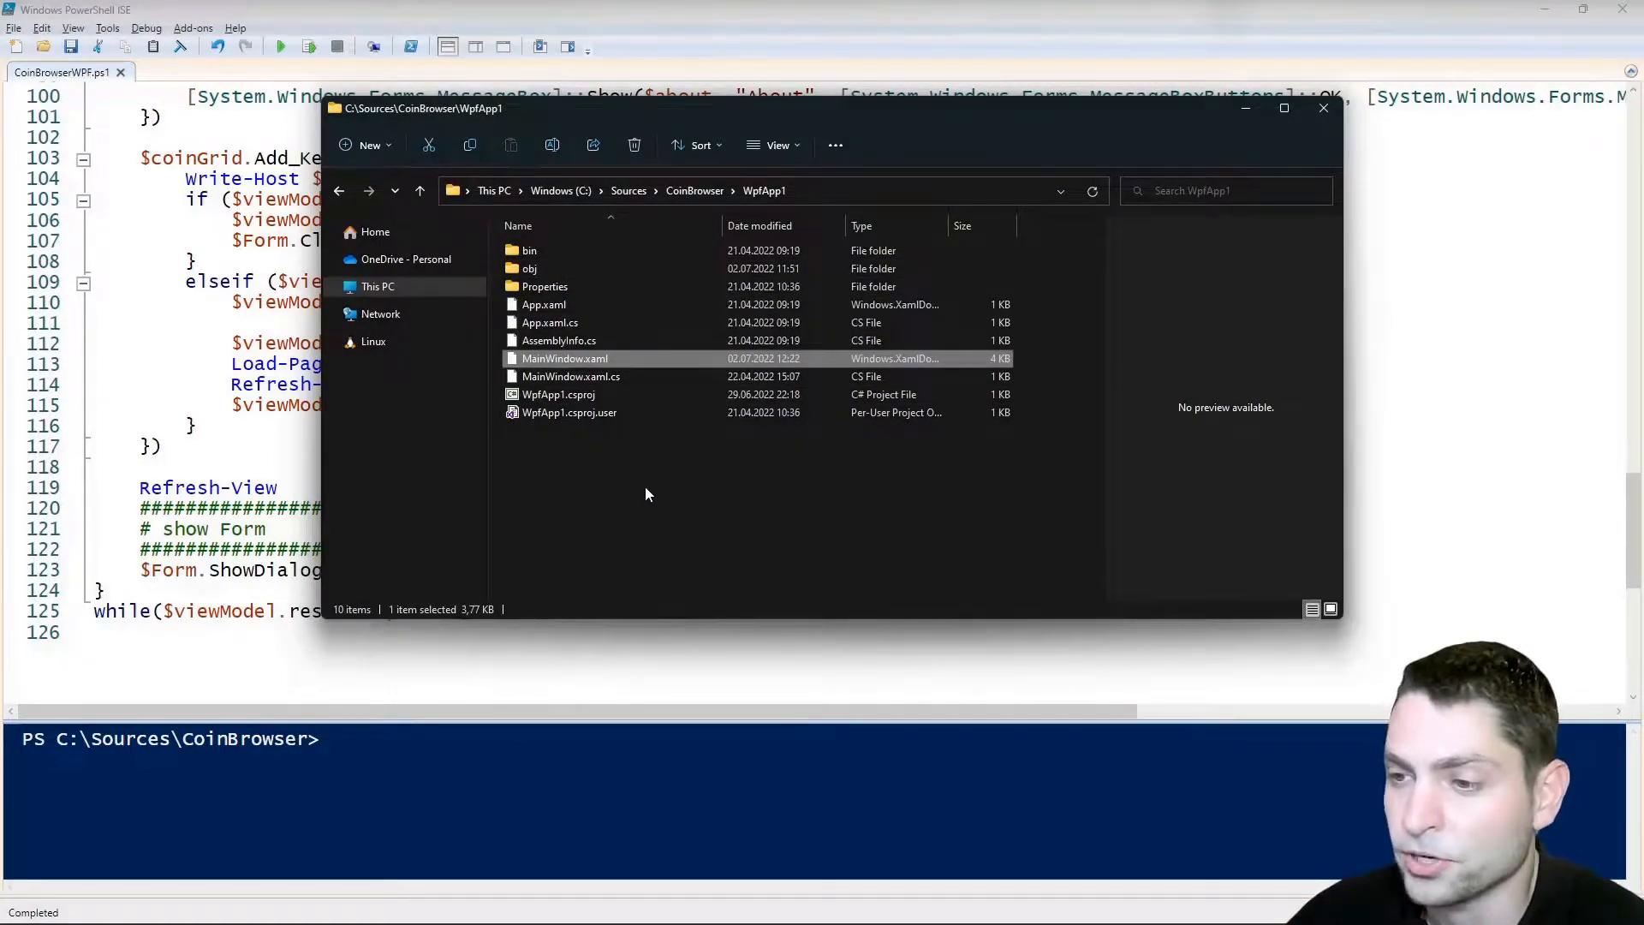
# Step: View MainWindow.xaml in the Visual Studio designer and select the About button on the layout
pyautogui.click(558, 394)
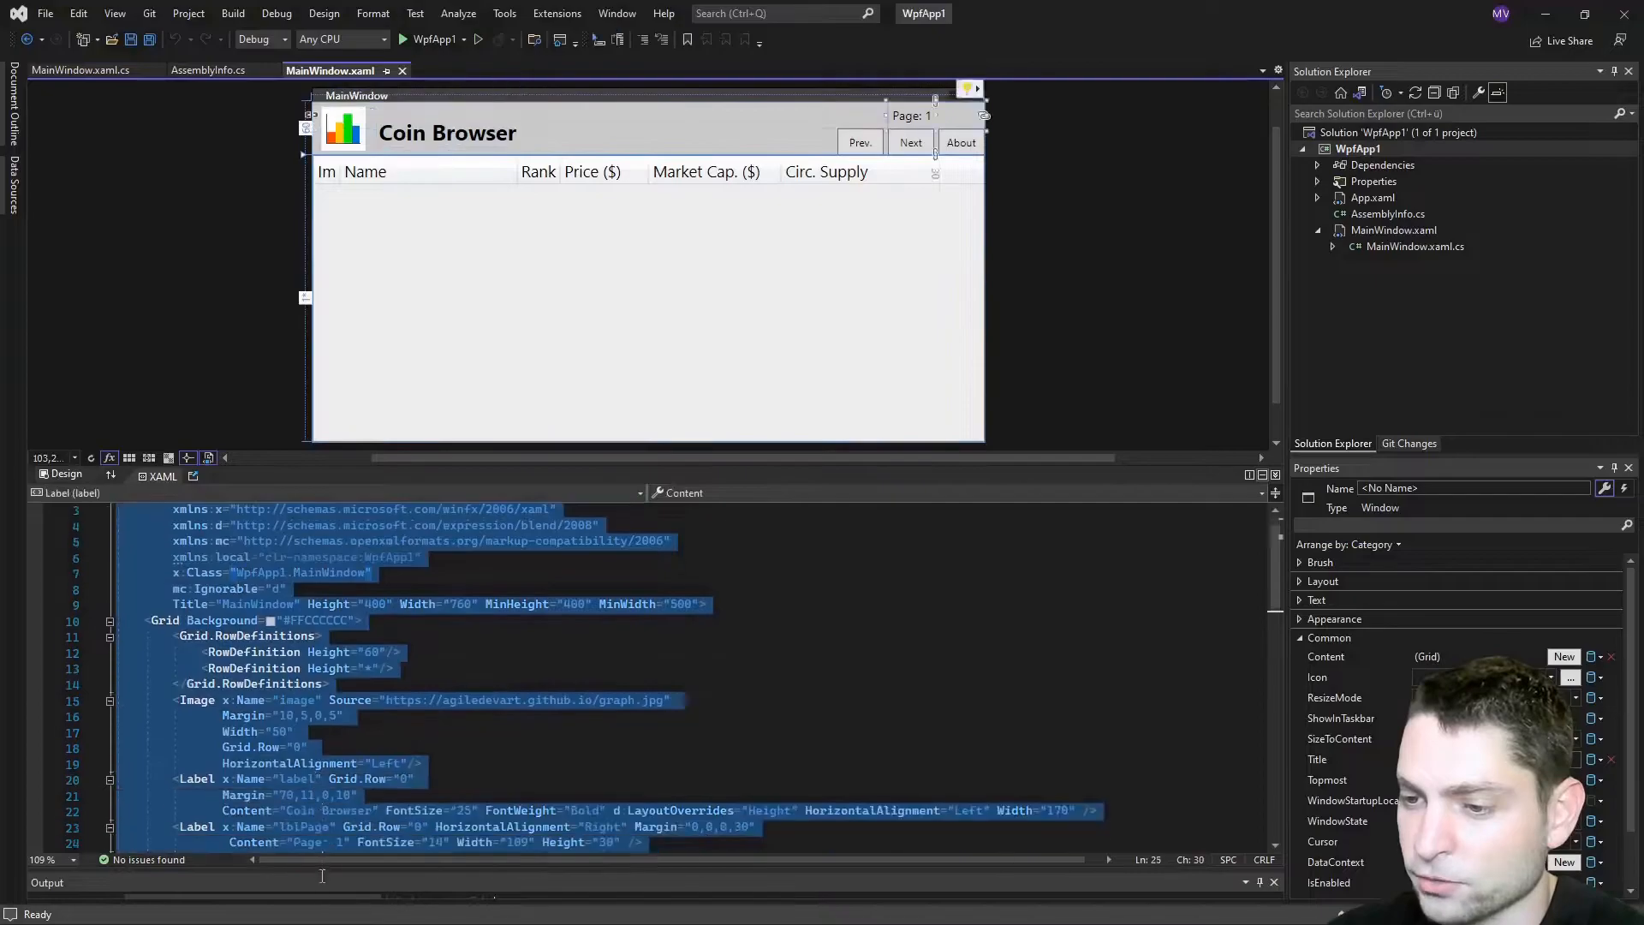
pyautogui.click(959, 143)
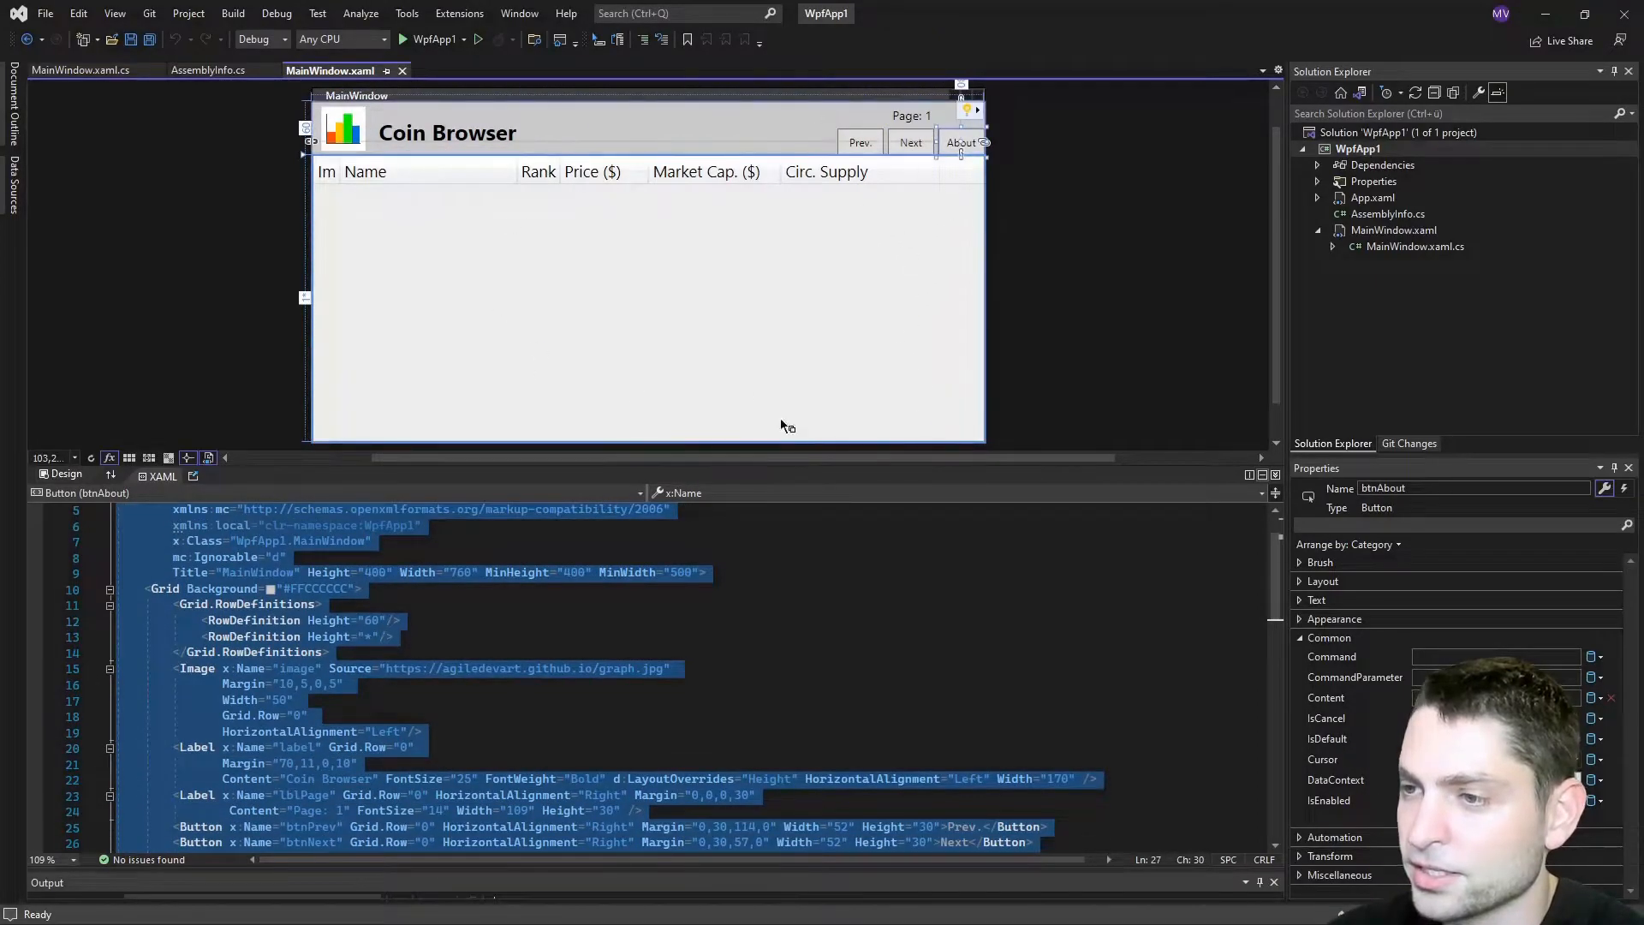
pyautogui.moveTo(1080, 267)
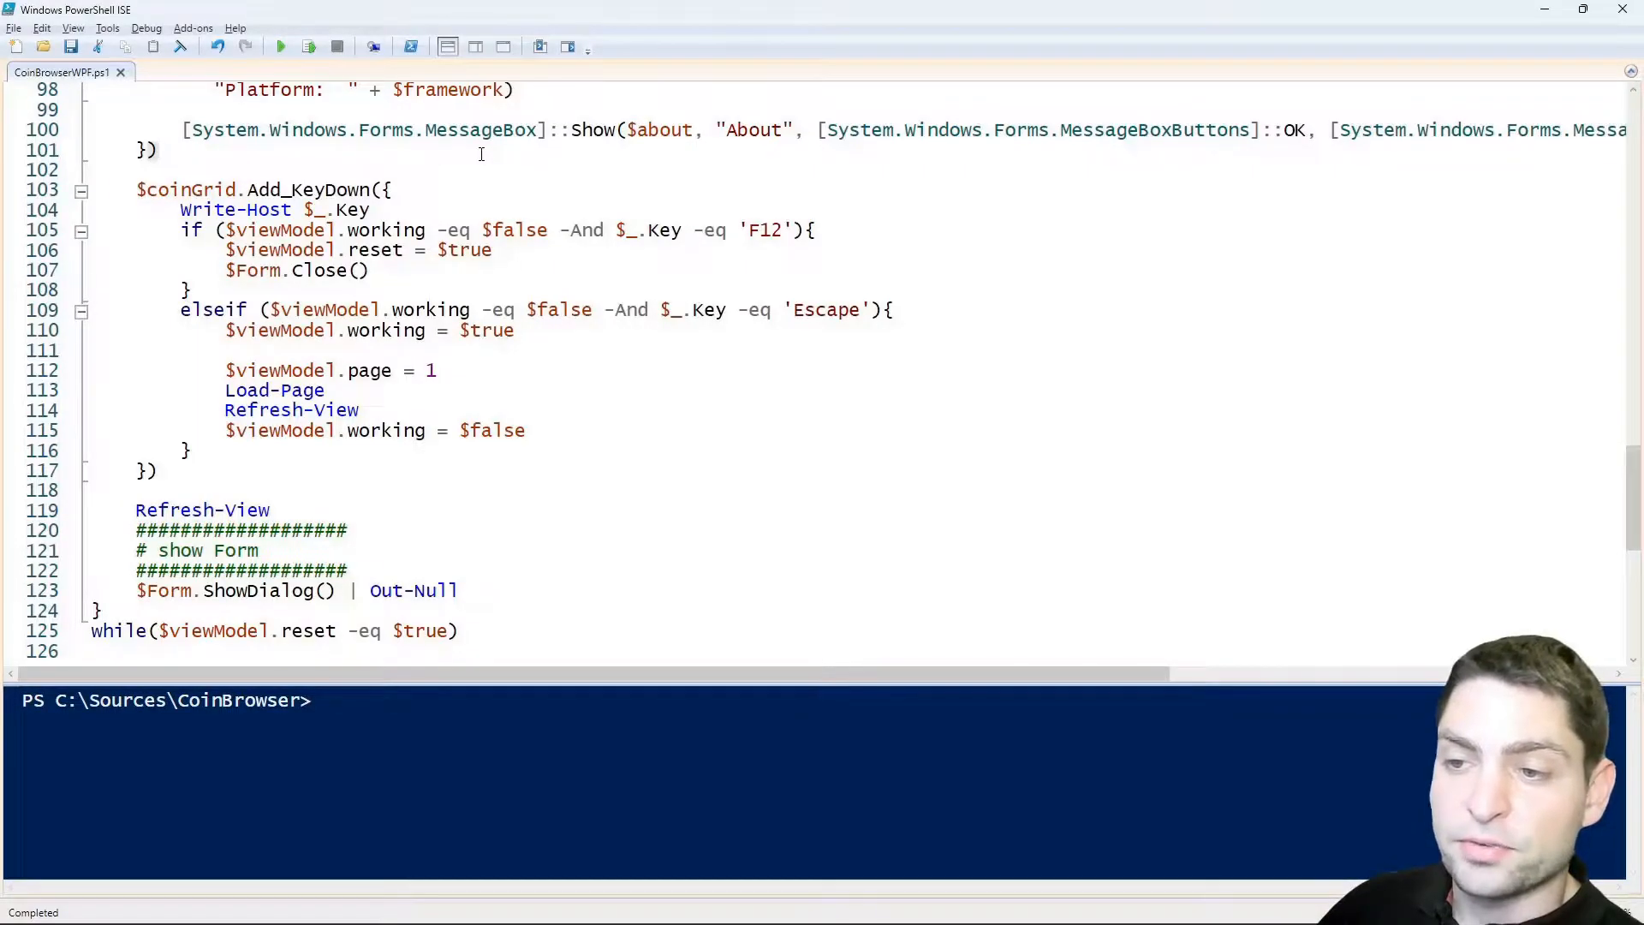
# Step: Highlight the coinGrid Add_KeyDown handler and its 'F12' key value in the script
pyautogui.doubleClick(188, 190)
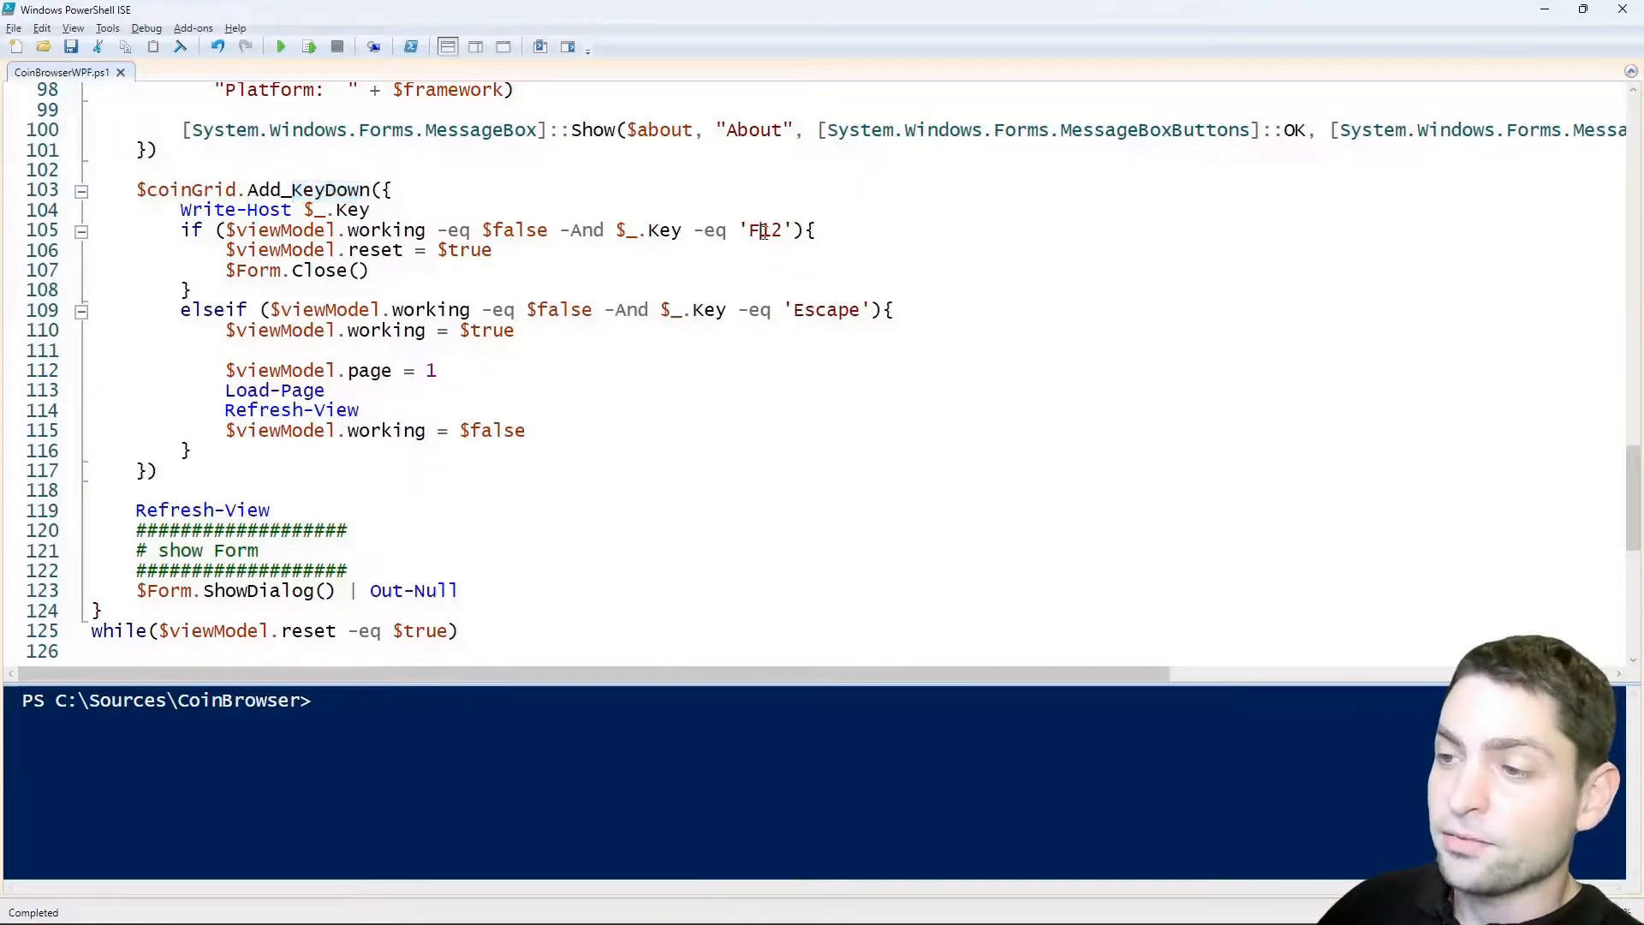
pyautogui.doubleClick(764, 230)
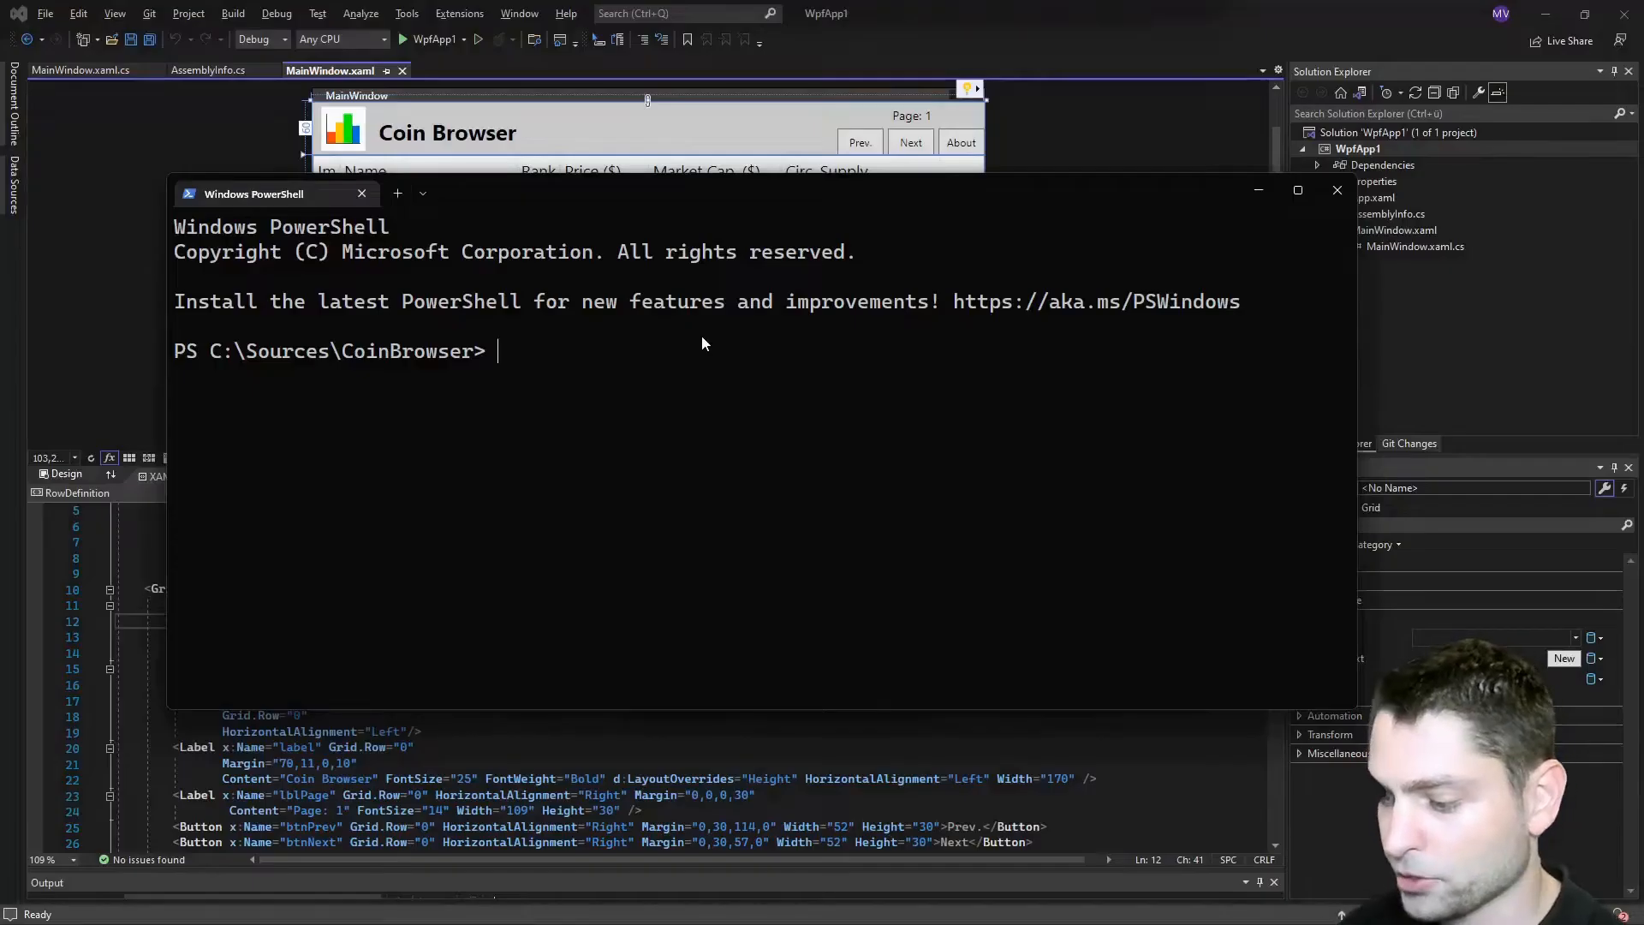
# Step: Run .\CoinBrowserWPF.ps1 and save the Grid Background in MainWindow.xaml as FFCC00
pyautogui.write('.\\CoinBrowserWPF.ps1')
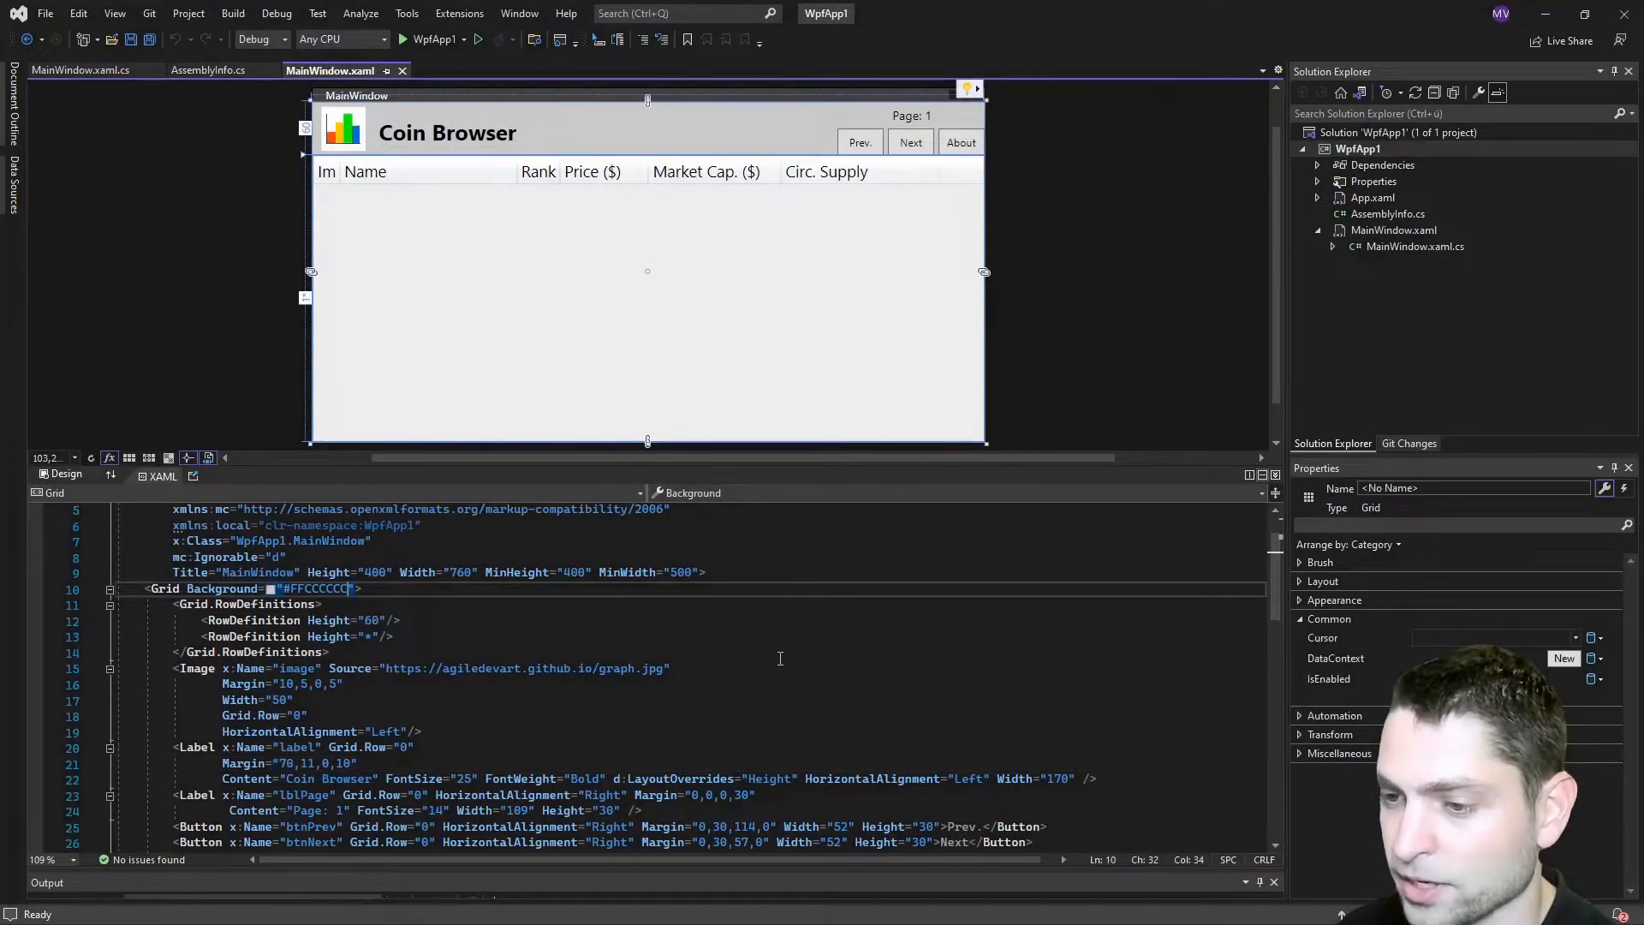
pyautogui.write('FFCC00')
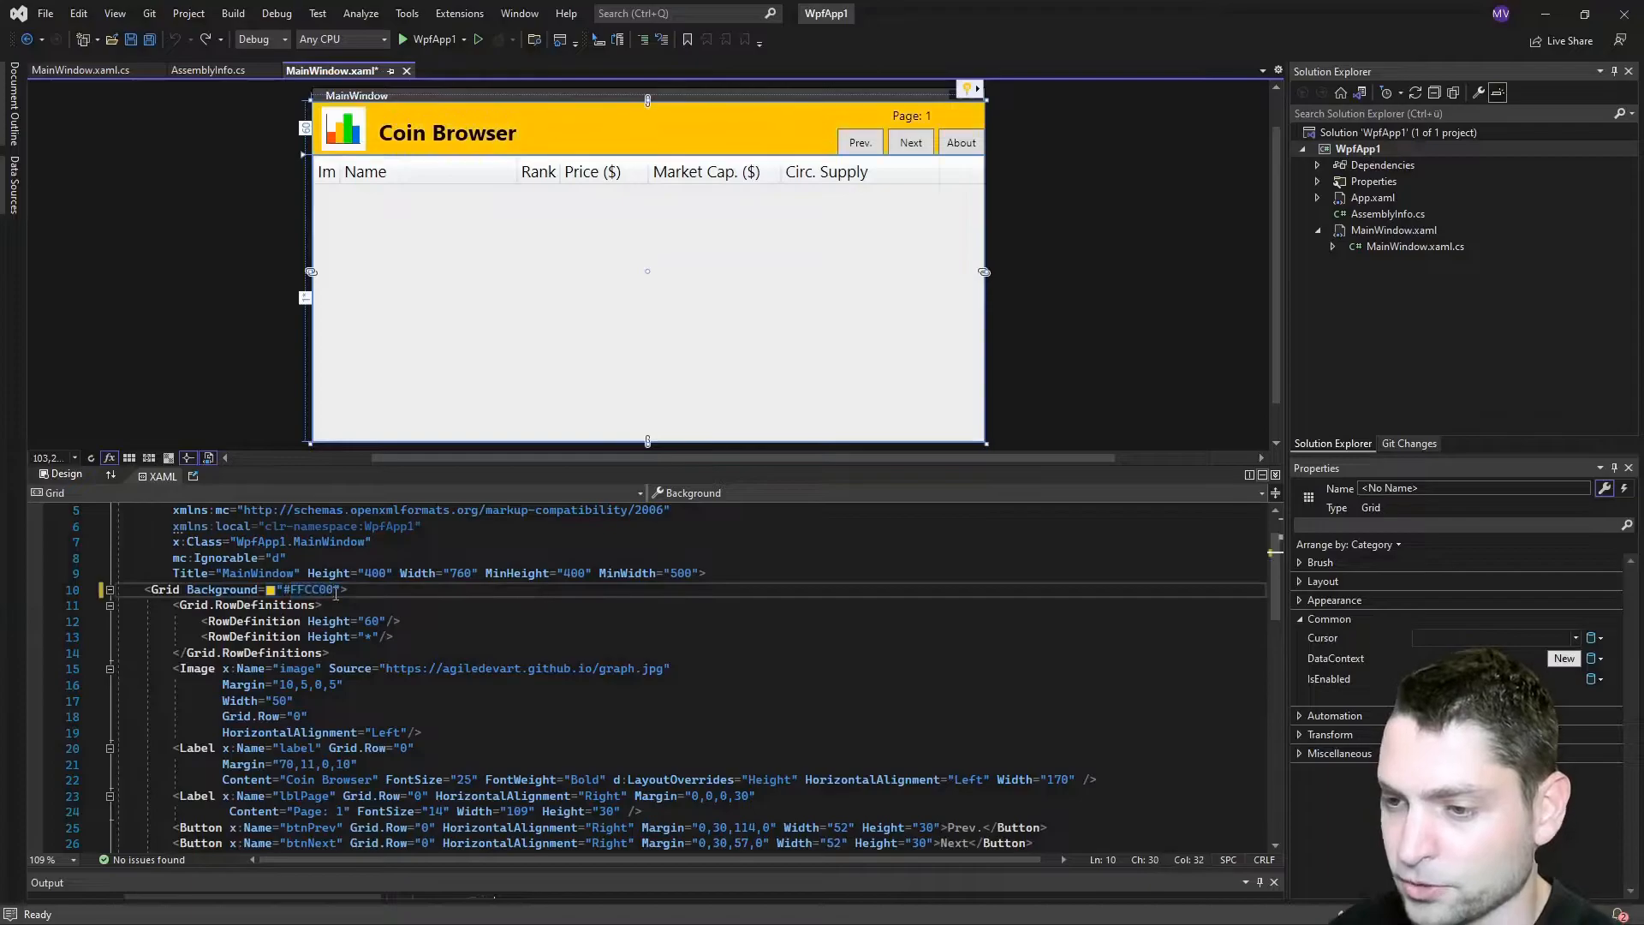
pyautogui.click(447, 132)
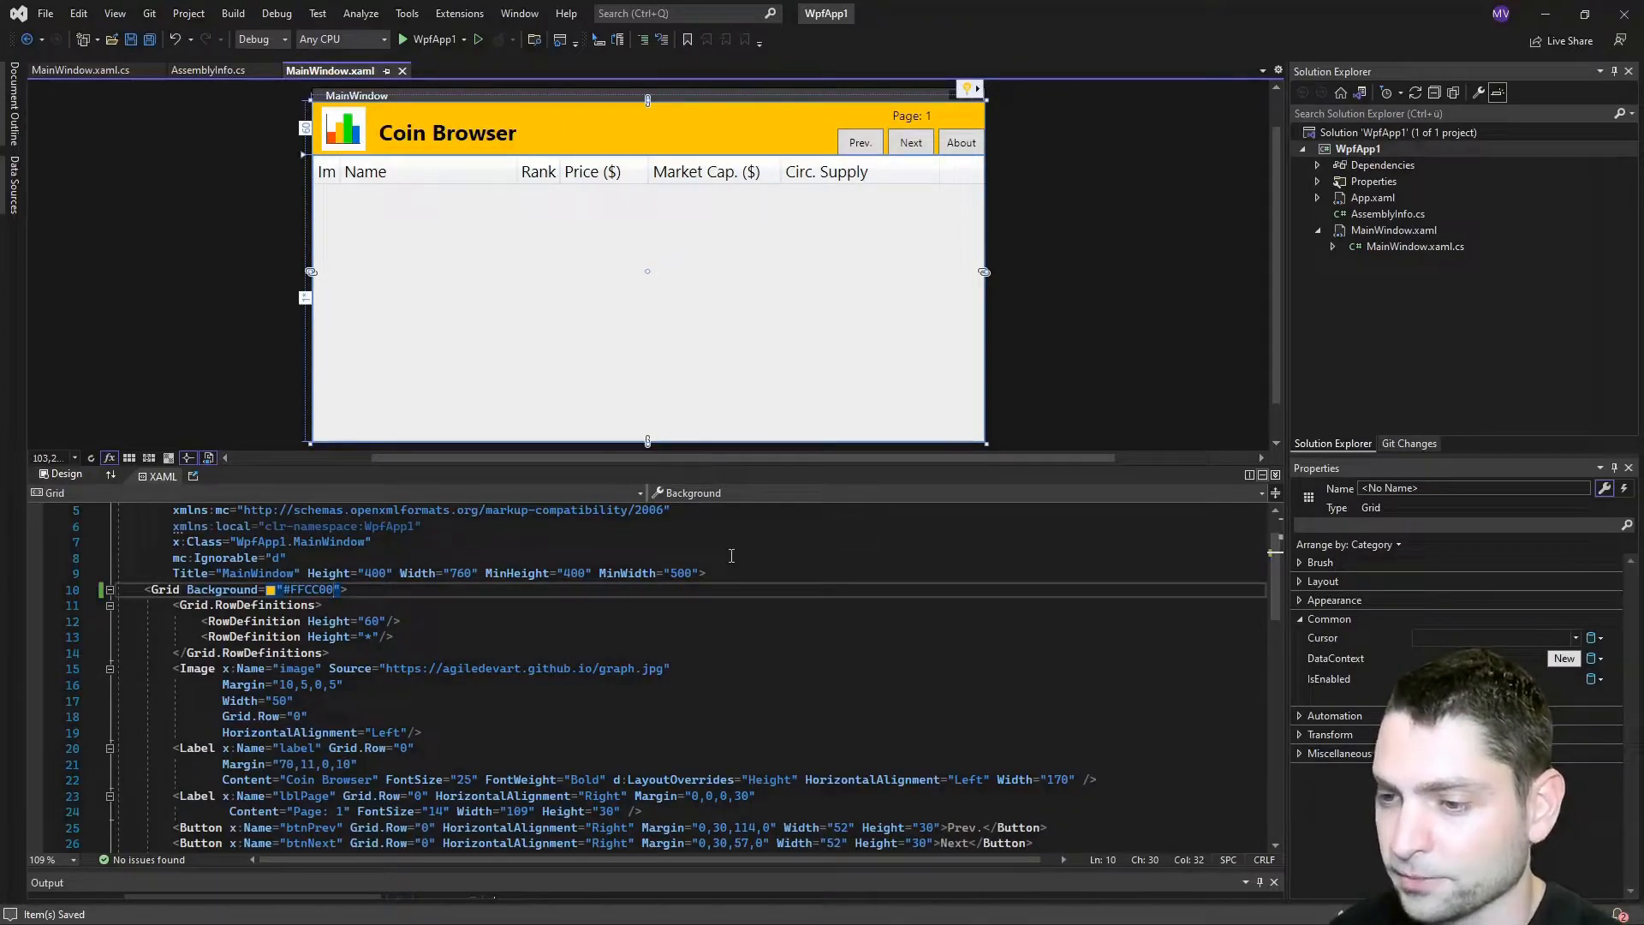
# Step: Reload the running Coin Browser to show the new header colour and page forward and back through the coins
pyautogui.click(478, 40)
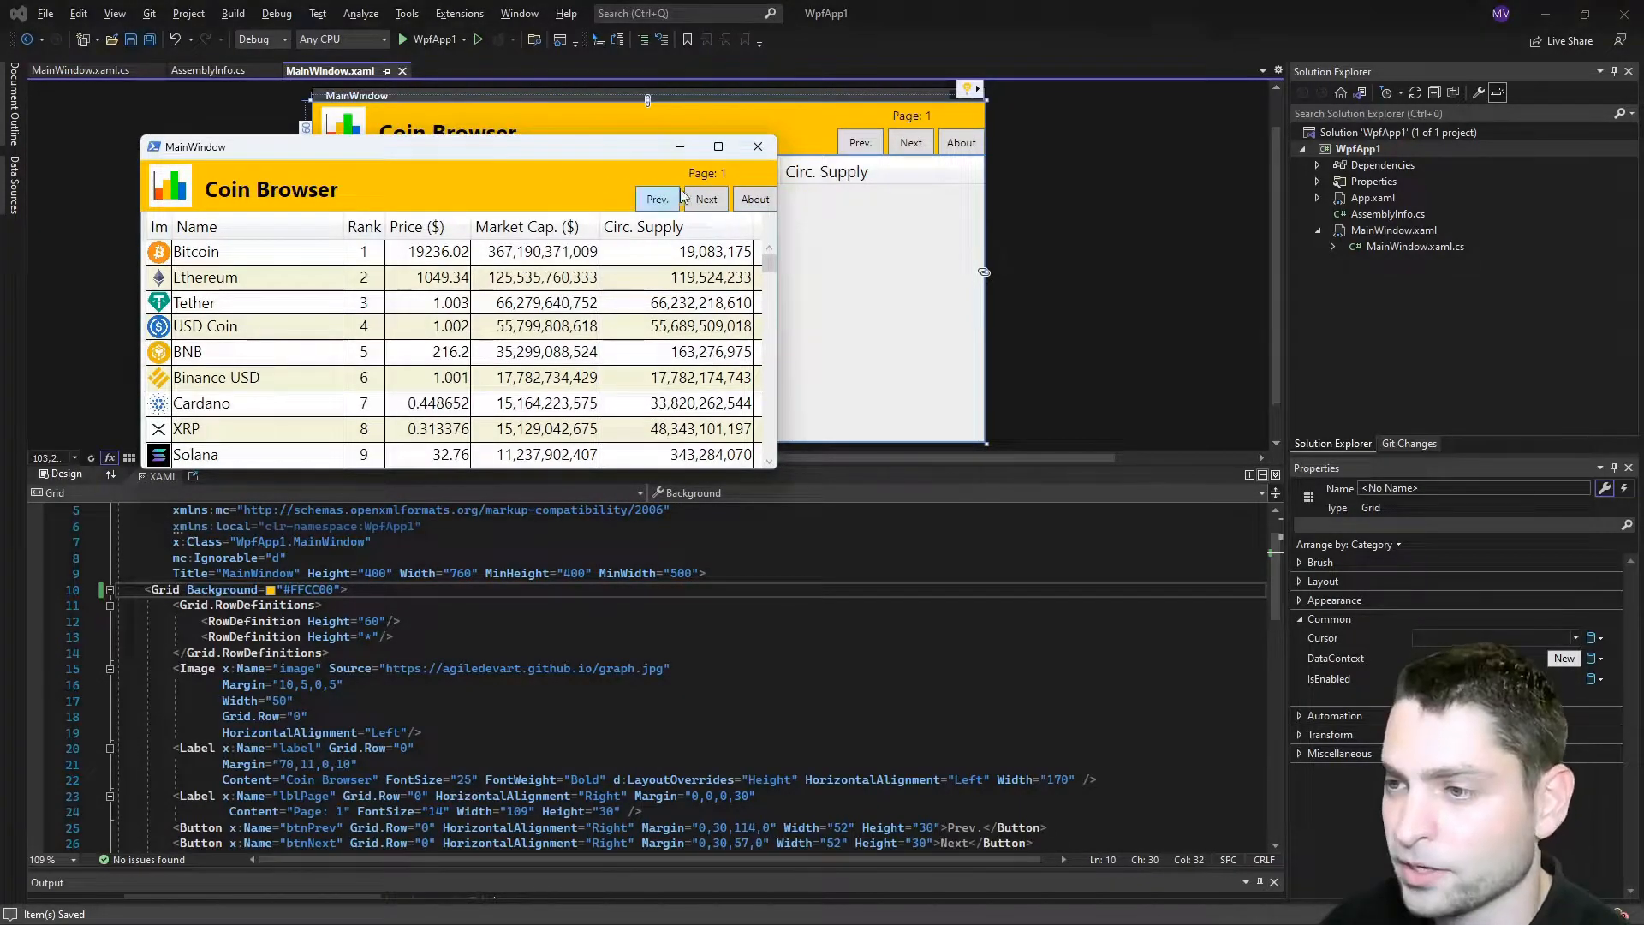
pyautogui.click(705, 198)
pyautogui.write('AA')
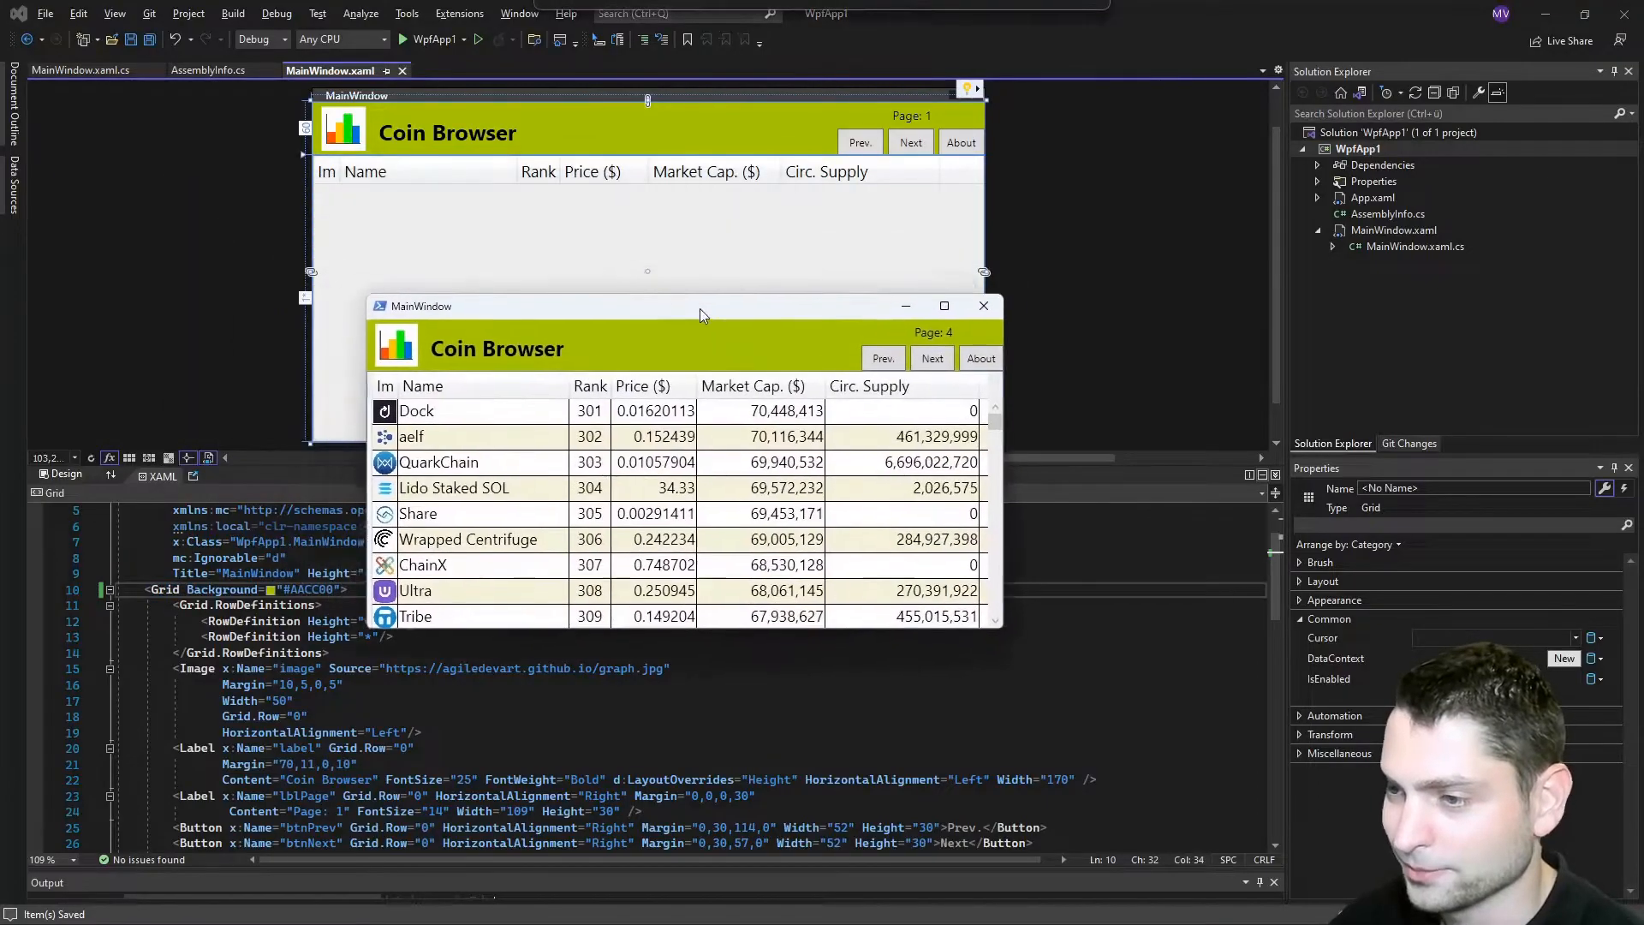
pyautogui.click(883, 358)
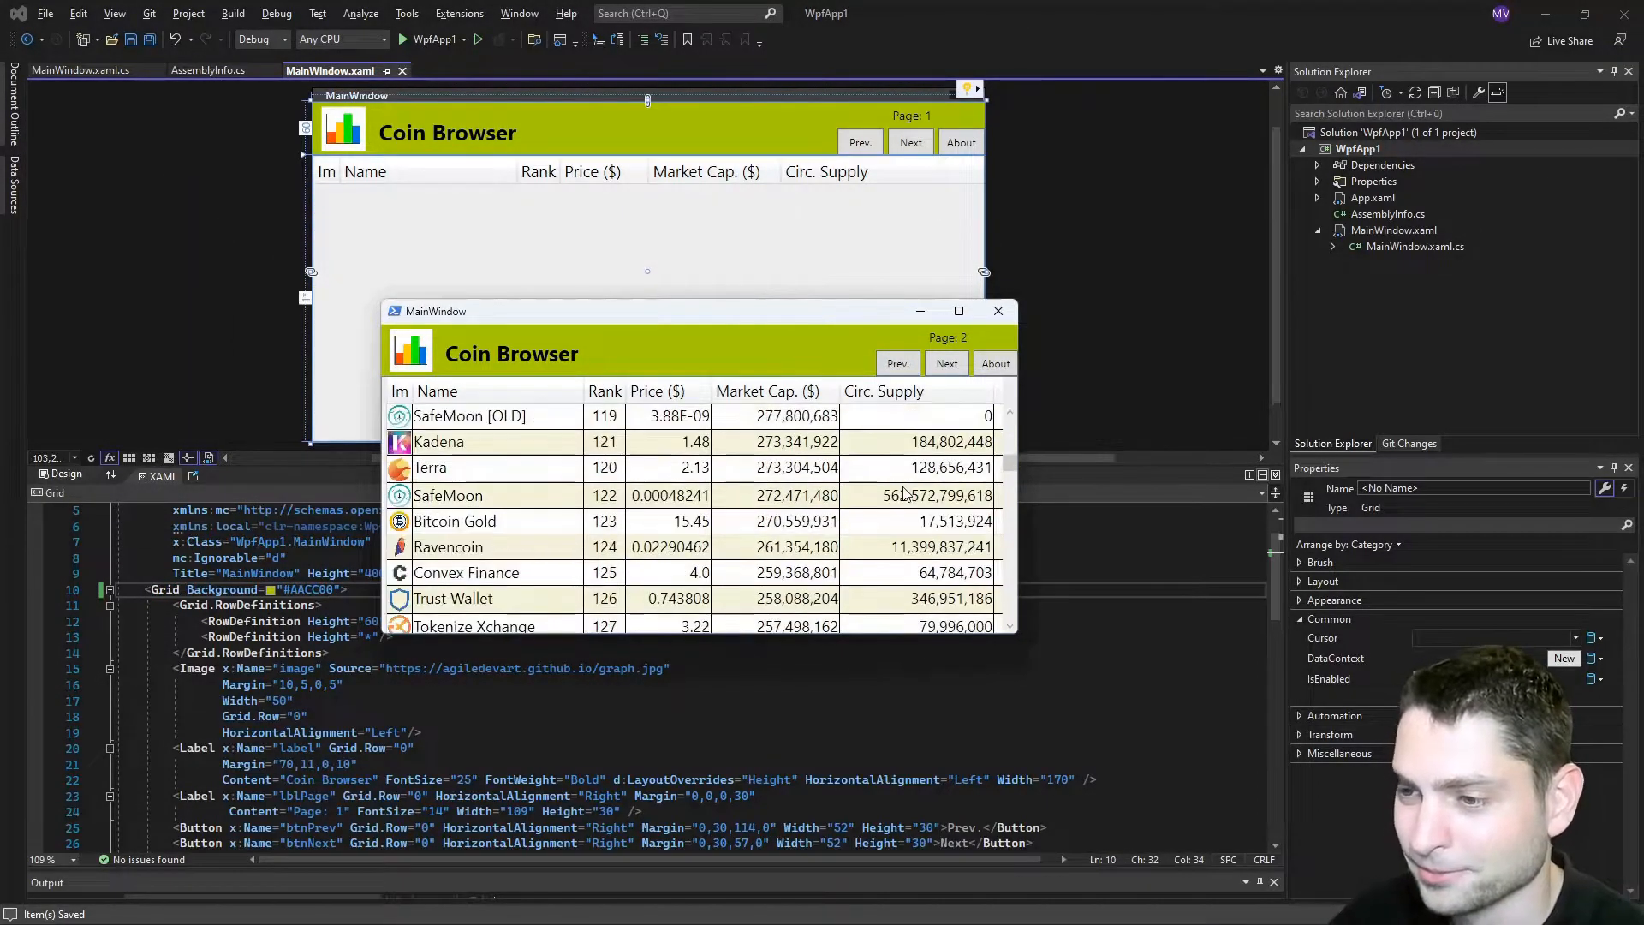
pyautogui.click(997, 310)
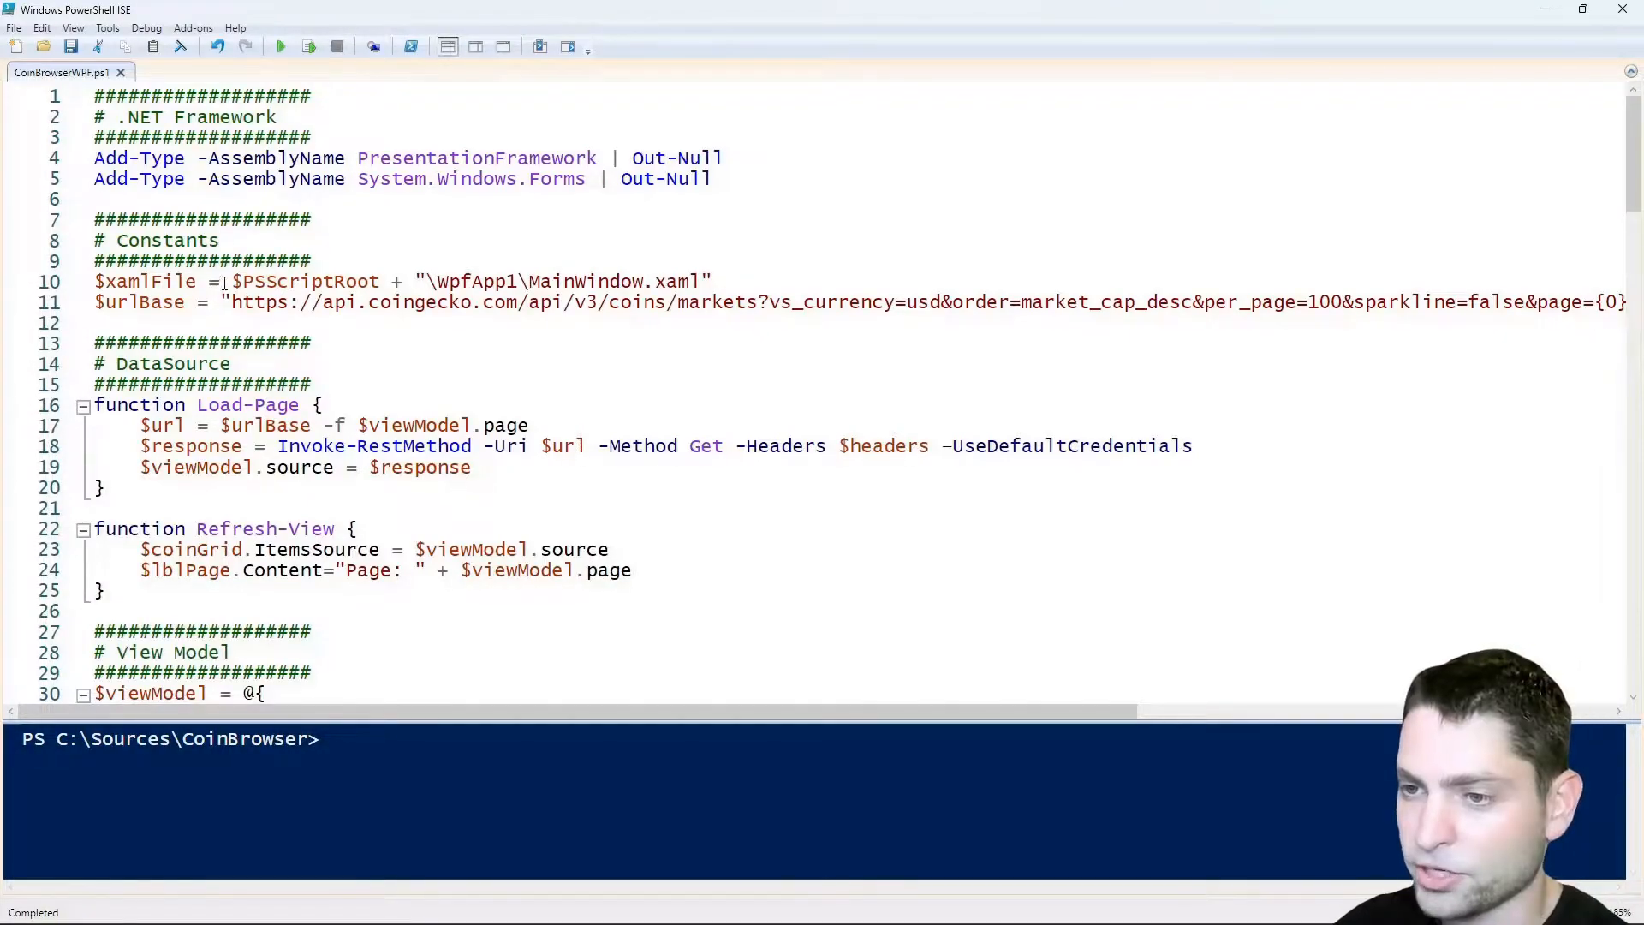
pyautogui.write('https://agiledevart.github.io/')
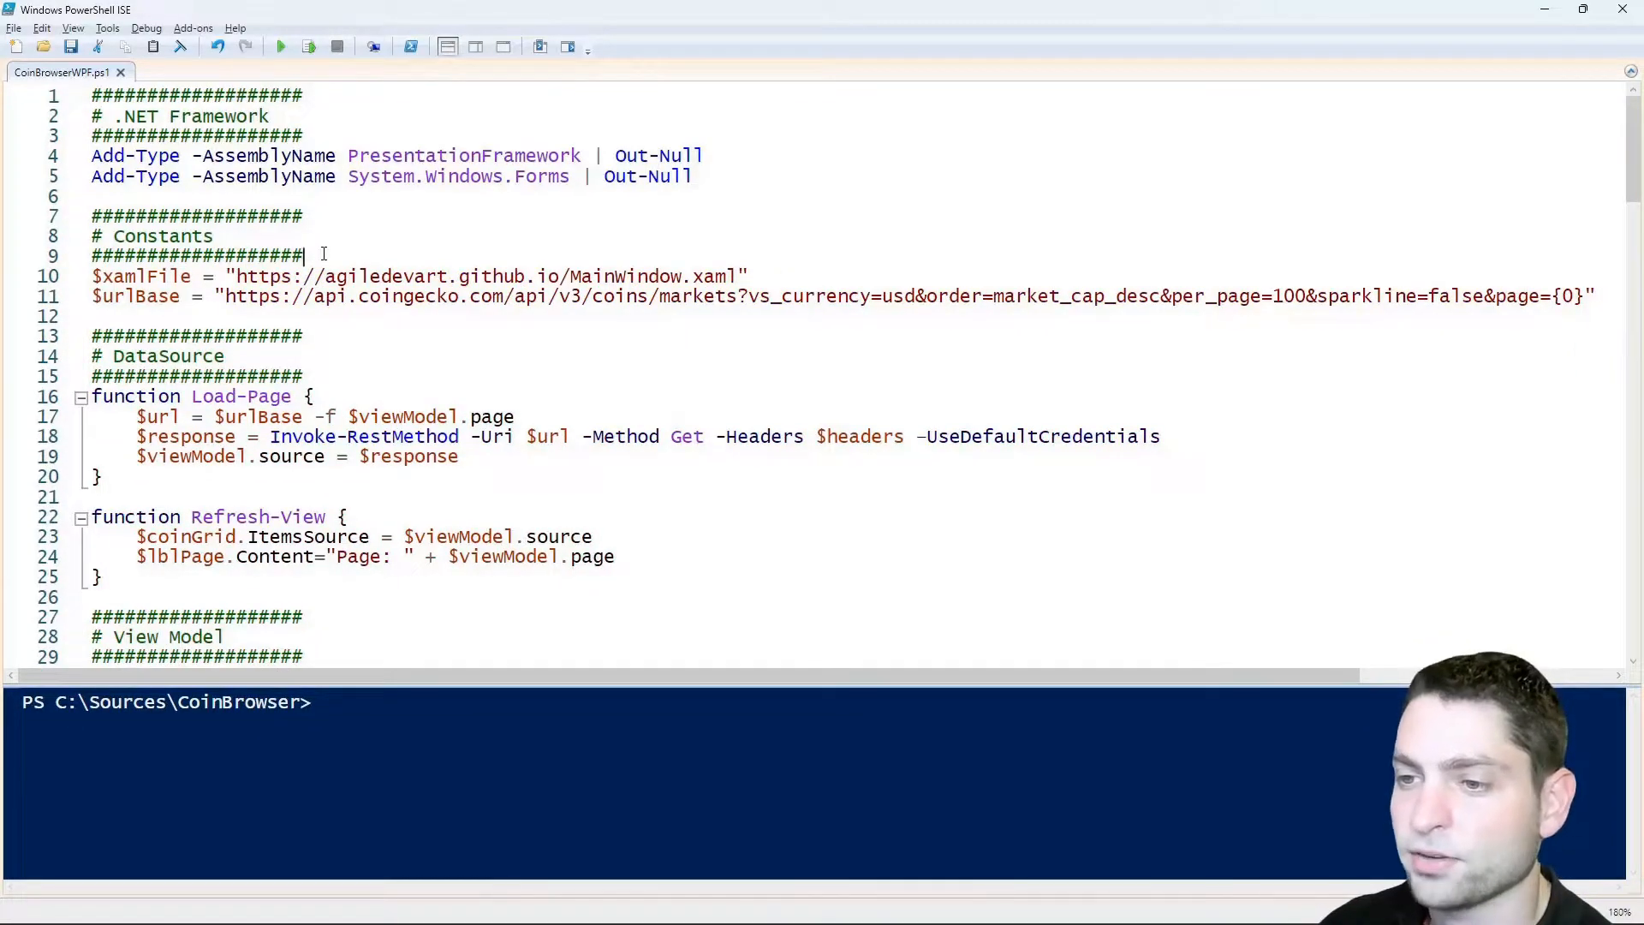
pyautogui.doubleClick(608, 276)
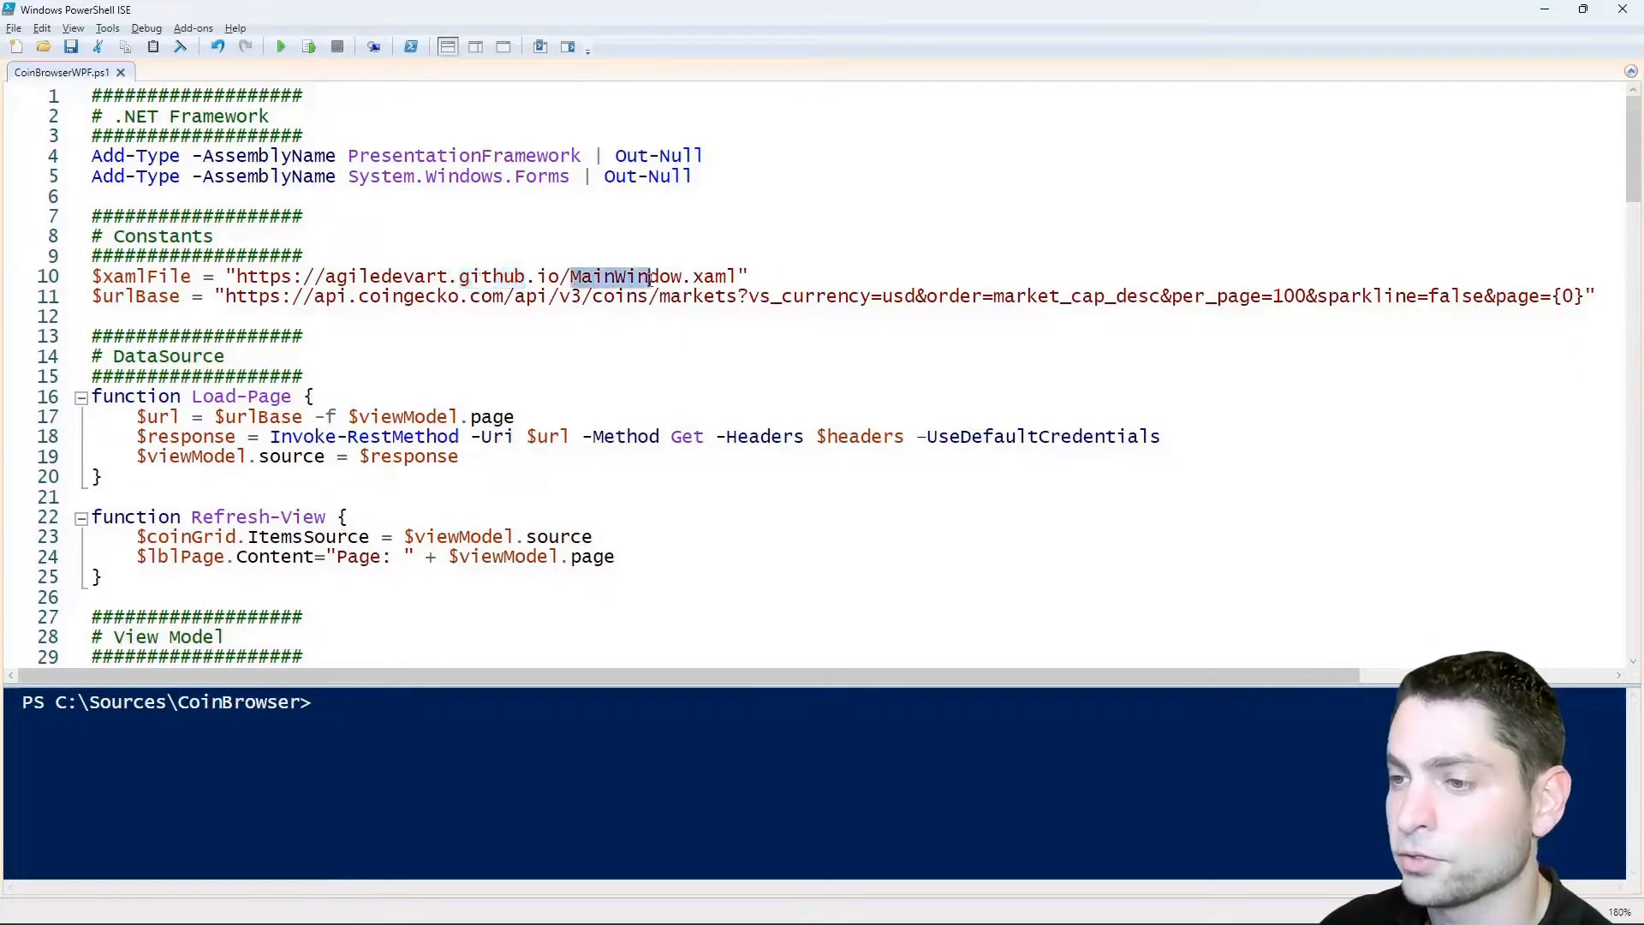
pyautogui.scroll(-3)
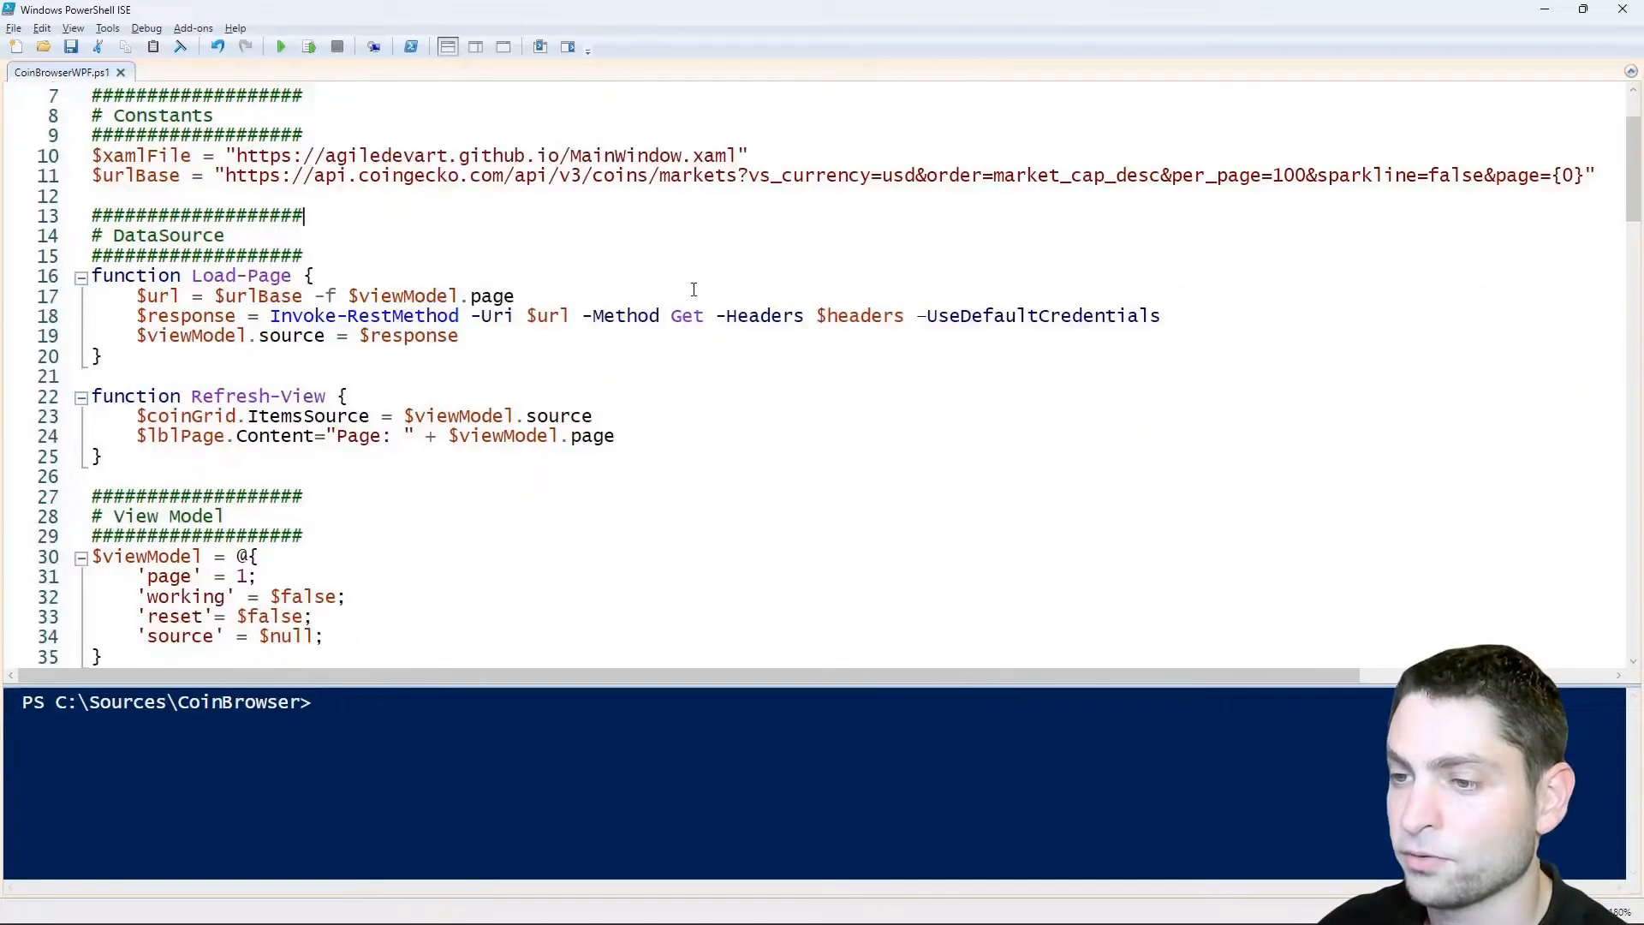
pyautogui.scroll(-3)
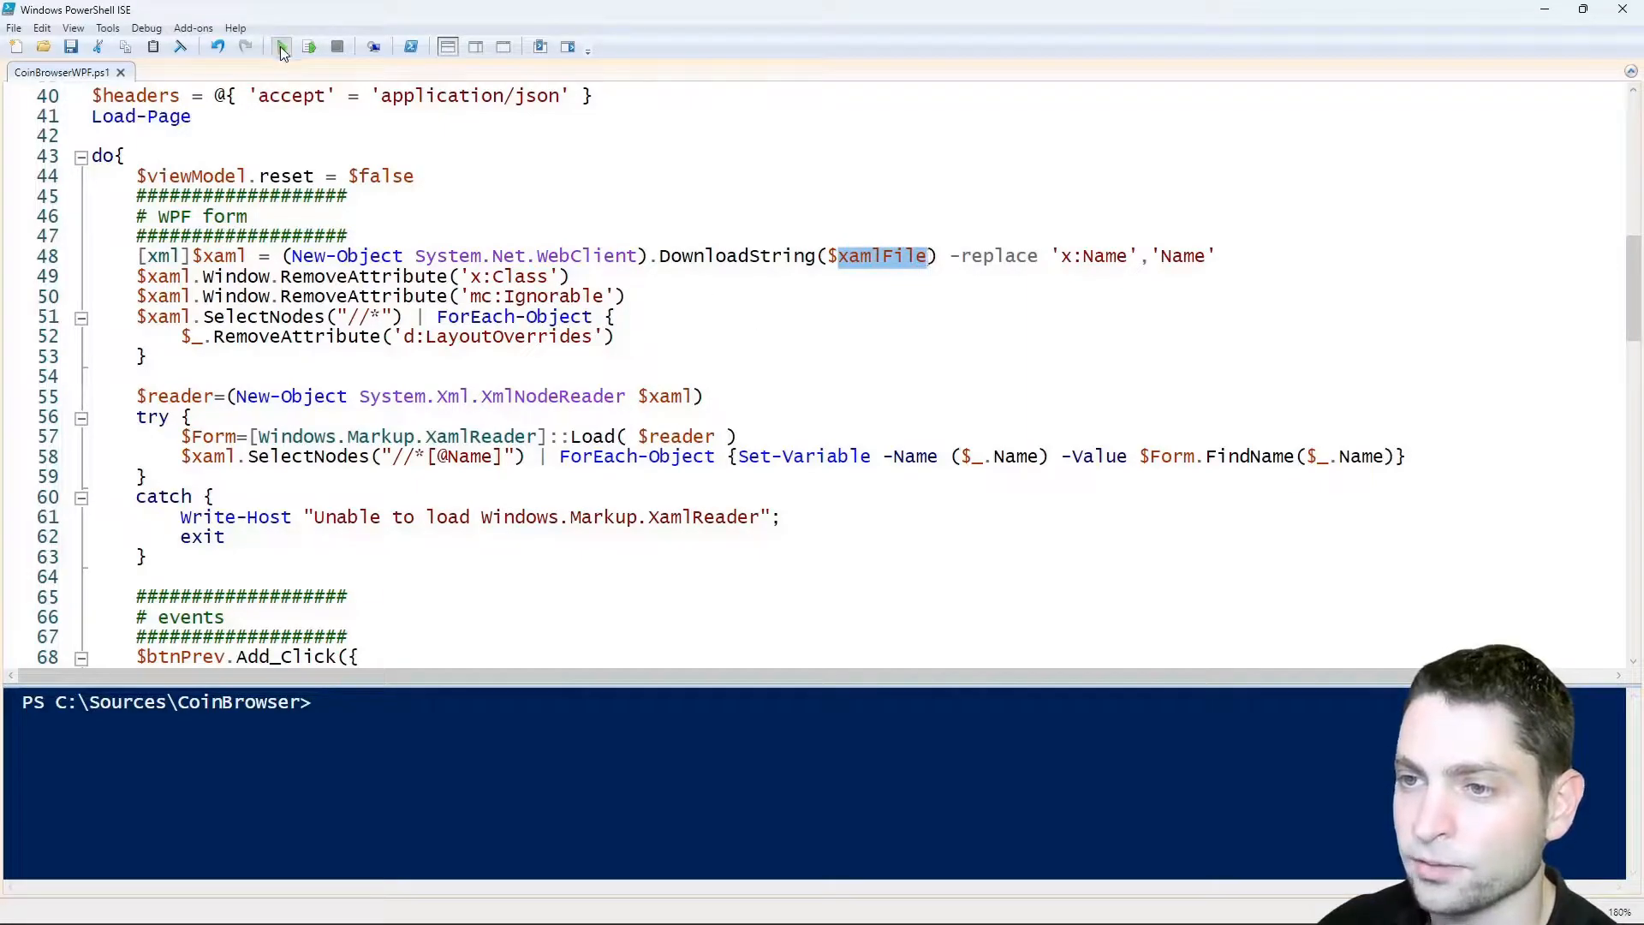
# Step: Run the script and confirm the Coin Browser loads its coin list from the remote XAML
pyautogui.click(280, 46)
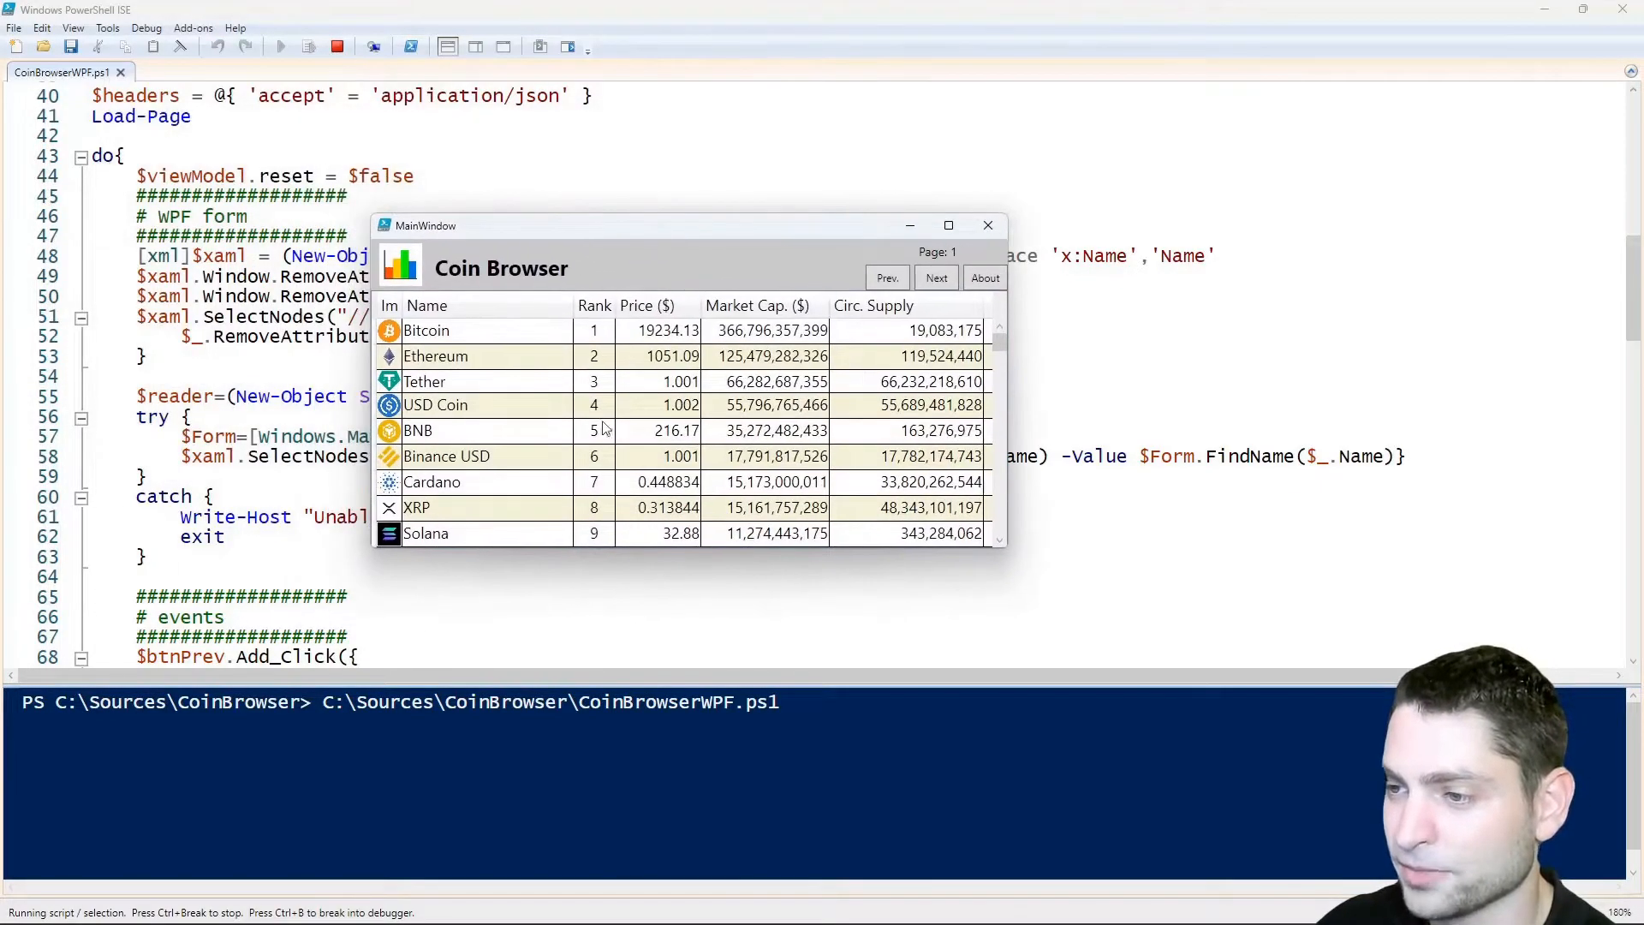
pyautogui.click(935, 277)
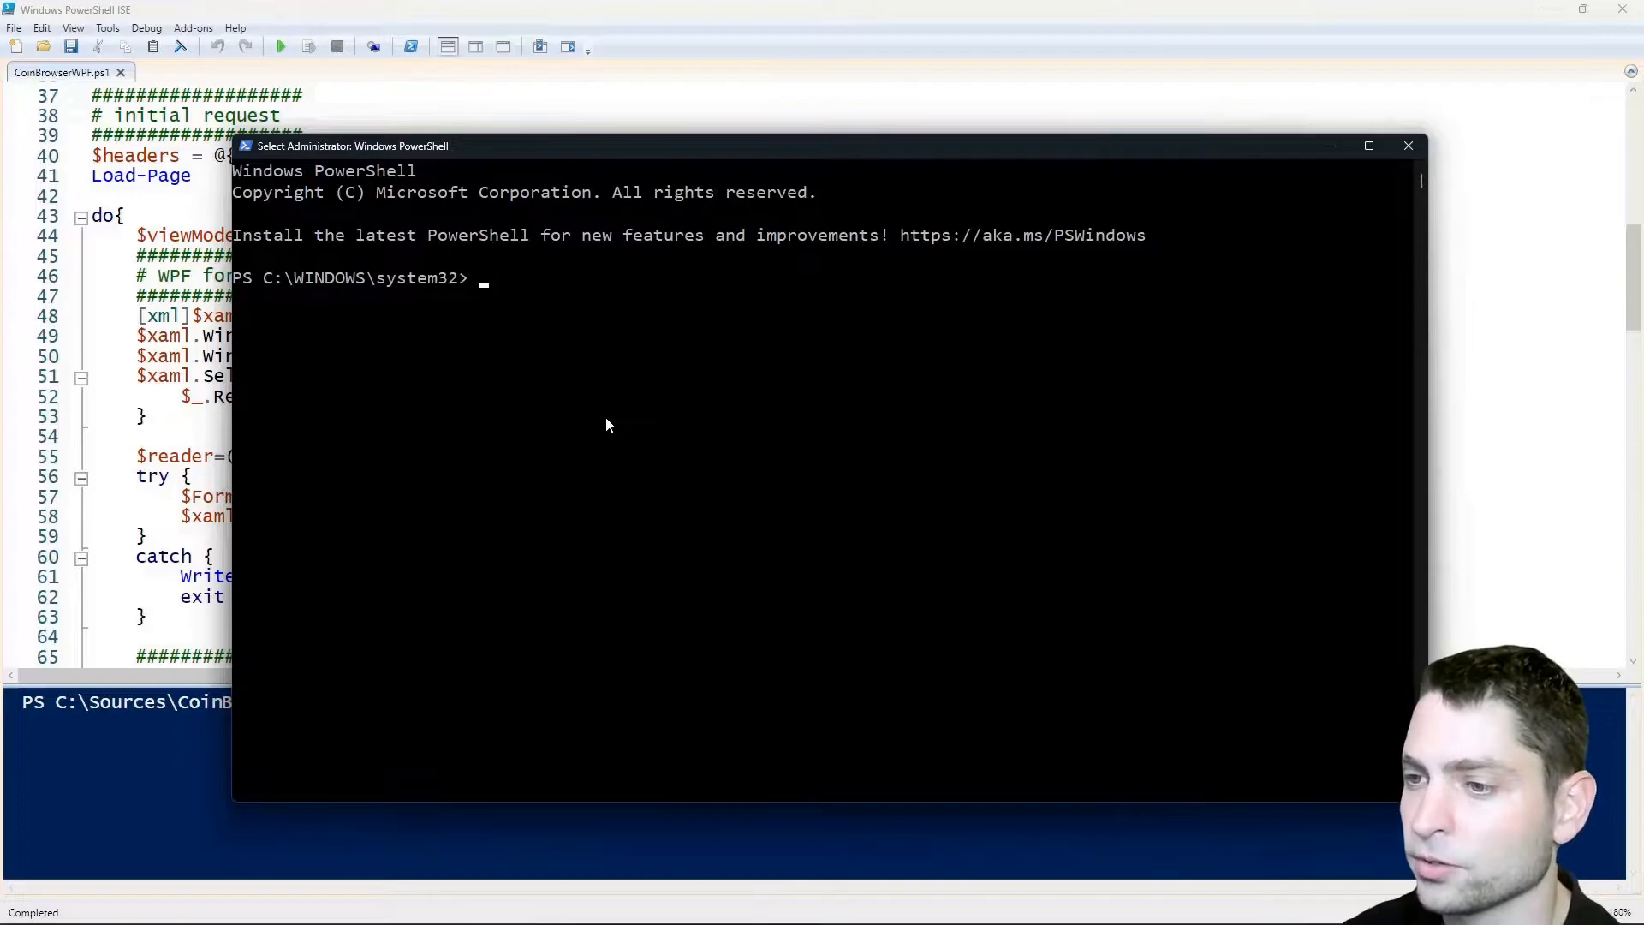
pyautogui.moveTo(800, 118)
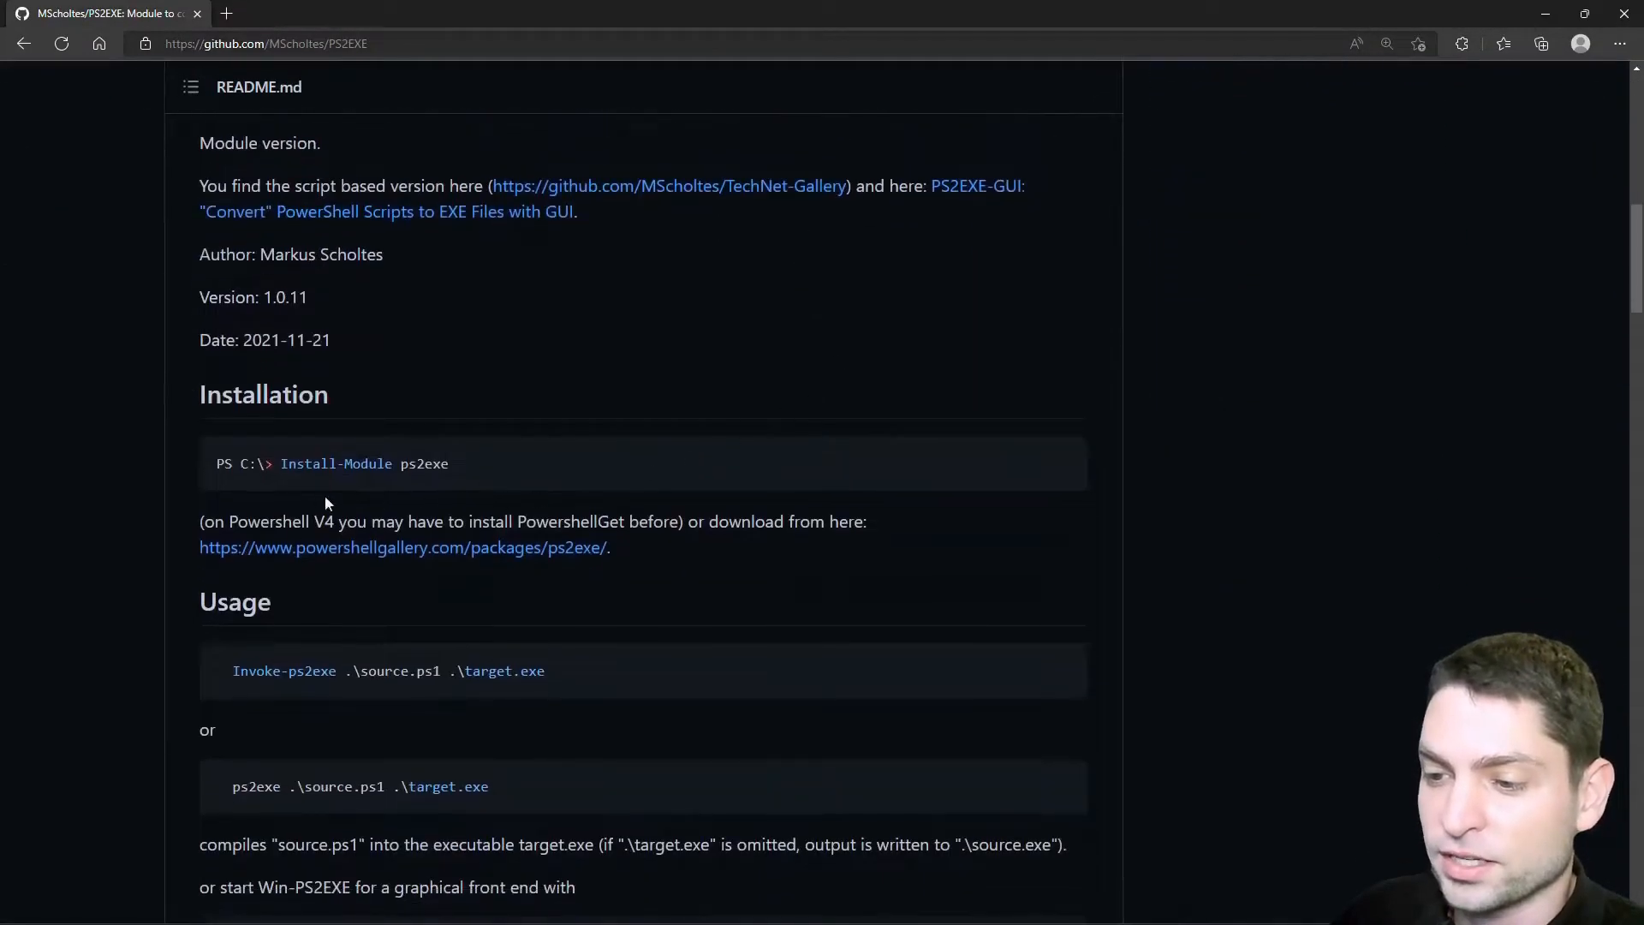
pyautogui.doubleClick(363, 464)
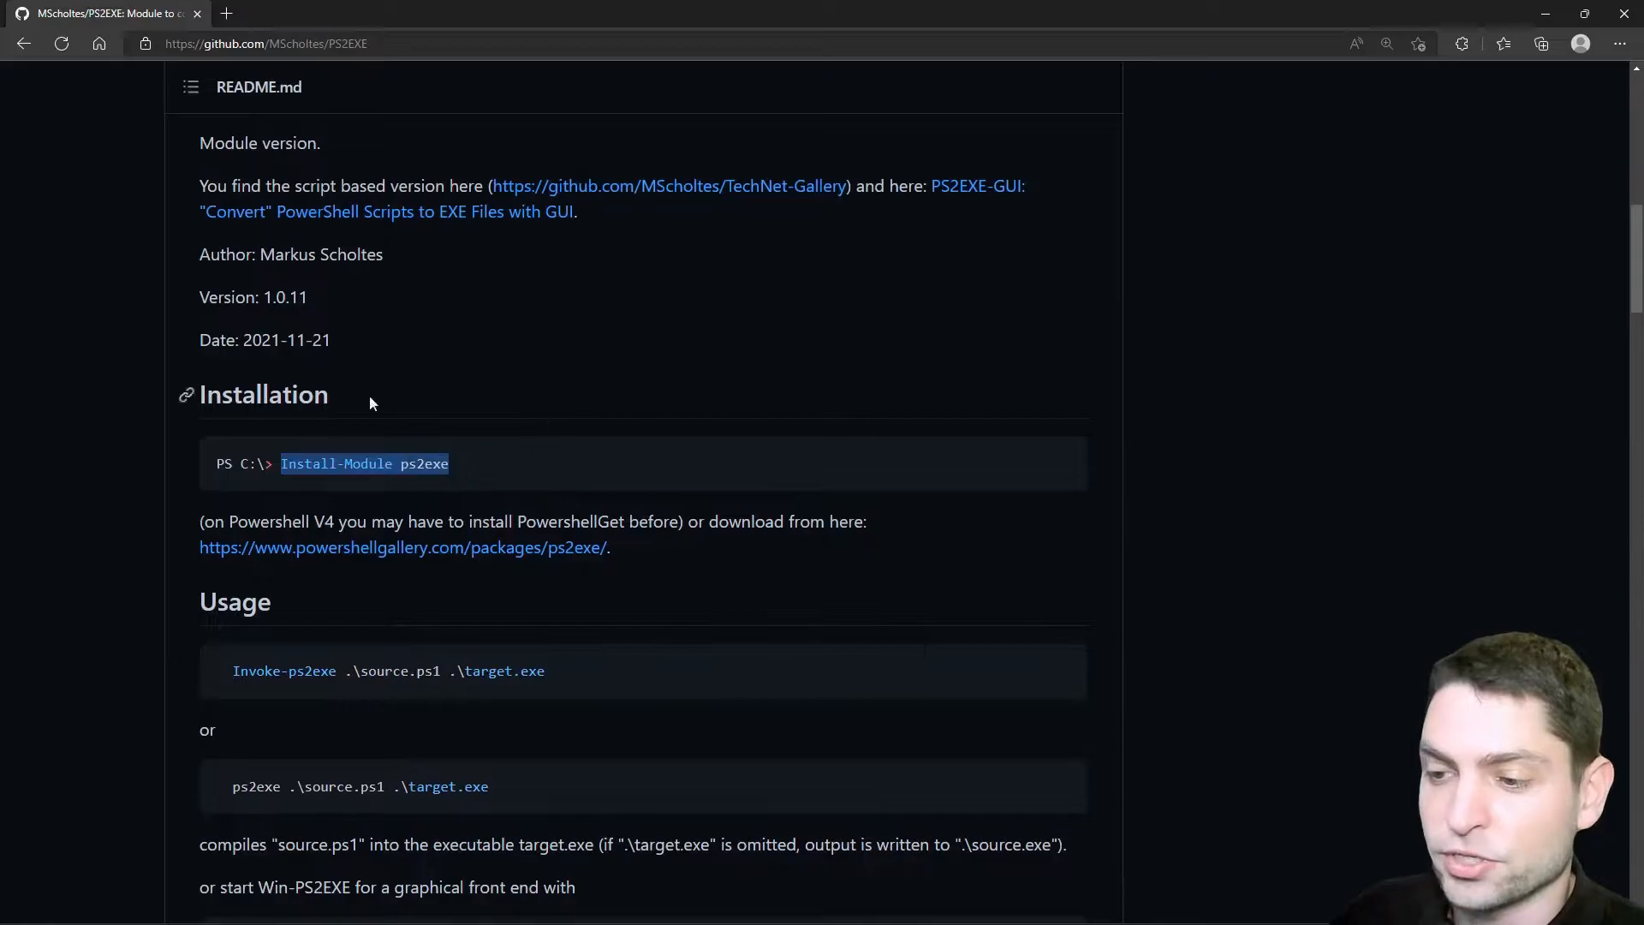
pyautogui.scroll(-3)
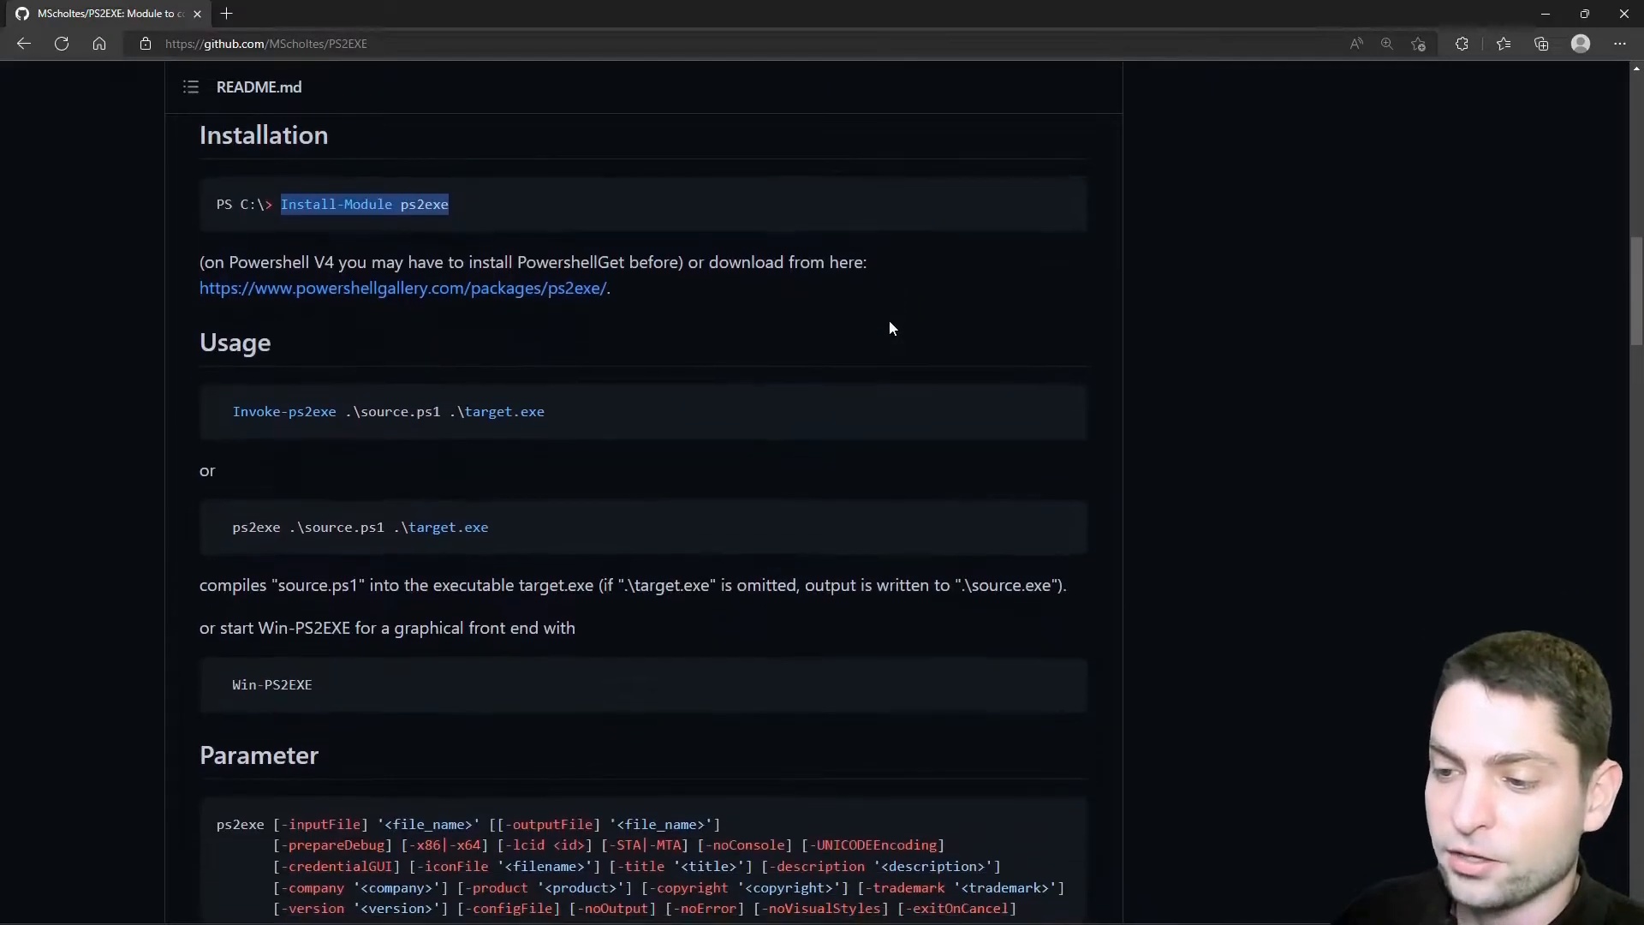
pyautogui.scroll(-3)
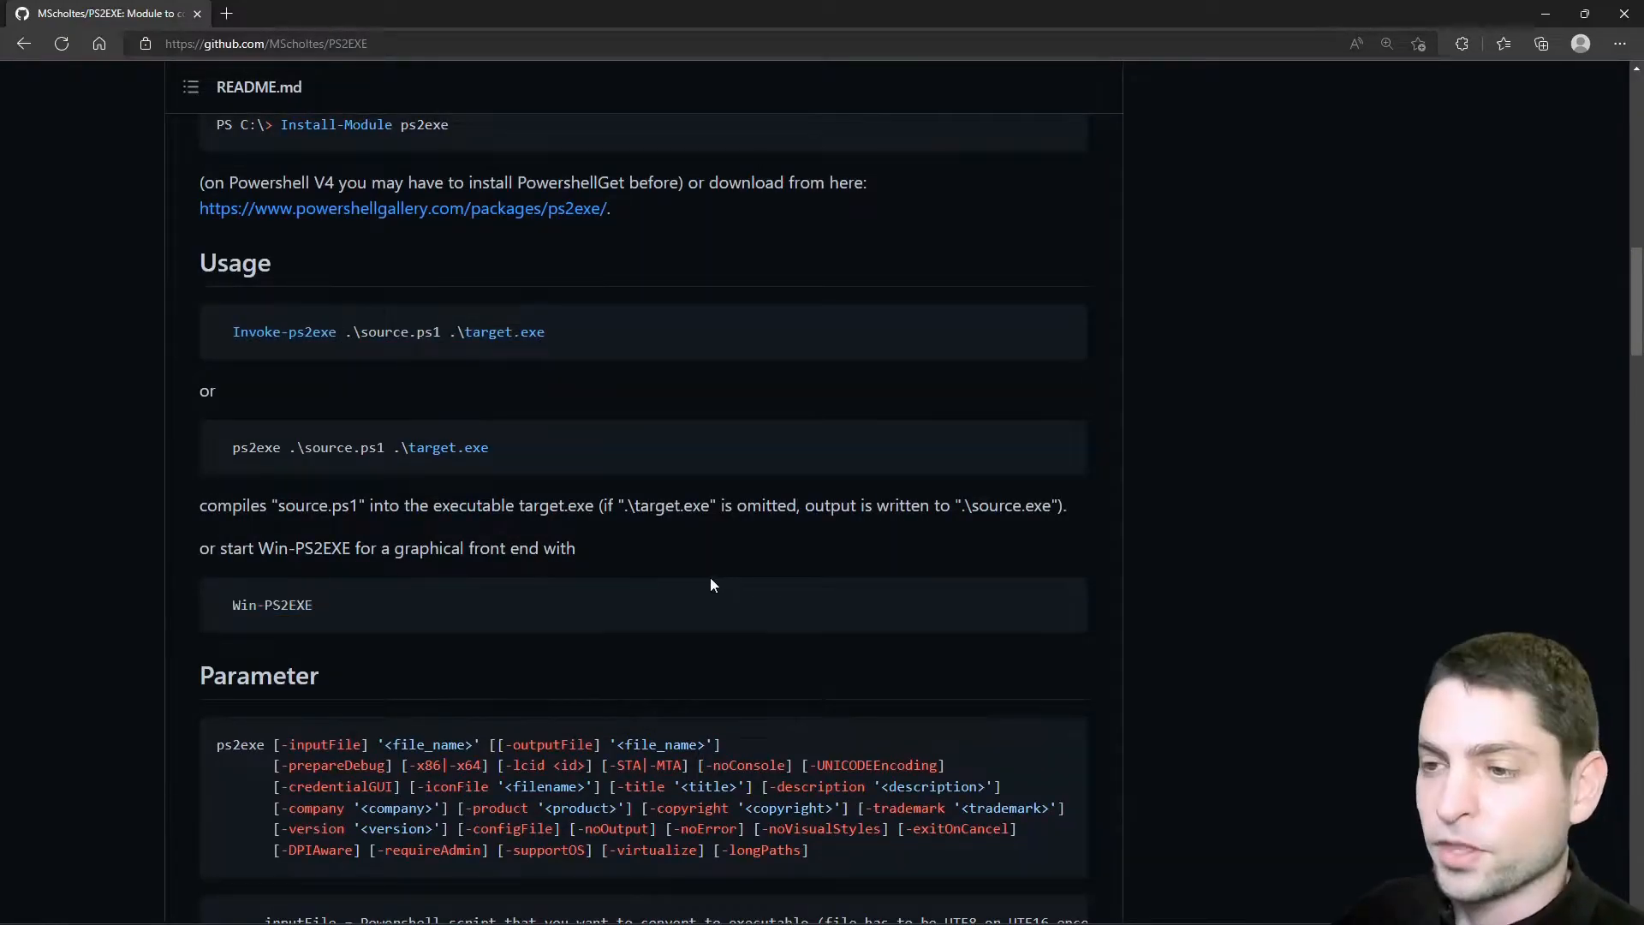
pyautogui.scroll(3)
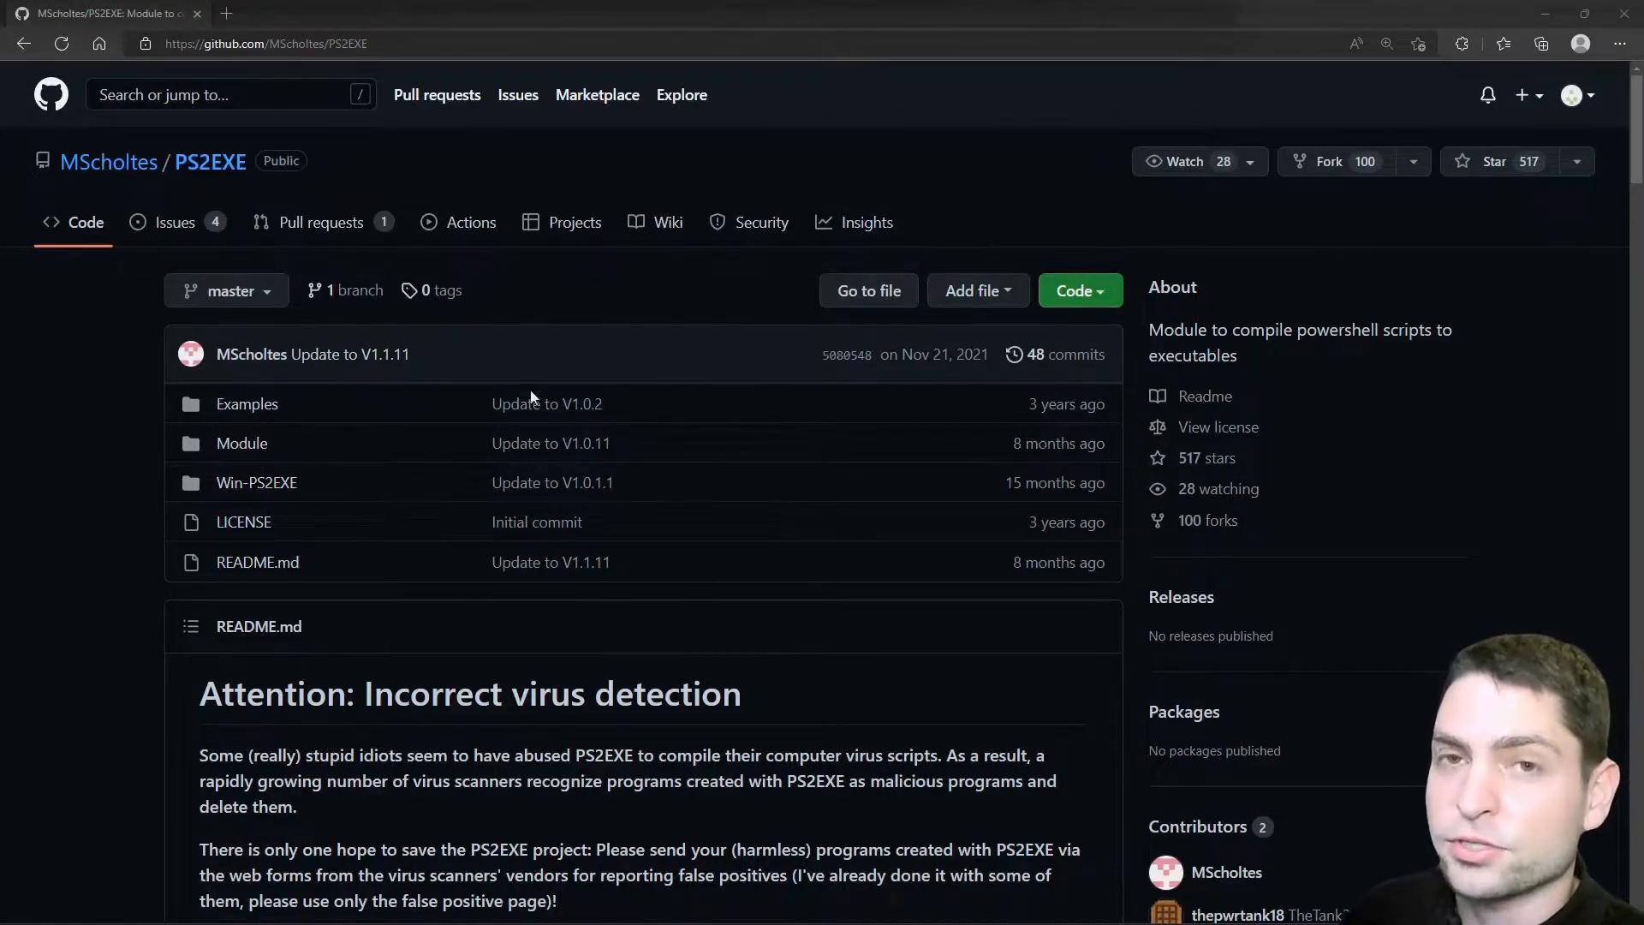
pyautogui.moveTo(721, 277)
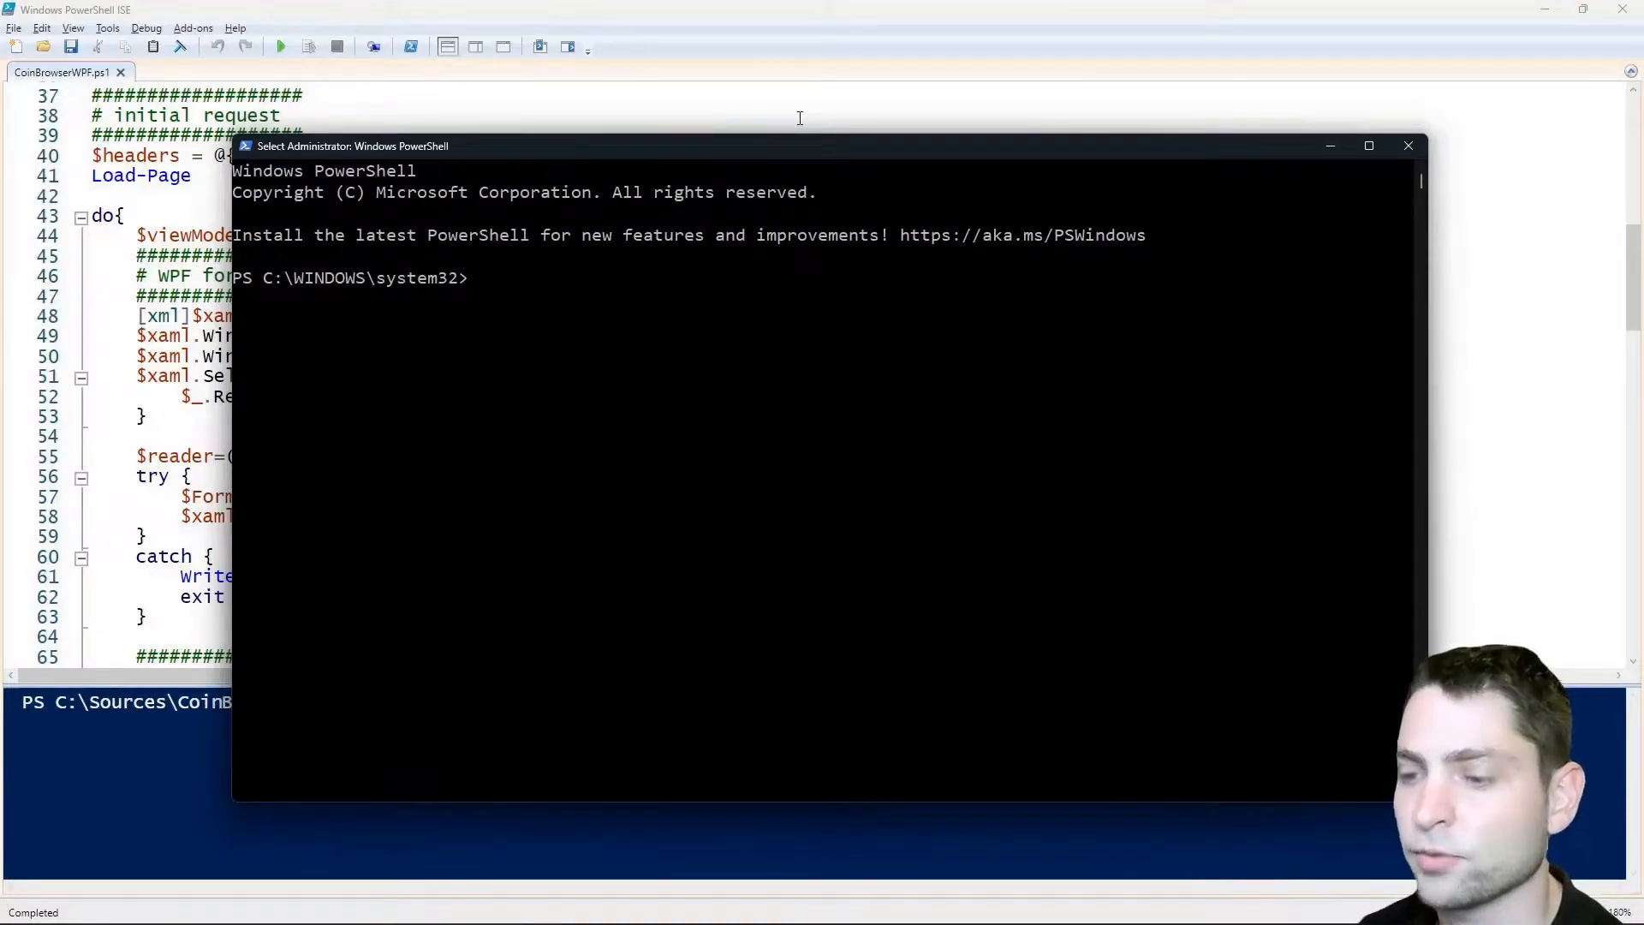
# Step: Run Install-Module ps2exe, answer y to the NuGet and PSGallery prompts, and close the admin console
pyautogui.write('Install')
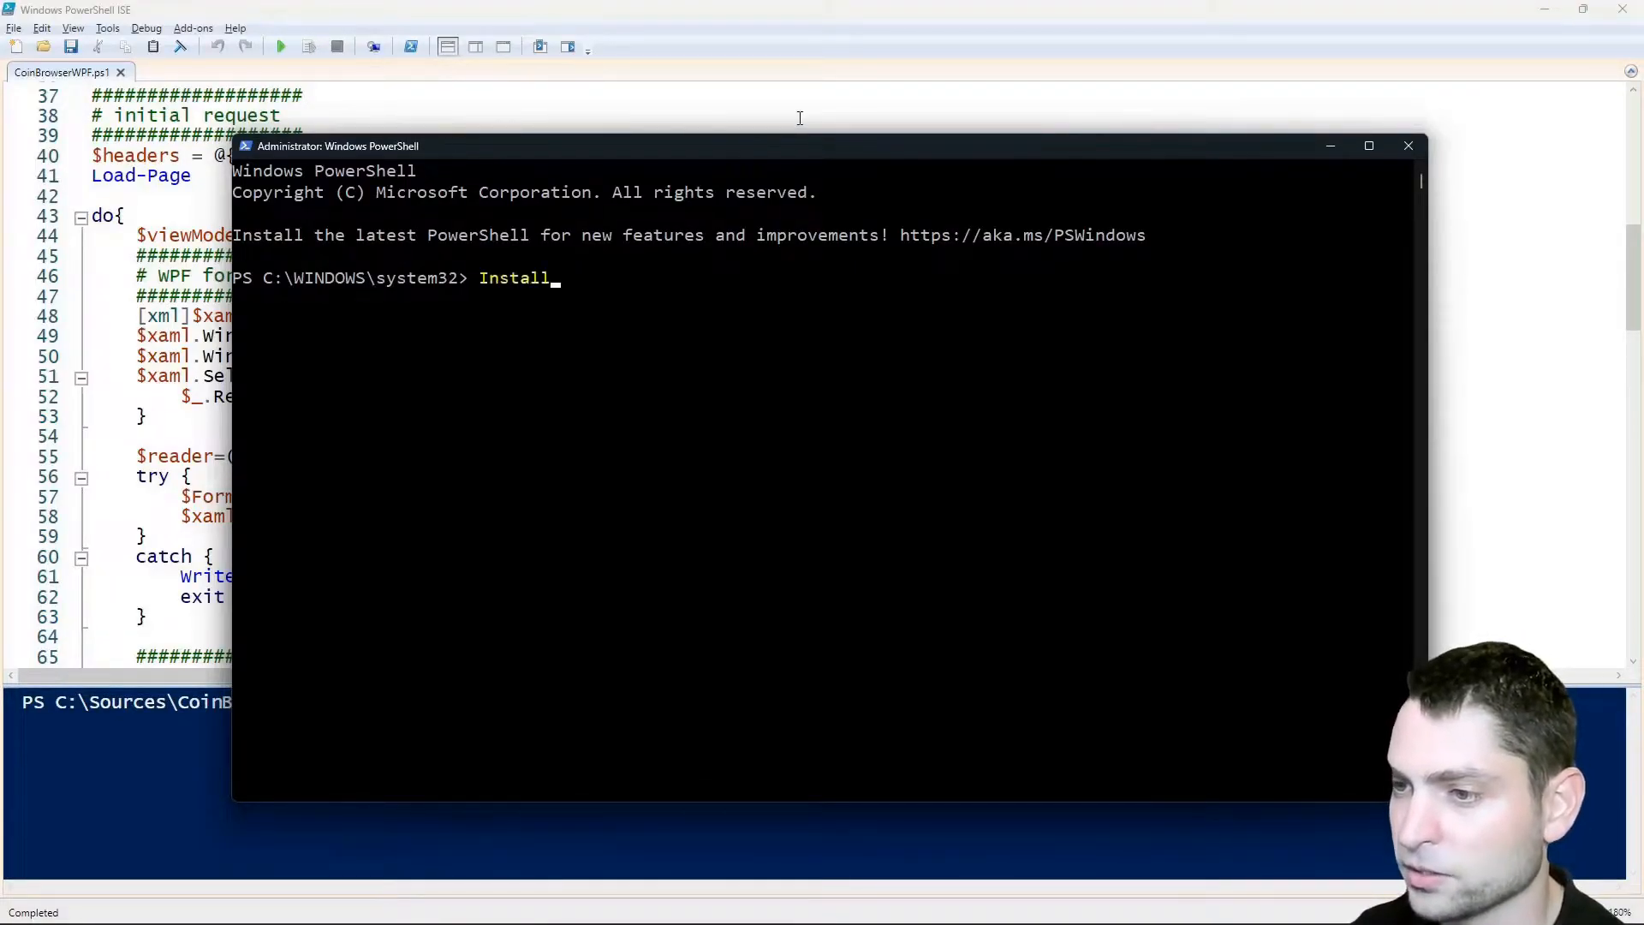
pyautogui.write('-Module ps')
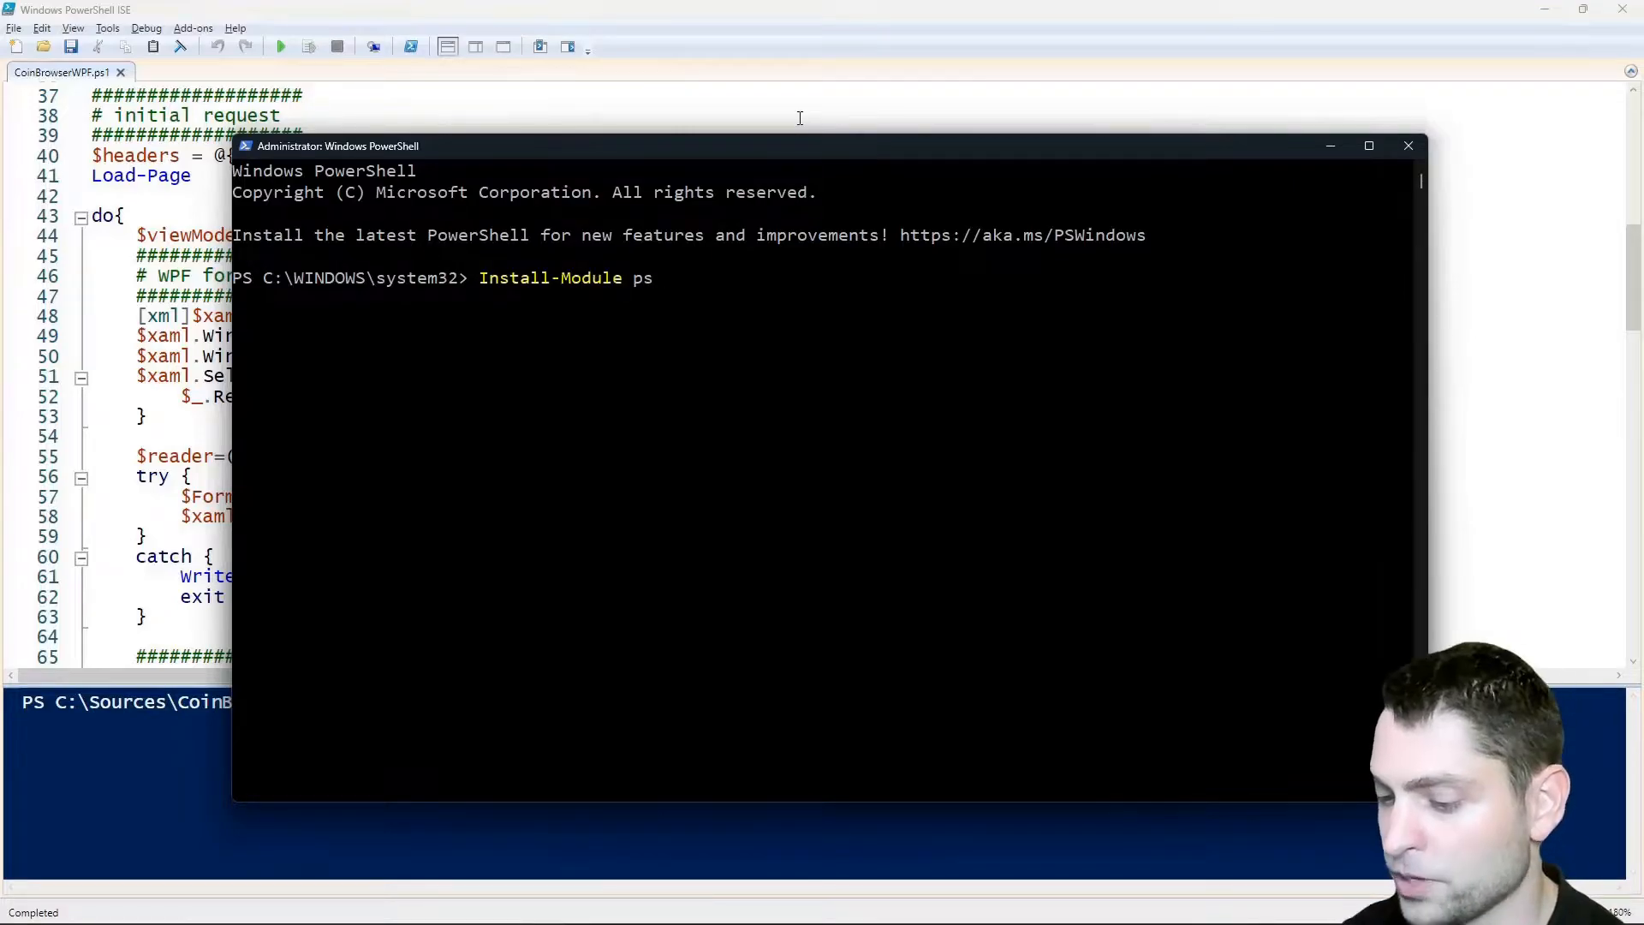
pyautogui.write('2exe')
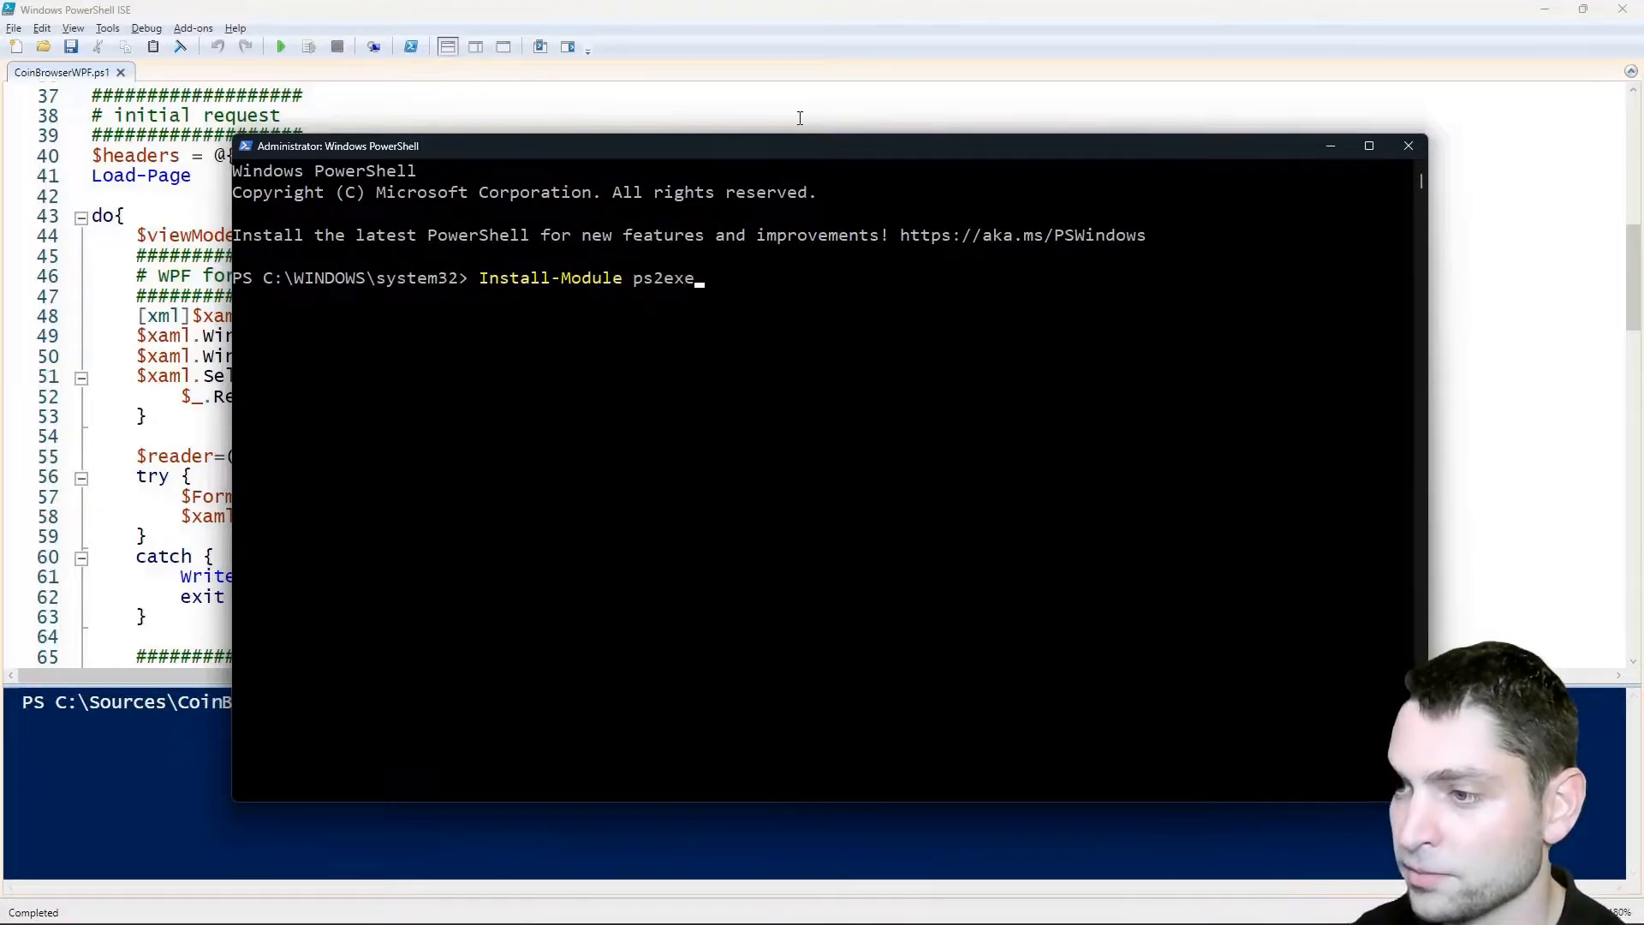
pyautogui.press('enter')
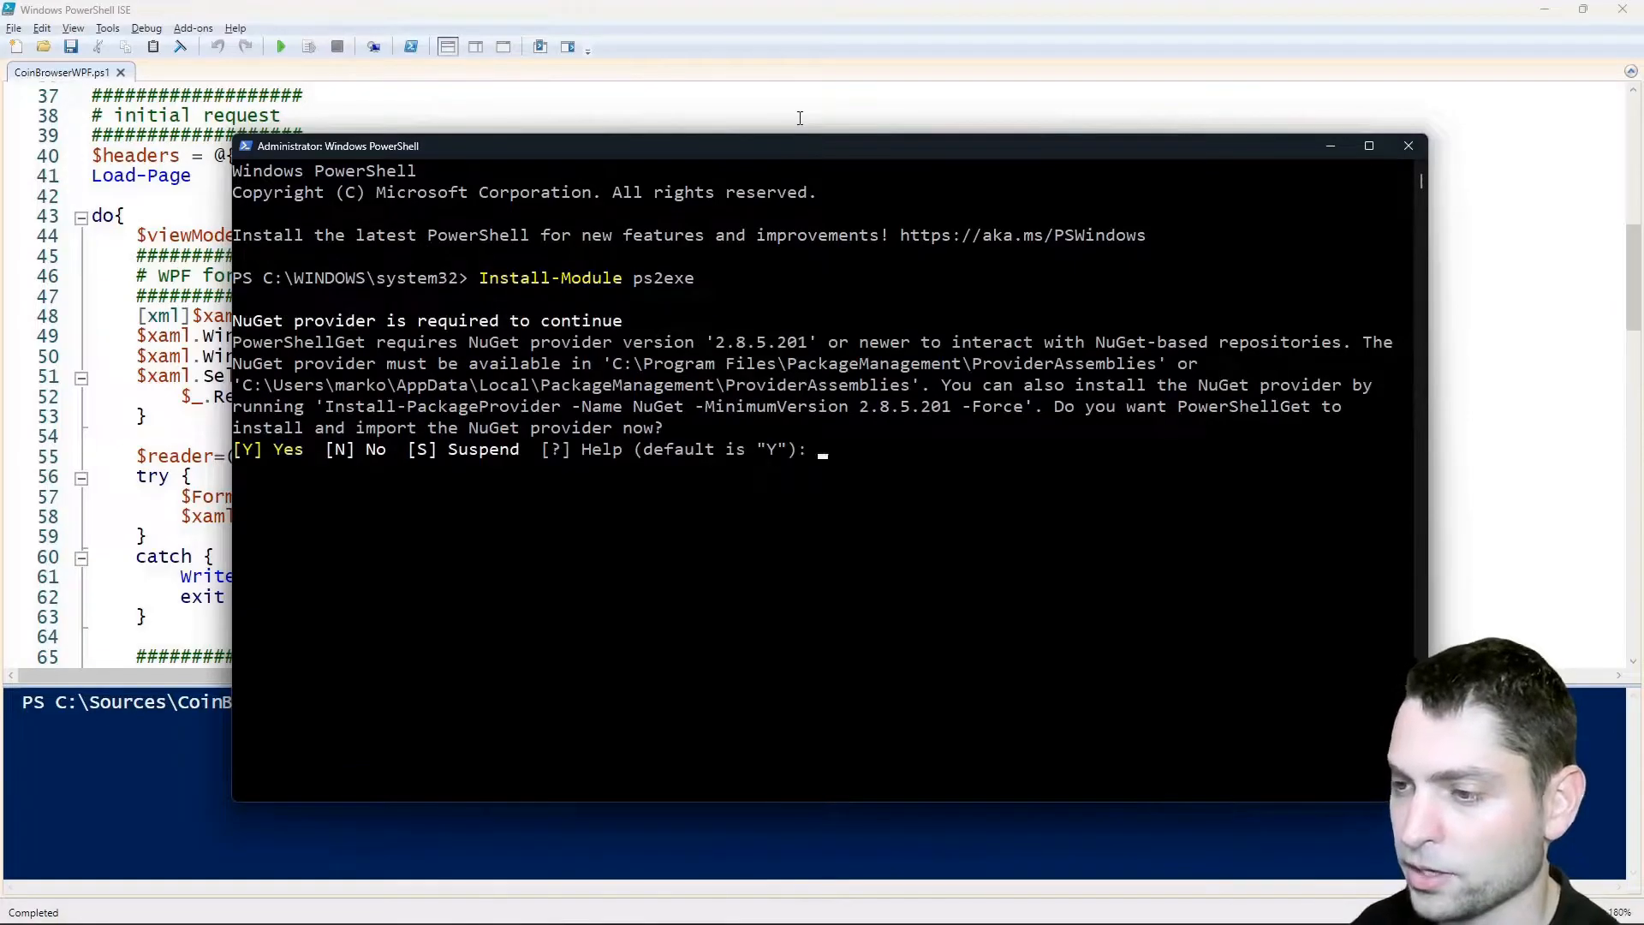
pyautogui.write('y')
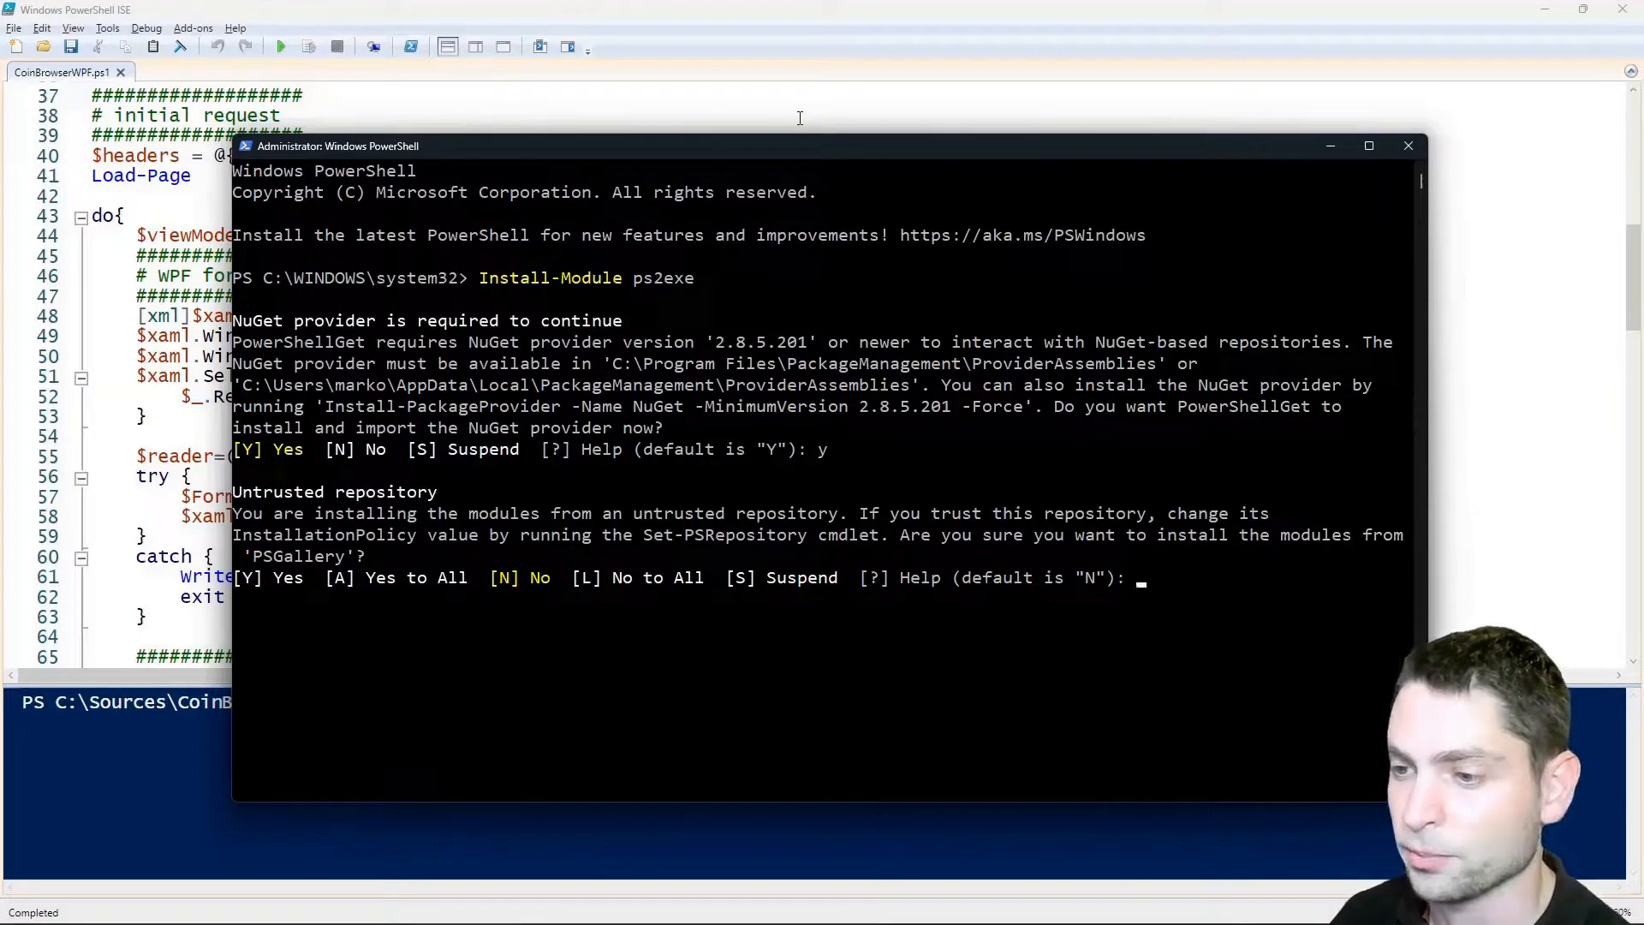
pyautogui.write('y')
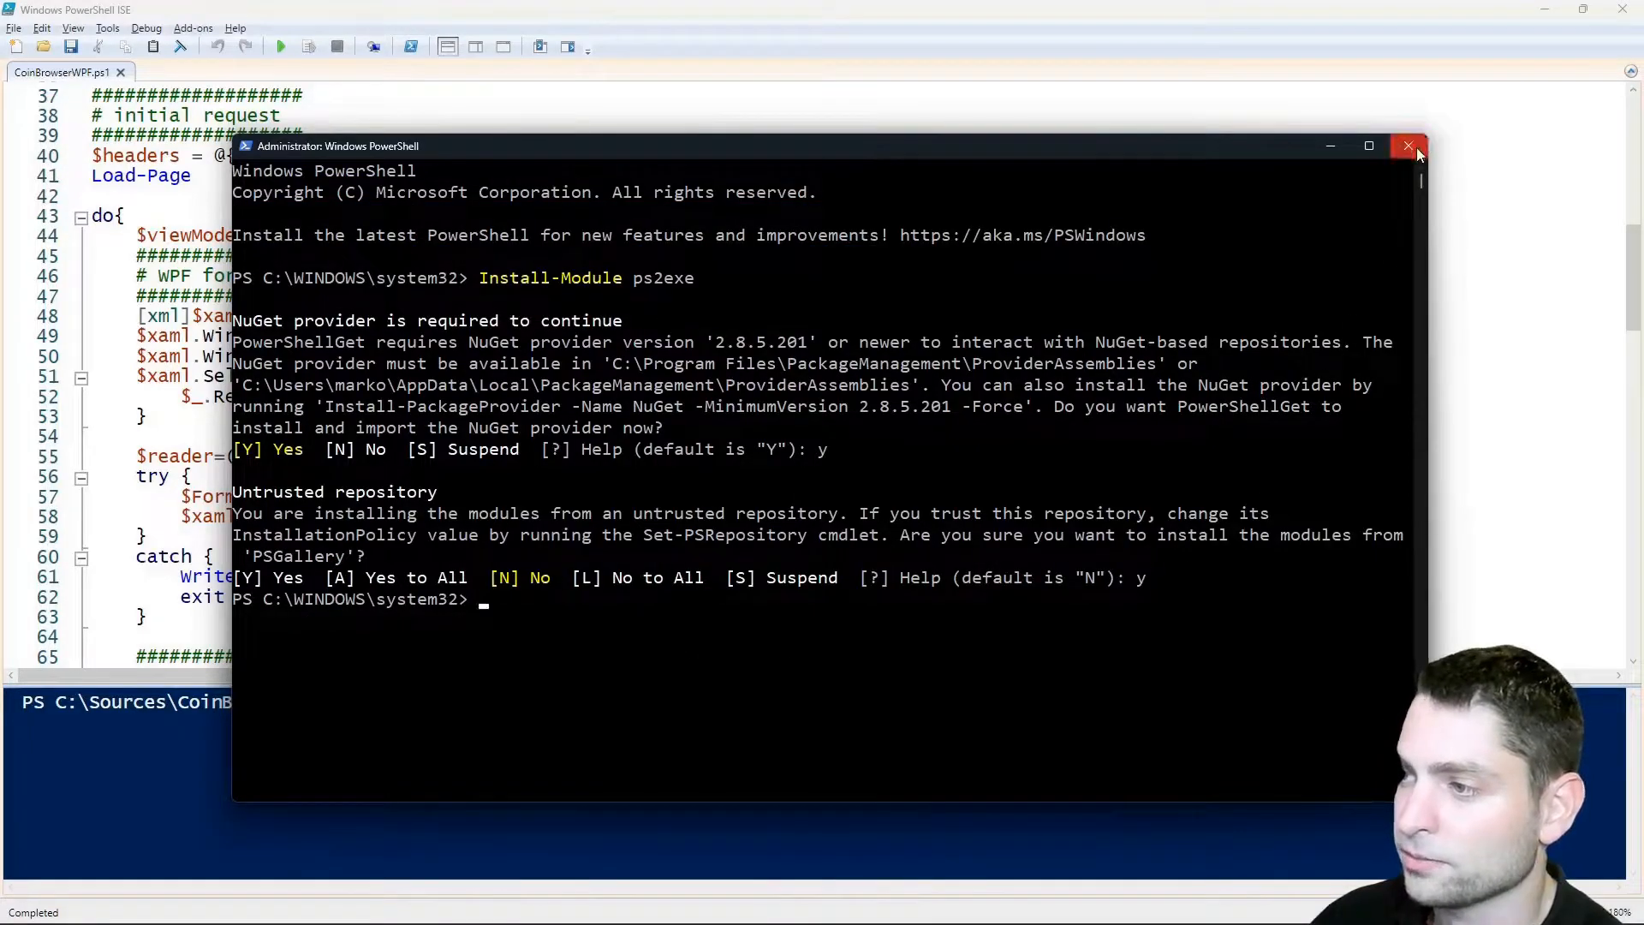
pyautogui.click(1407, 145)
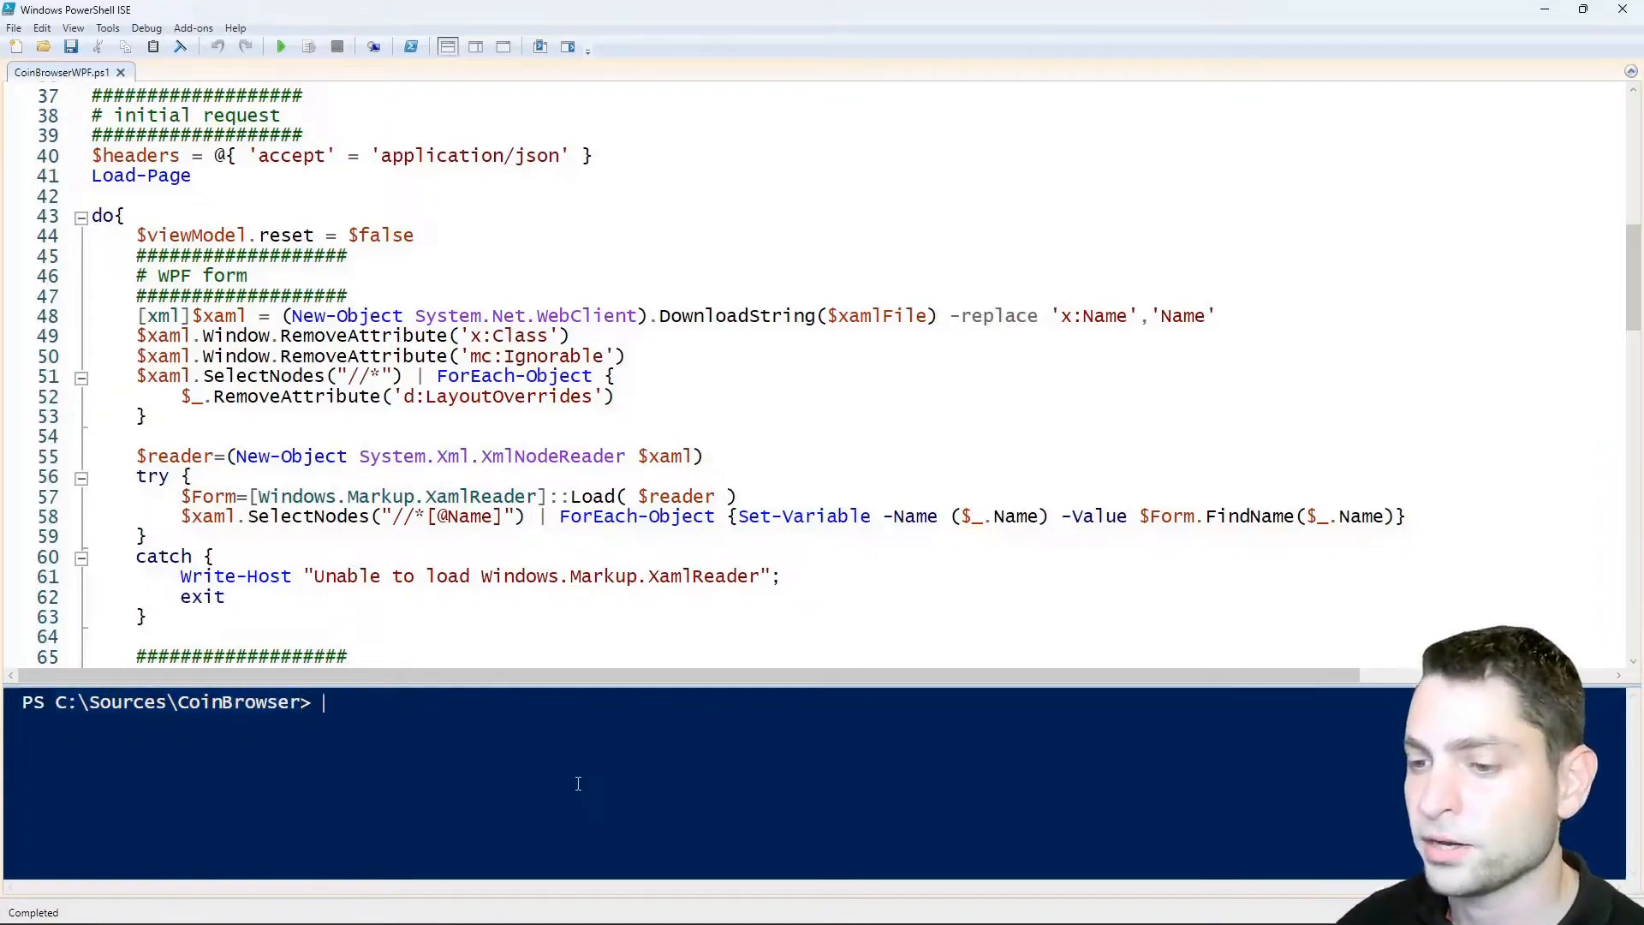
# Step: Run Invoke-PS2EXE .\CoinBrowserWPF.ps1 CoinBrowser.exe -noConsole to build the windowed executable
pyautogui.write('Invoke')
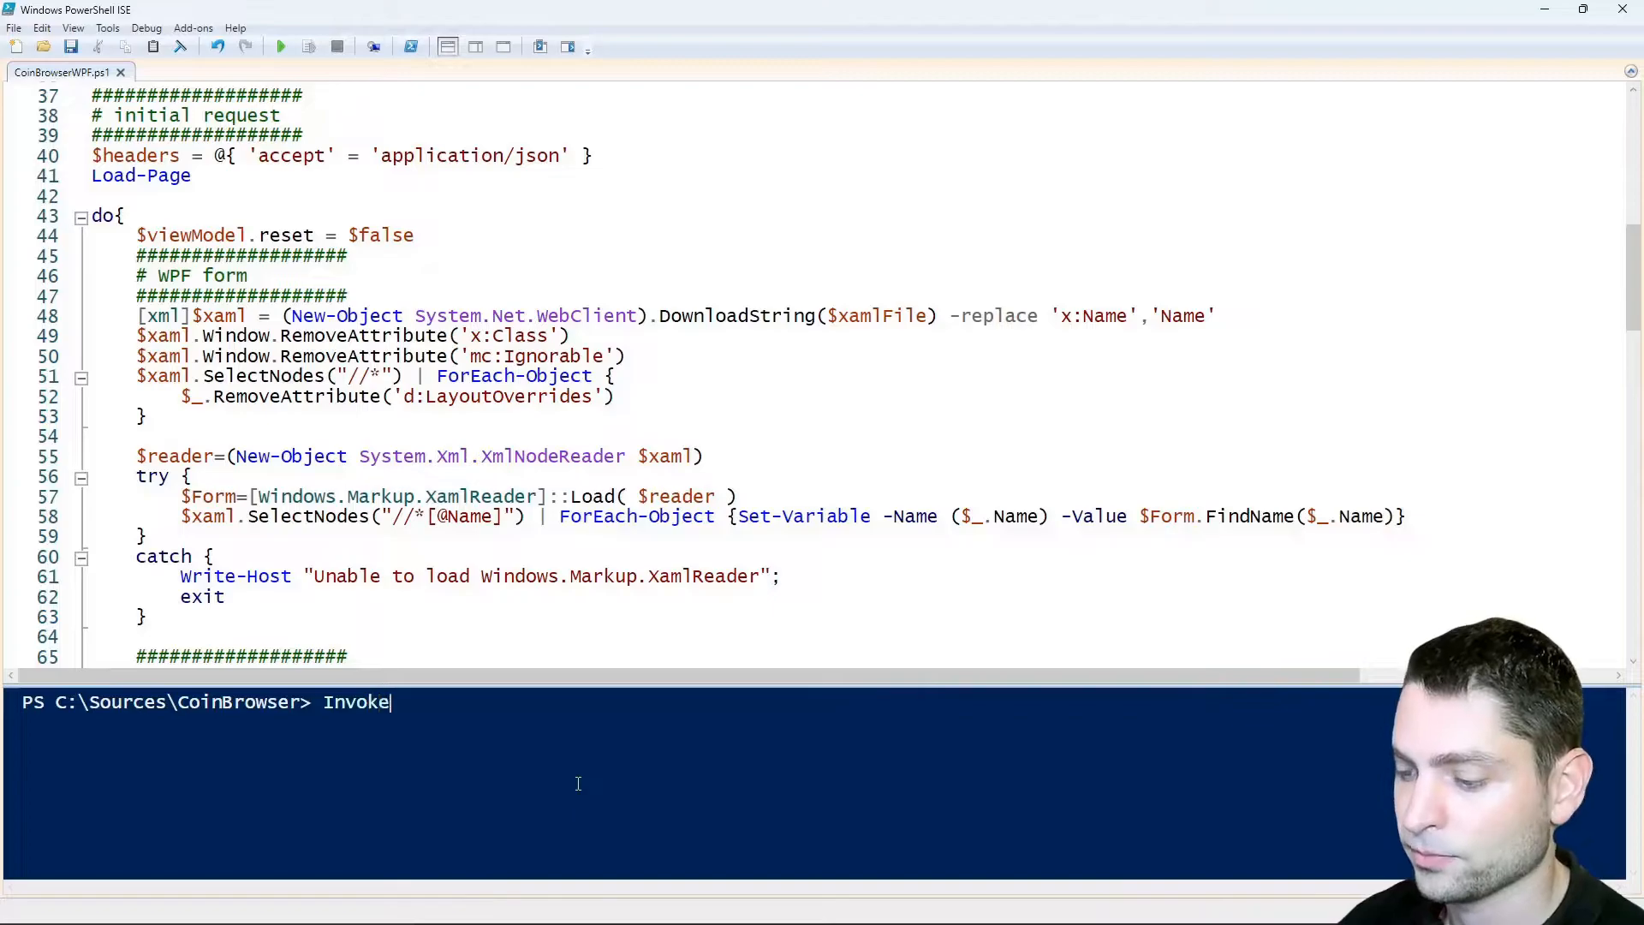
pyautogui.write('-ps')
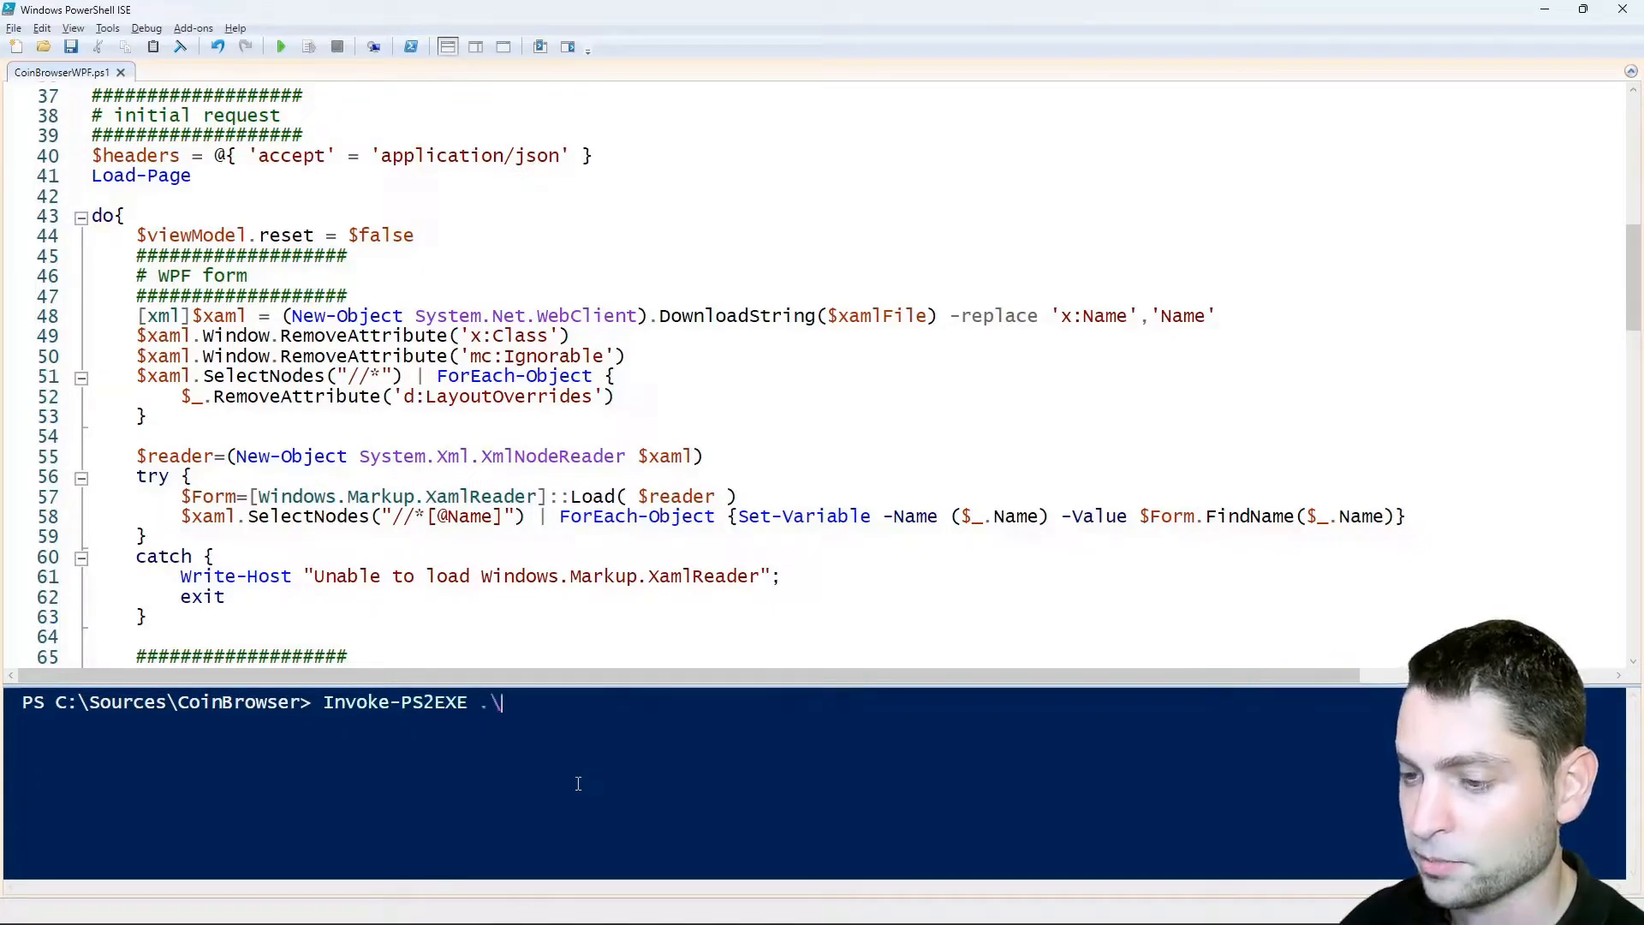
pyautogui.write('C')
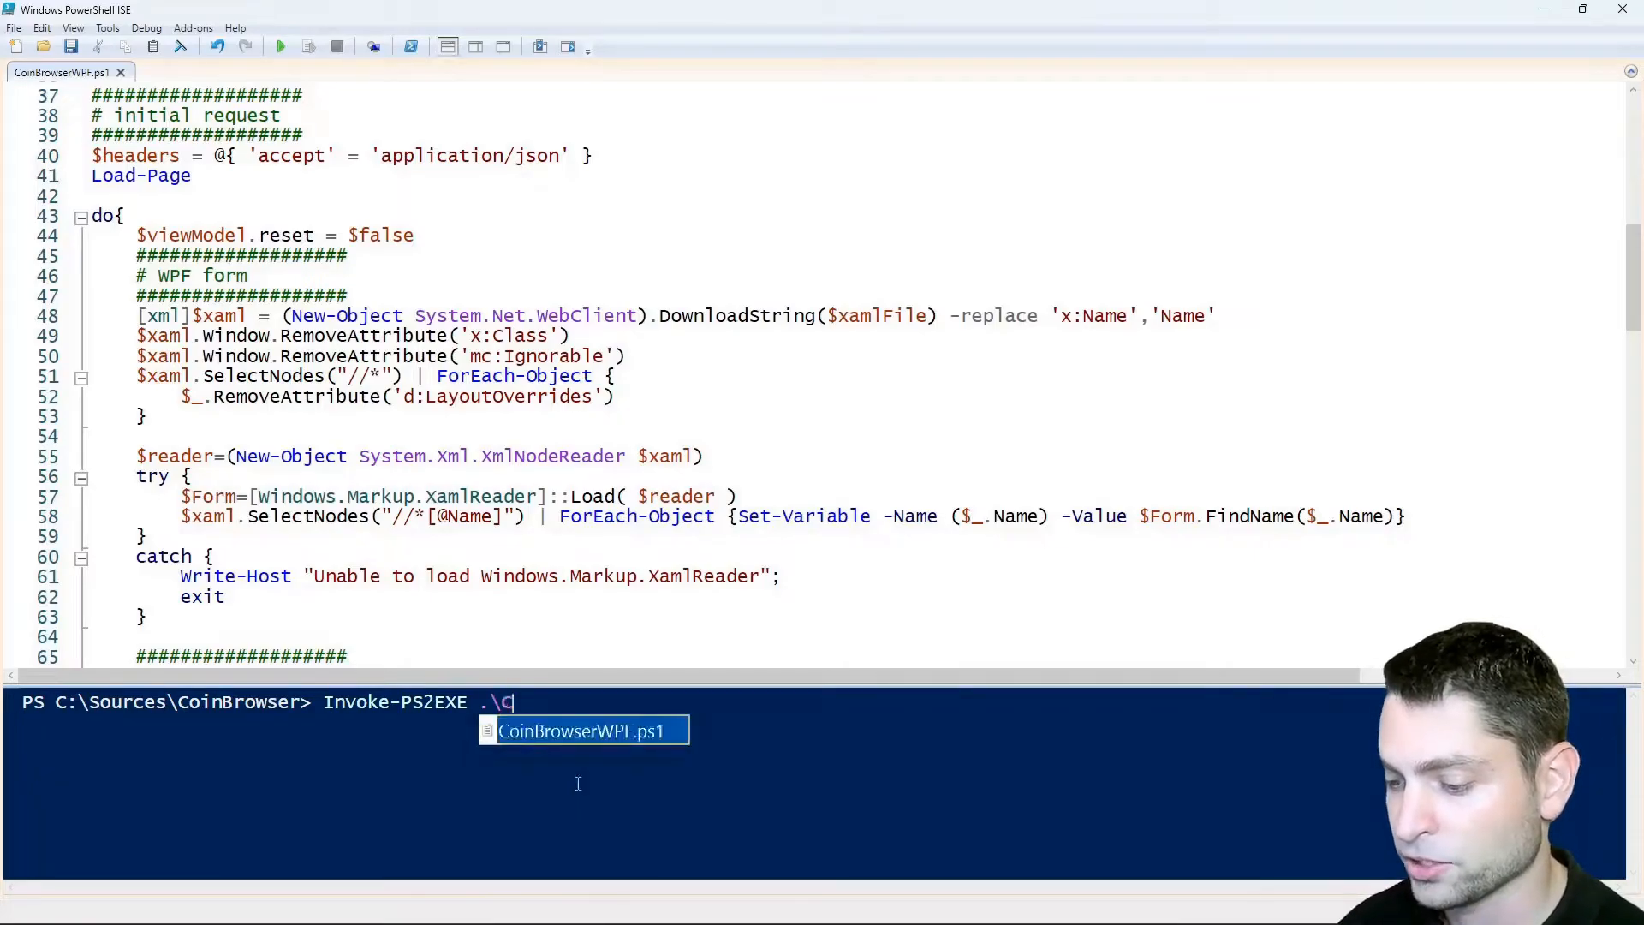
pyautogui.write('oin')
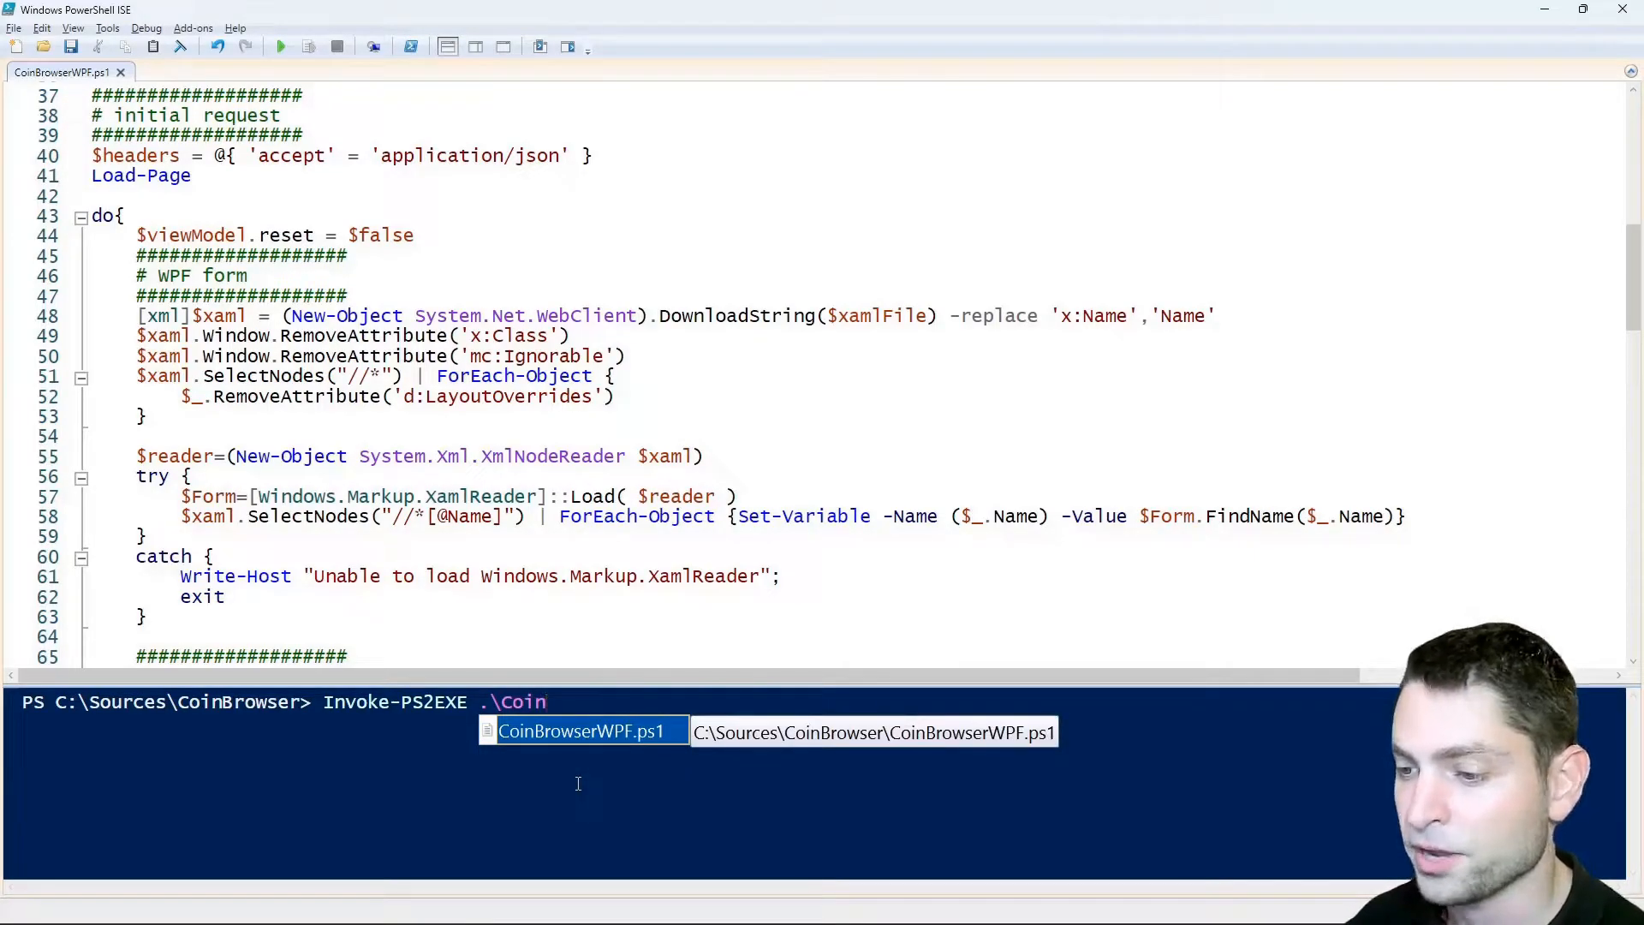
pyautogui.press('Tab')
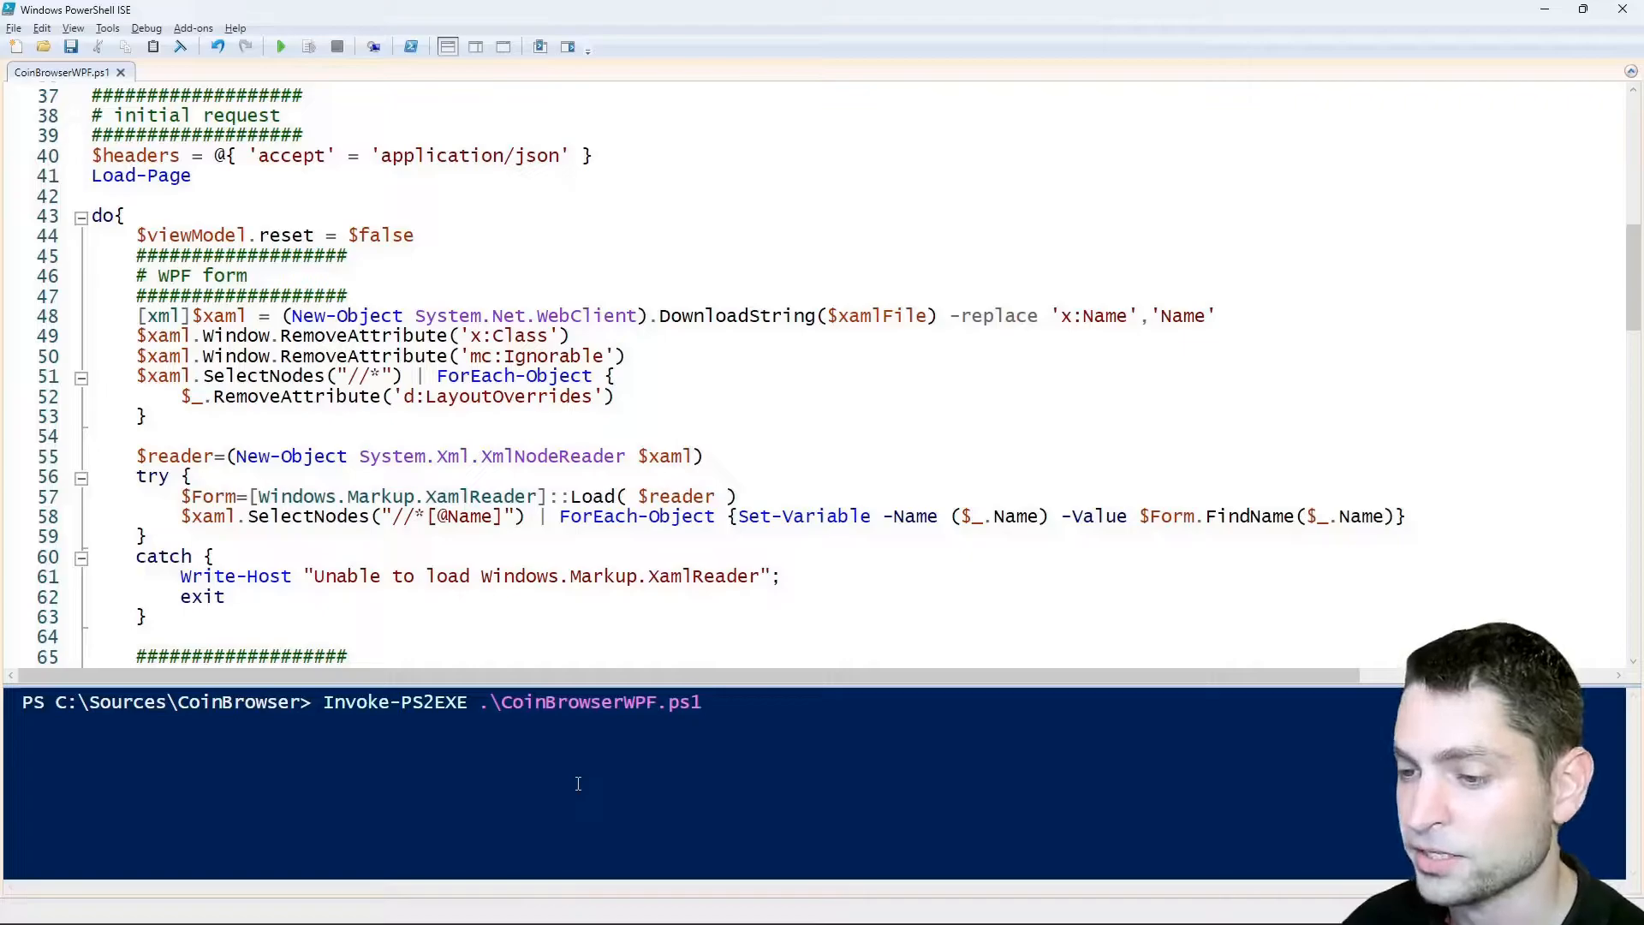
pyautogui.write('Coin')
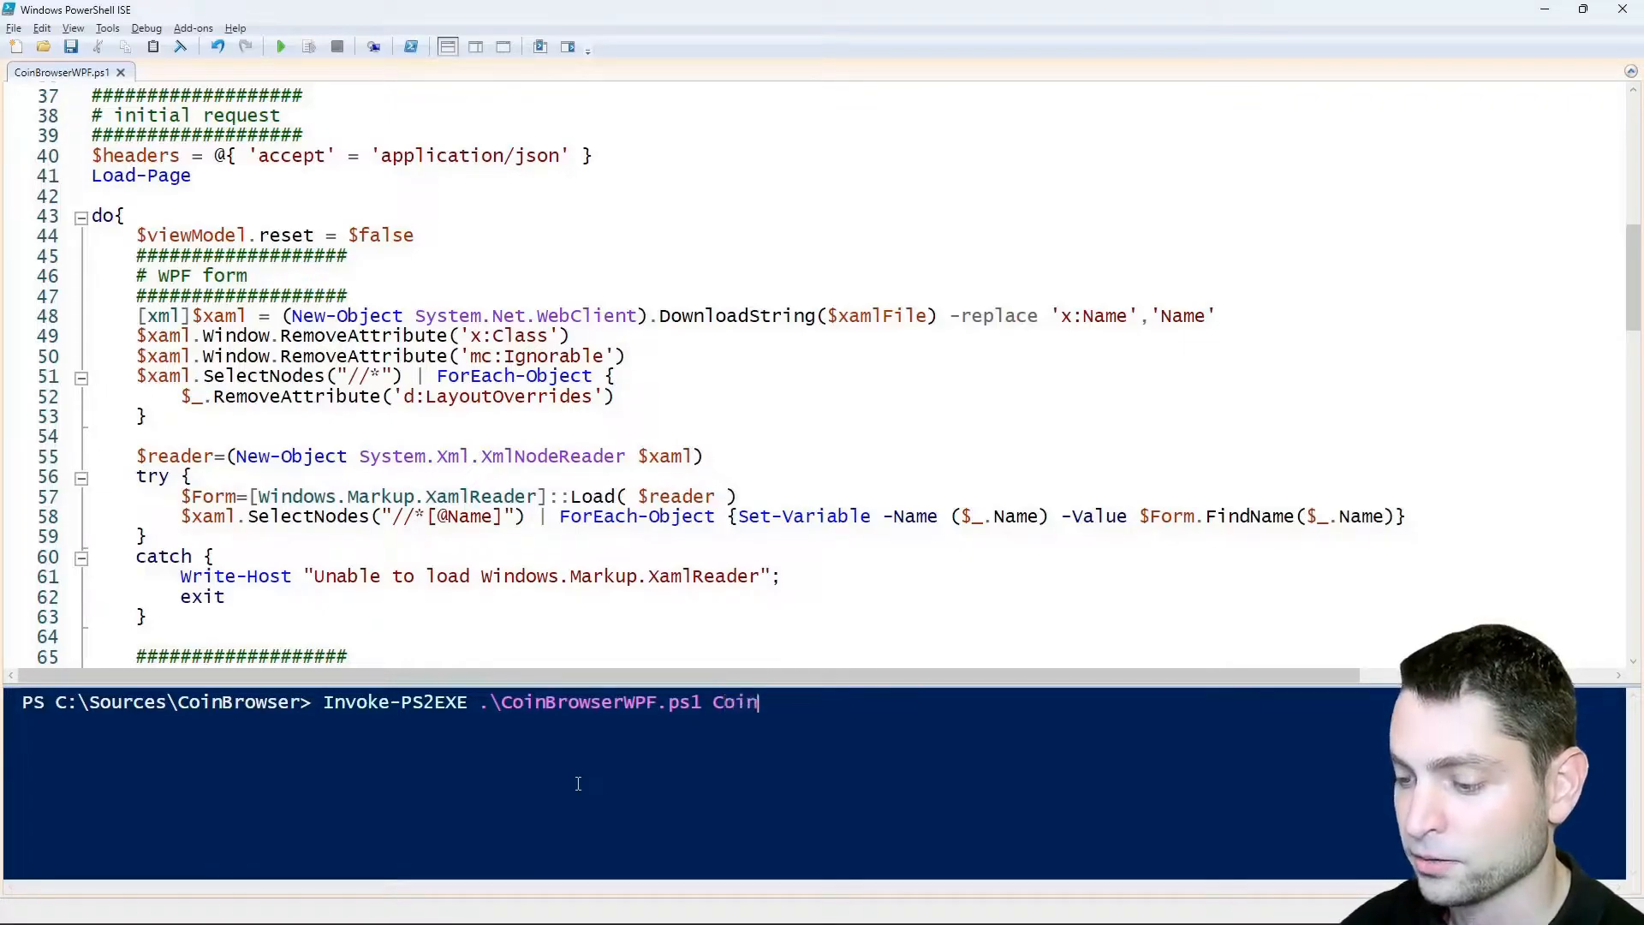
pyautogui.write('Browser.')
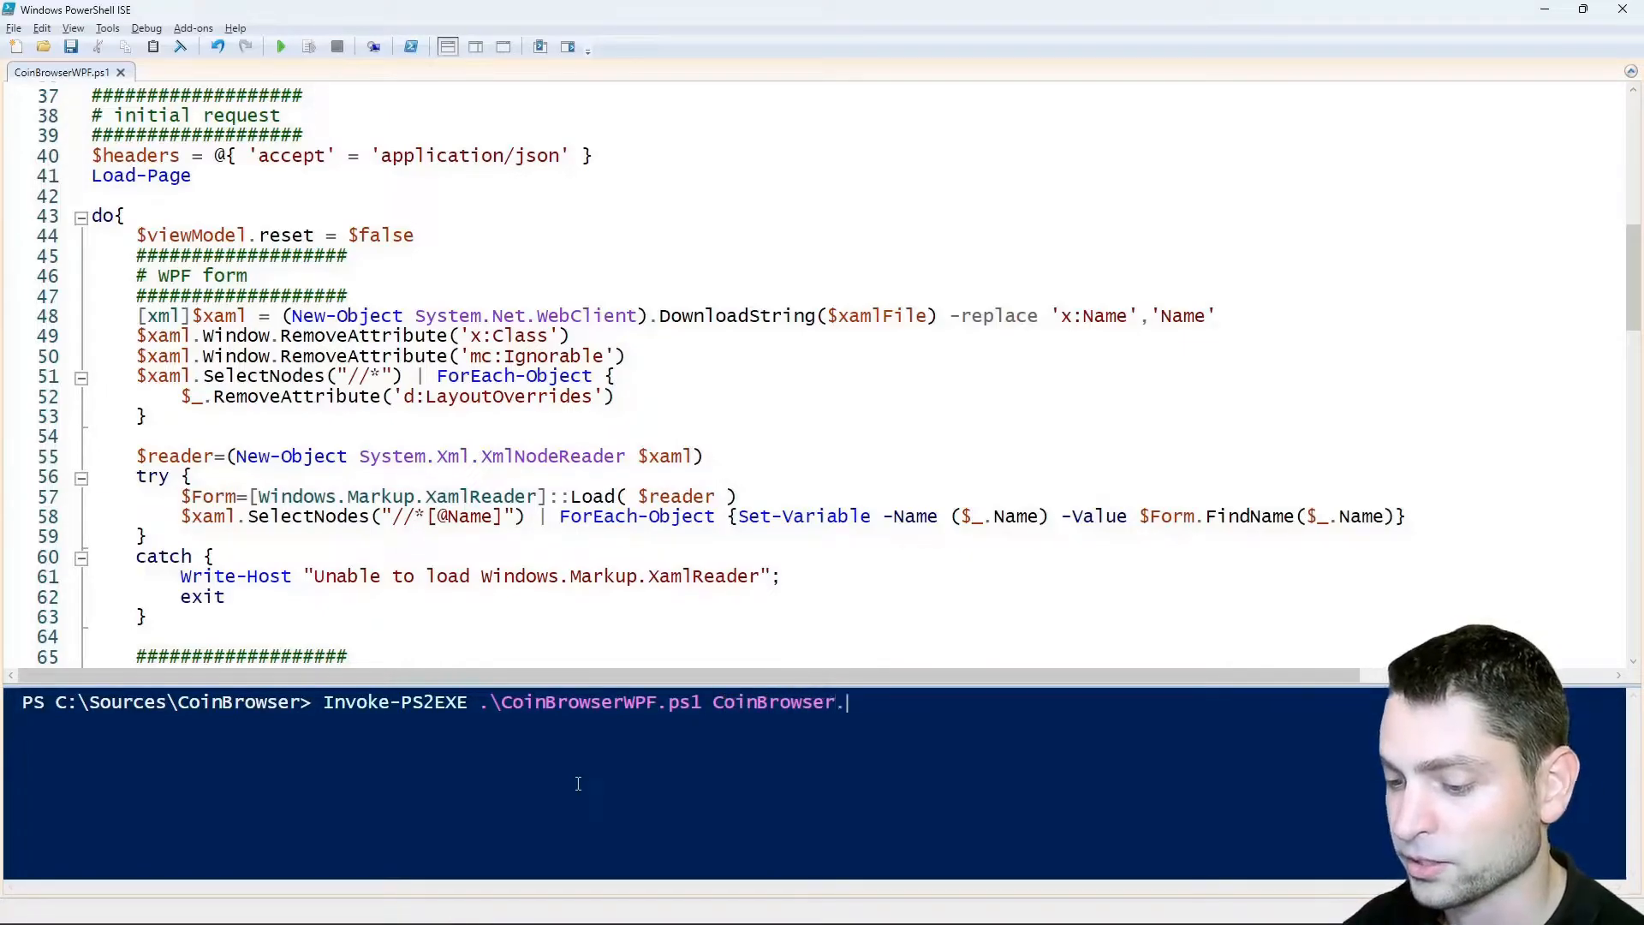
pyautogui.write('exe -')
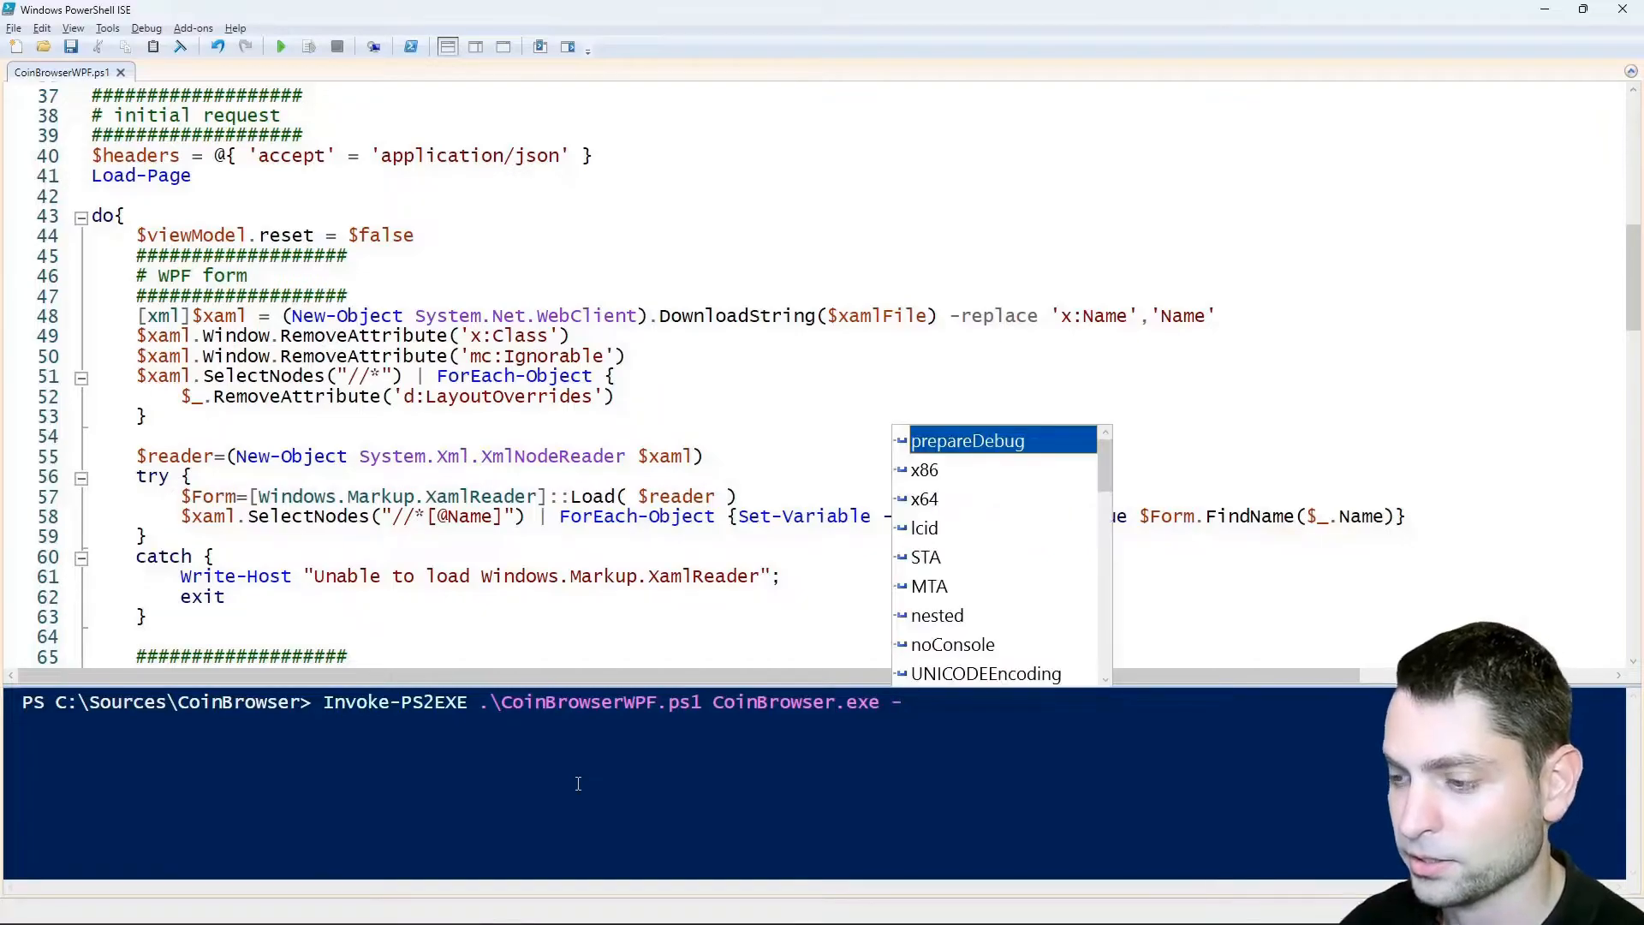
pyautogui.write('noConsole')
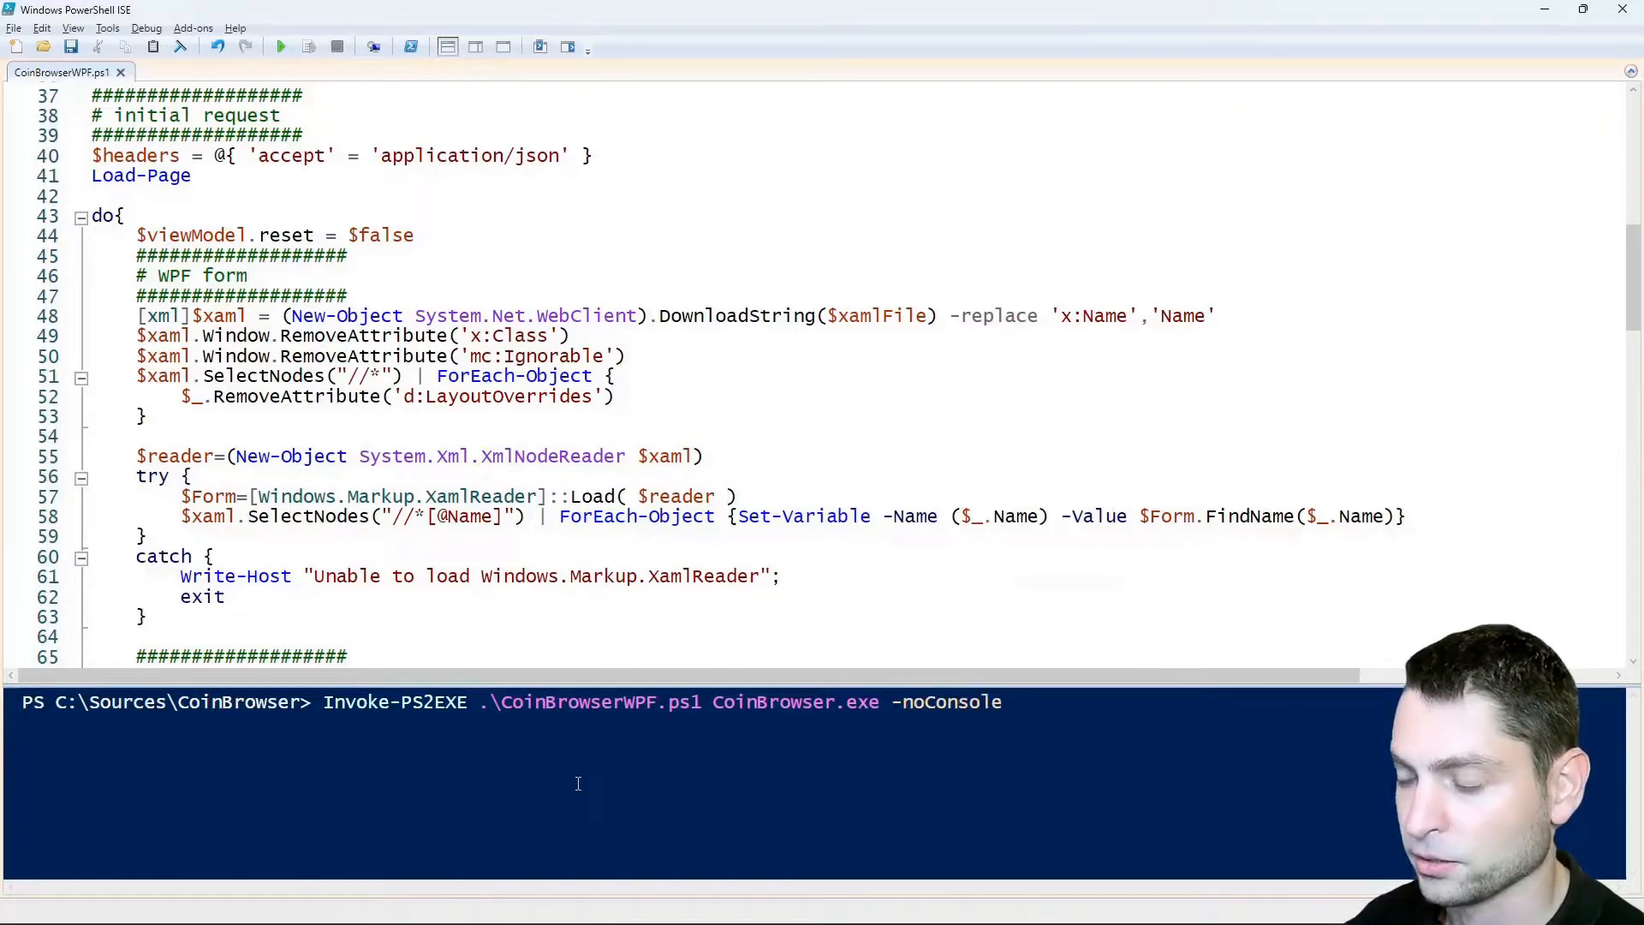
pyautogui.moveTo(1045, 742)
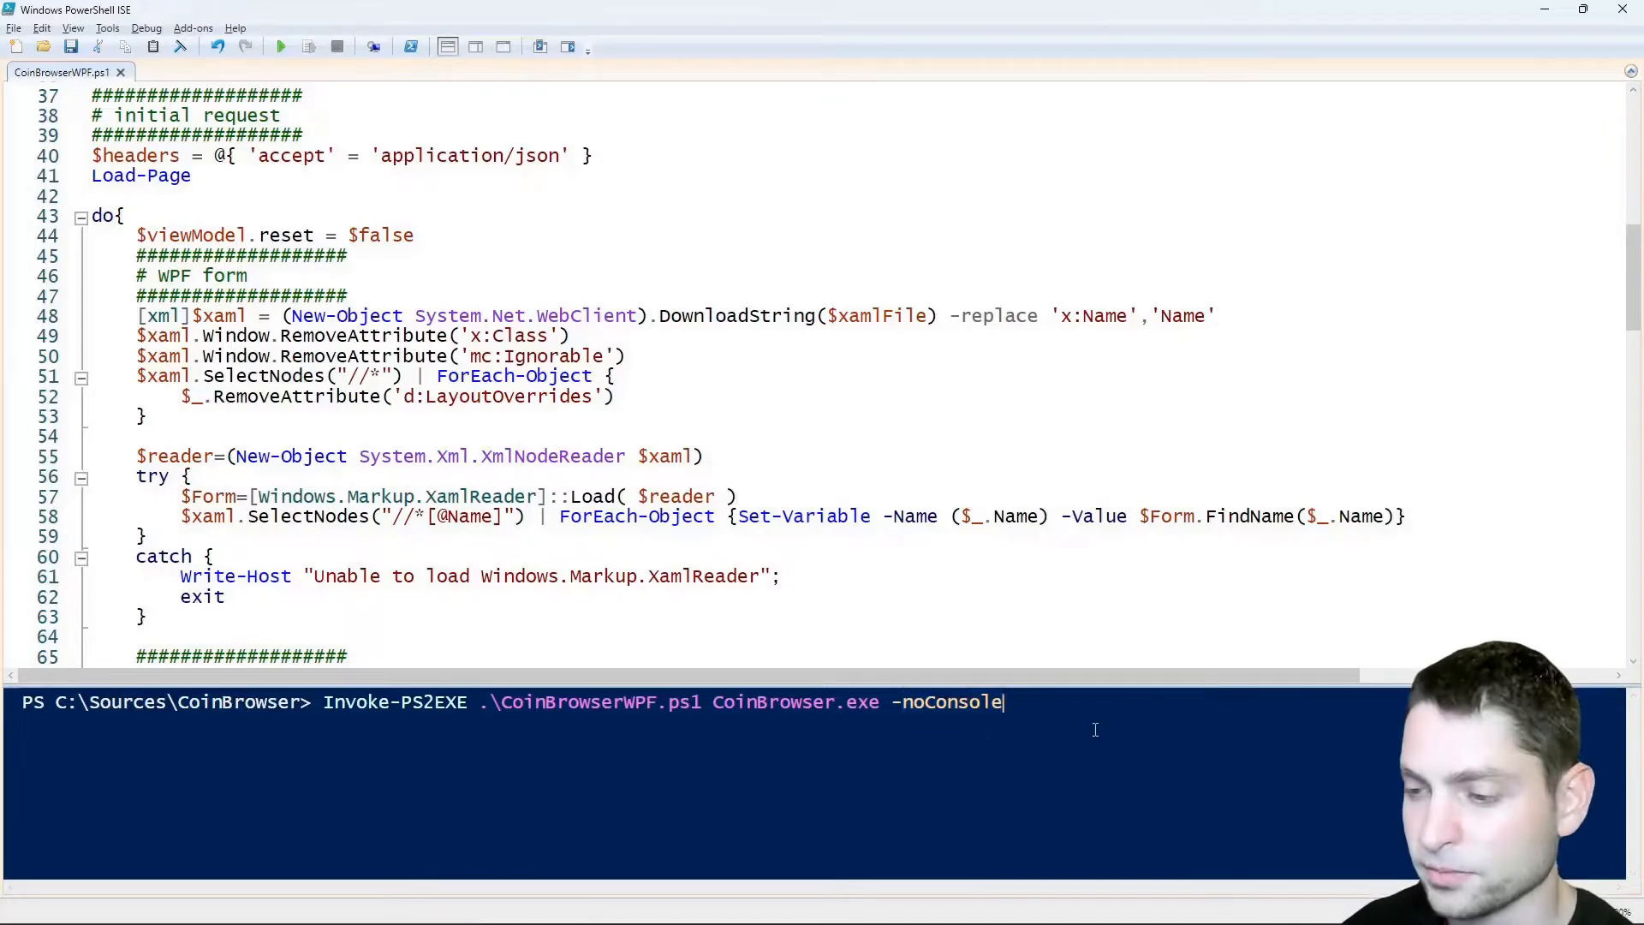
pyautogui.press('enter')
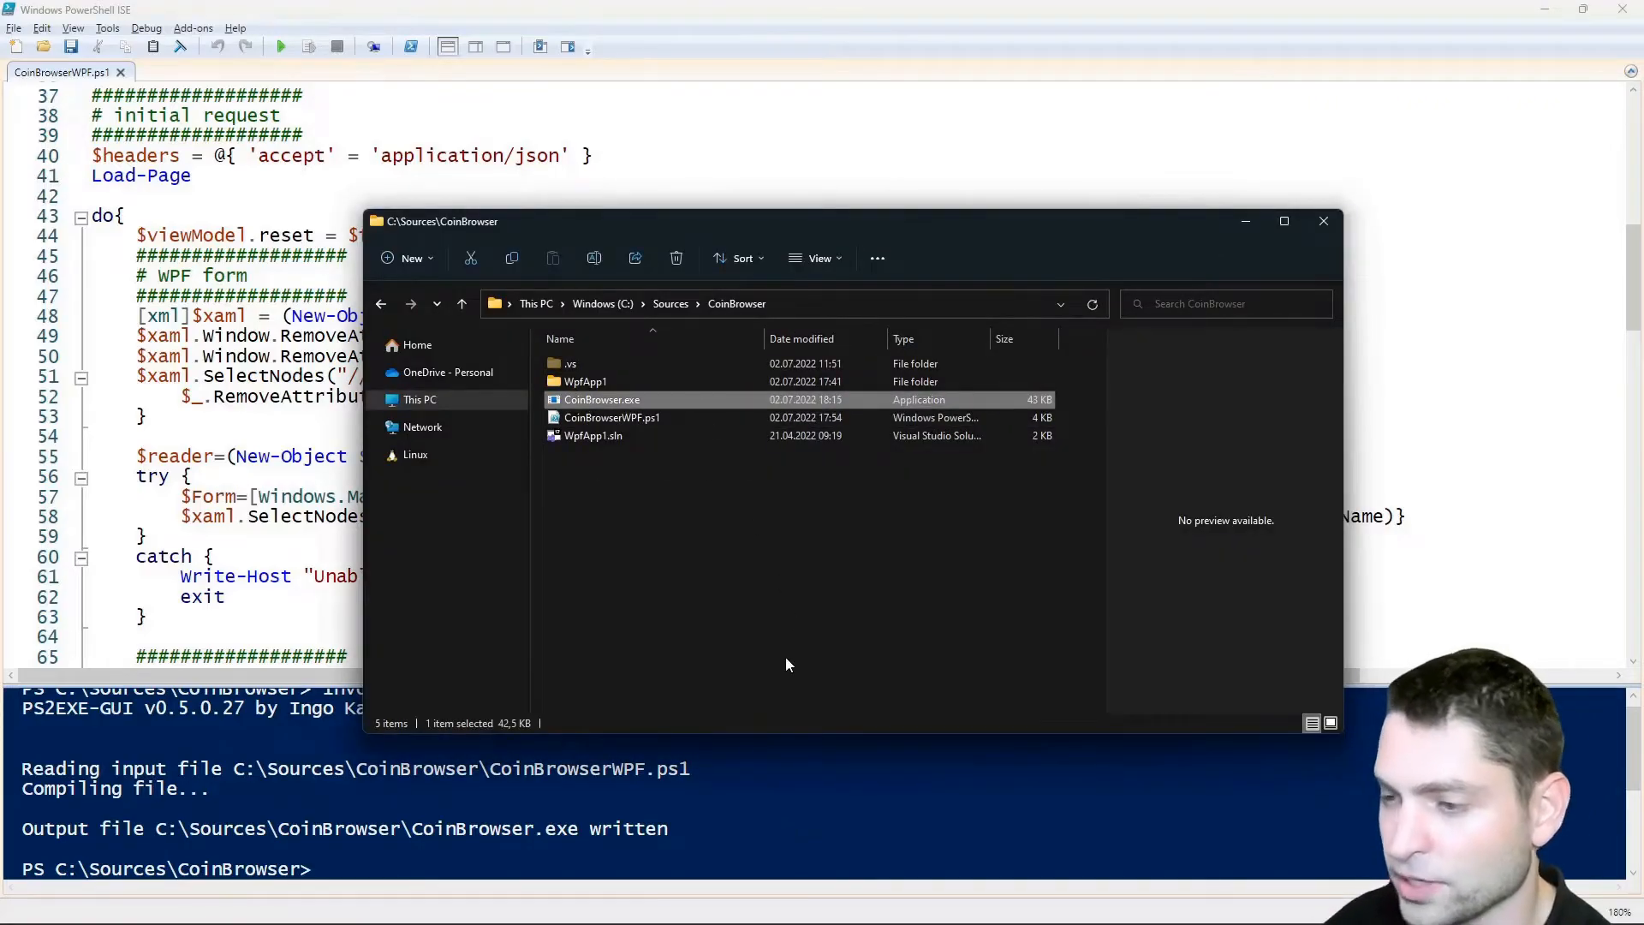
pyautogui.doubleClick(602, 399)
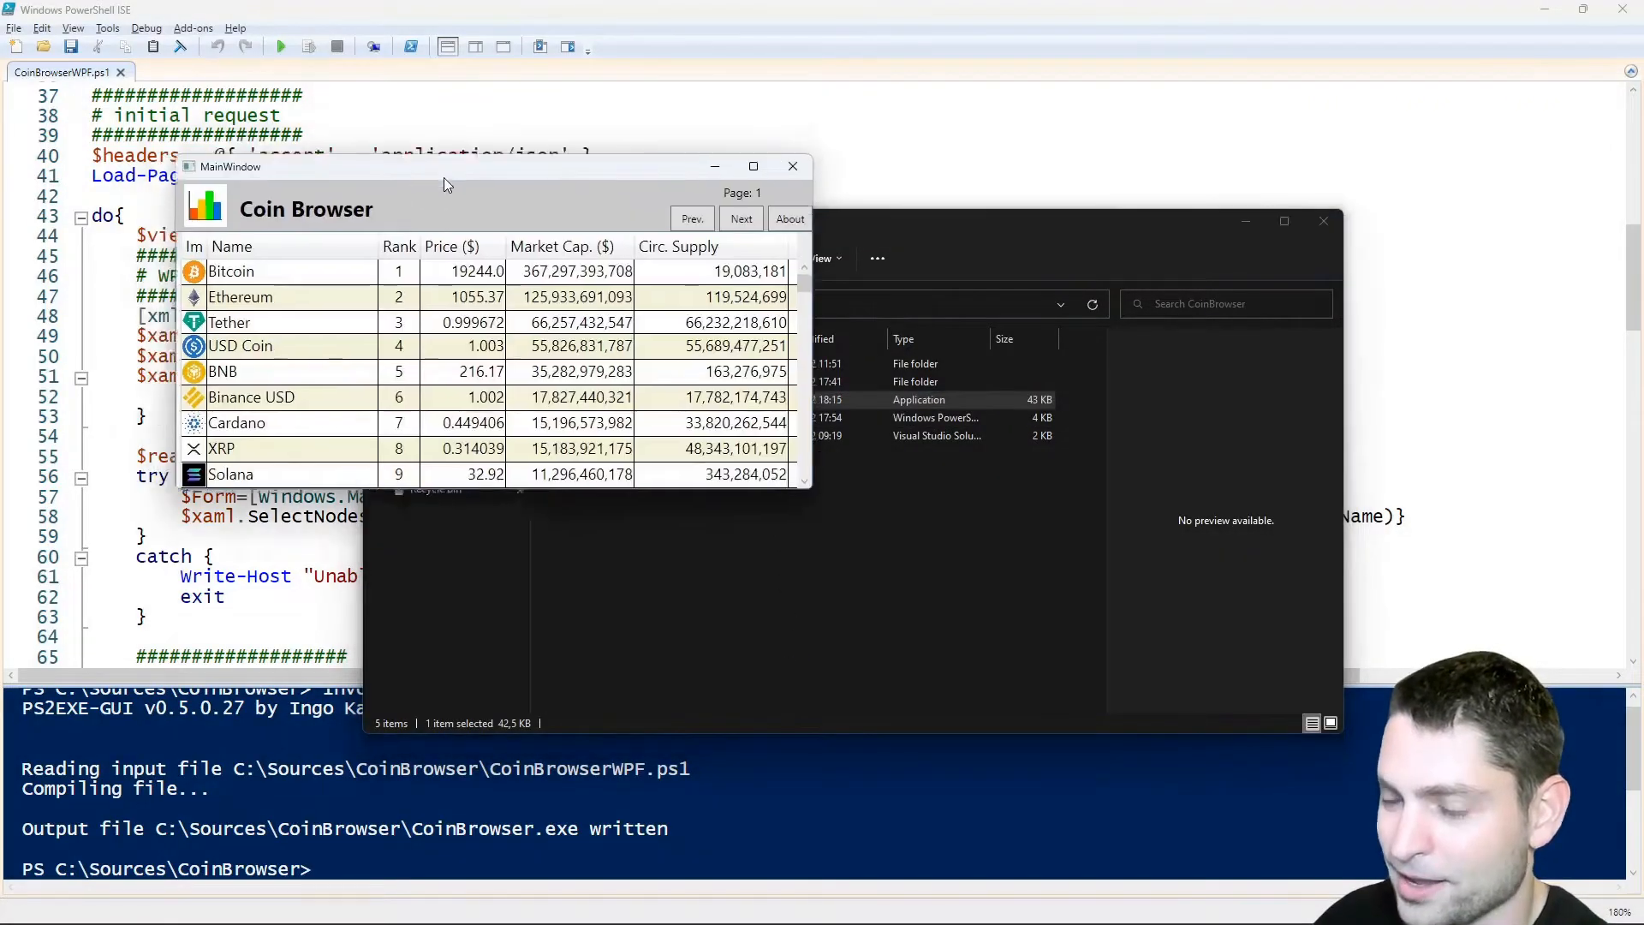
pyautogui.click(1082, 361)
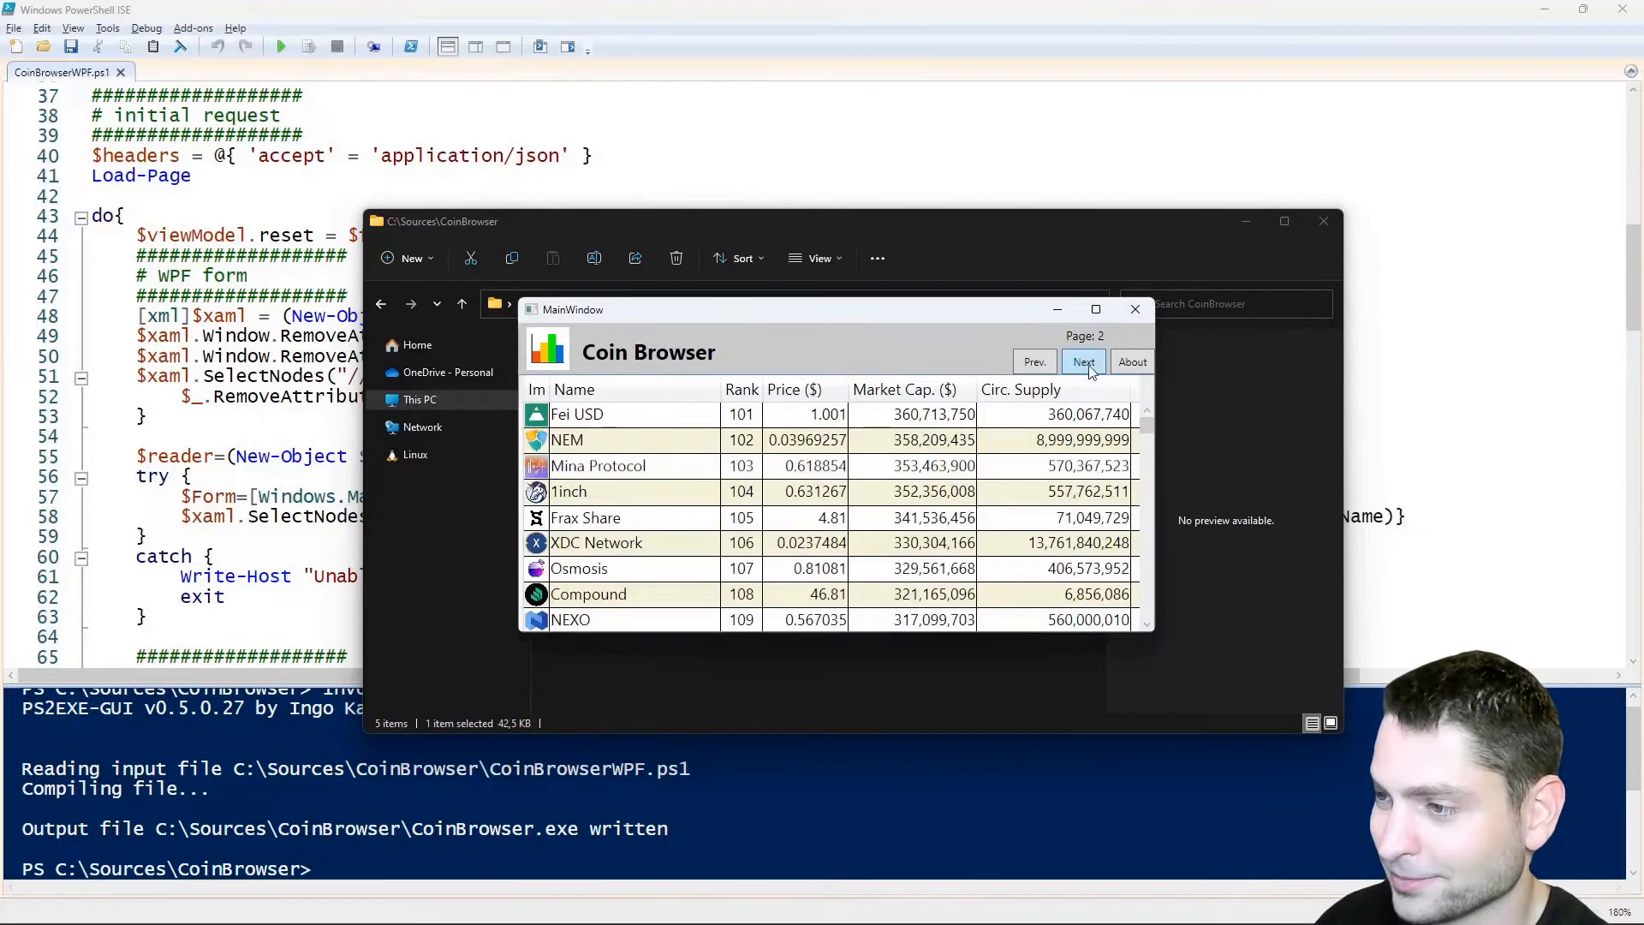
pyautogui.click(1082, 361)
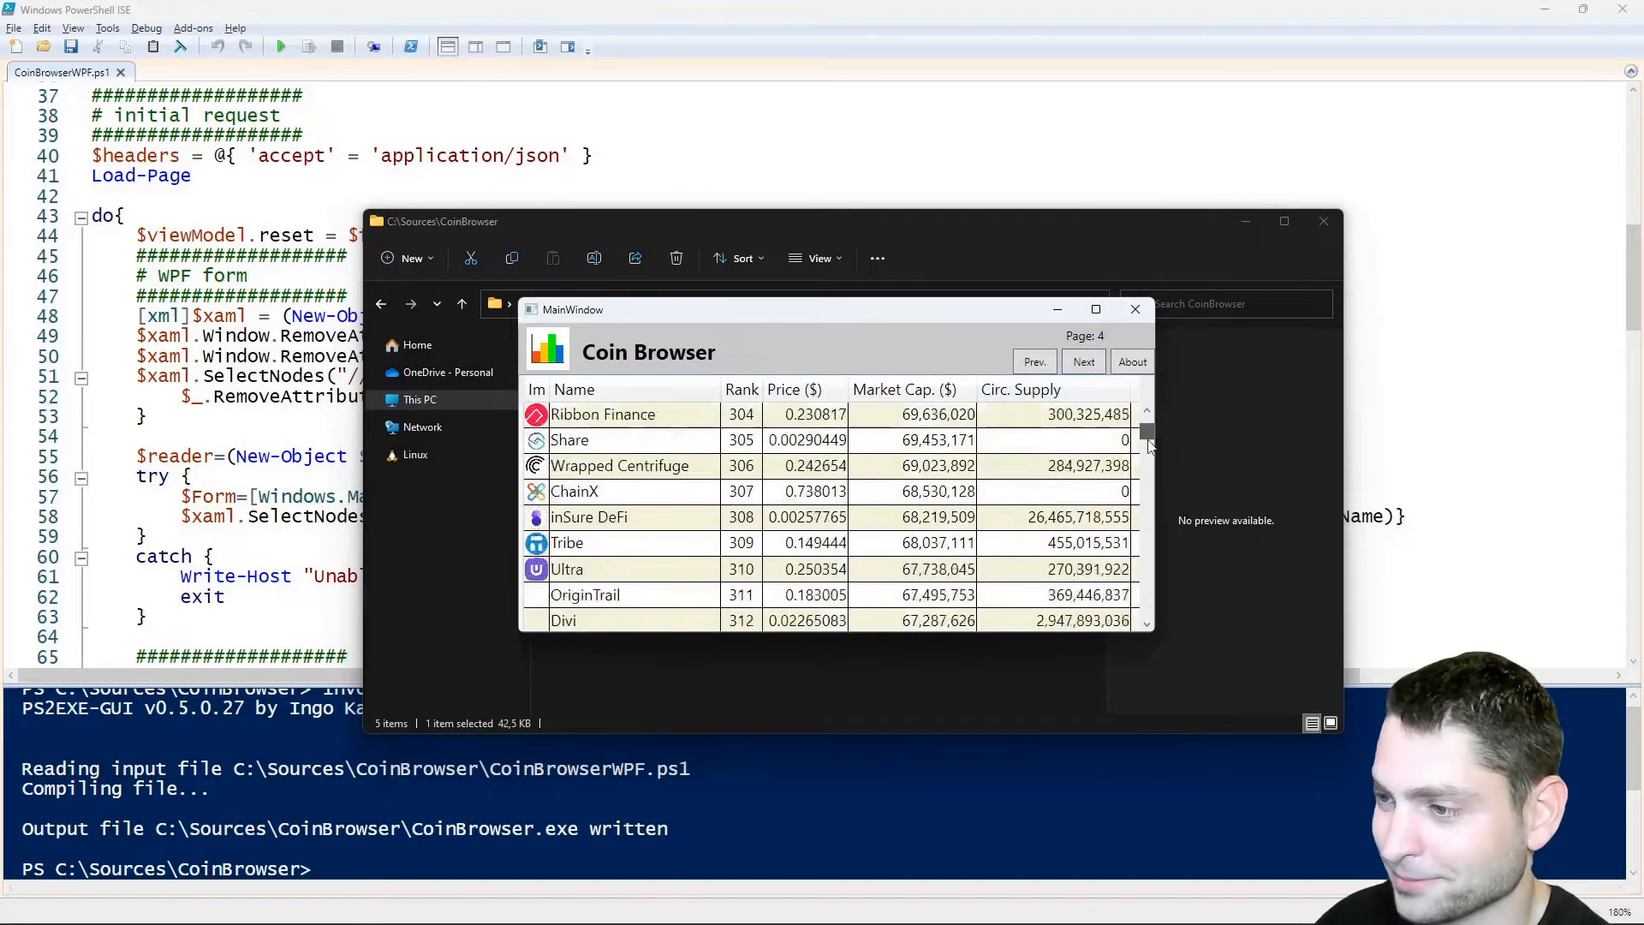
pyautogui.click(1132, 361)
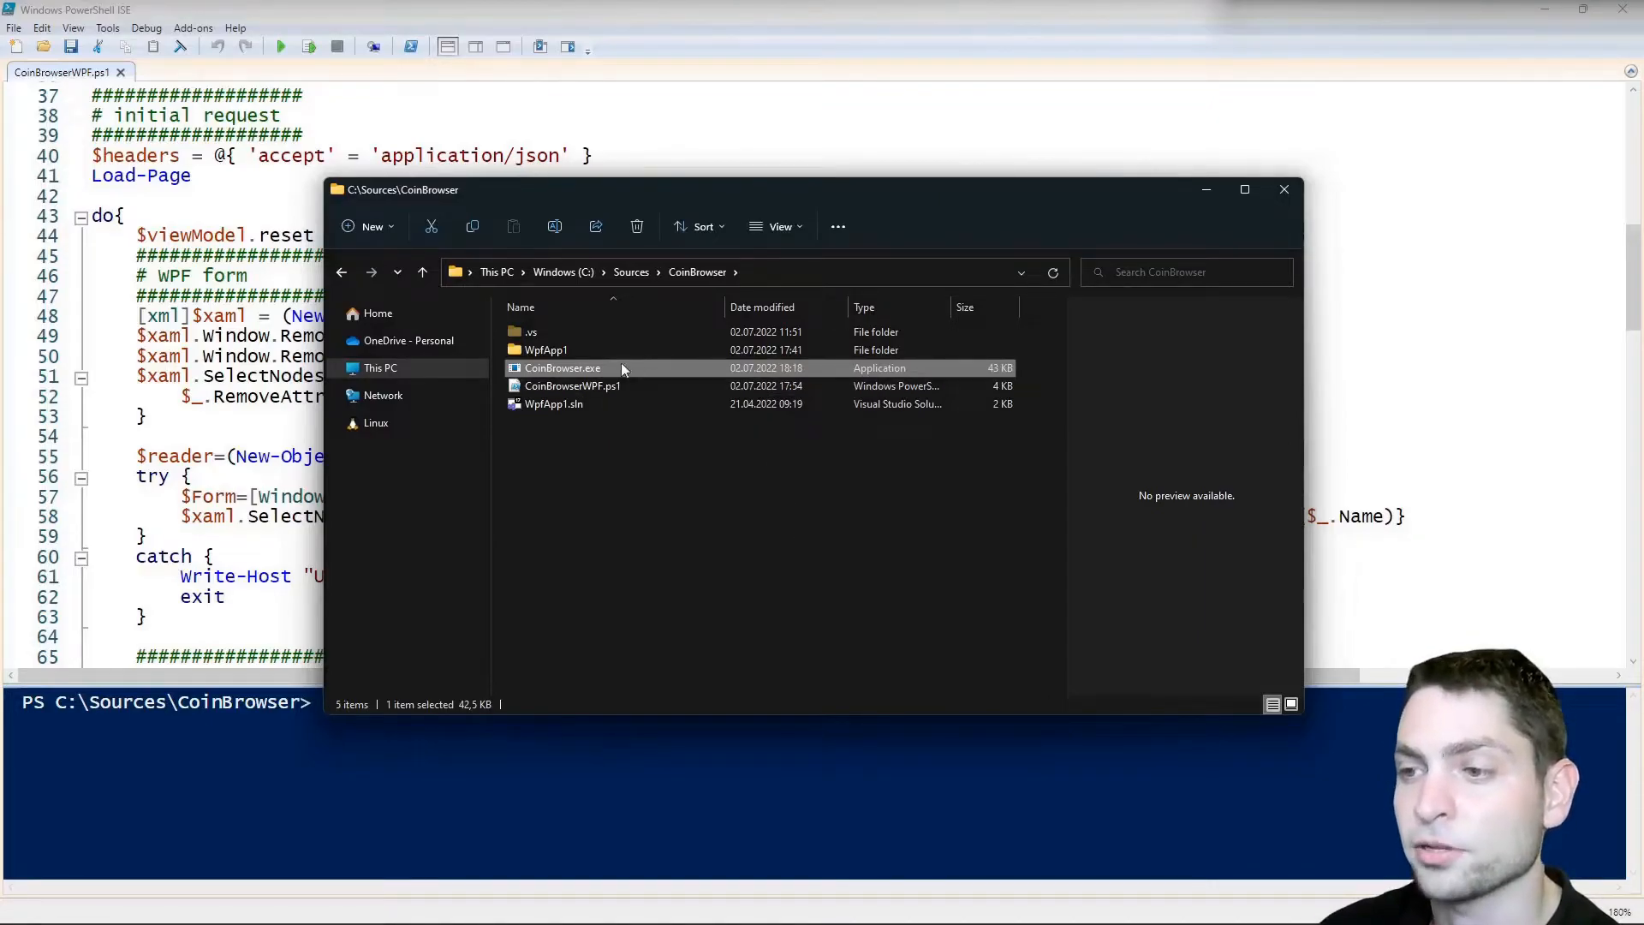
pyautogui.moveTo(810, 550)
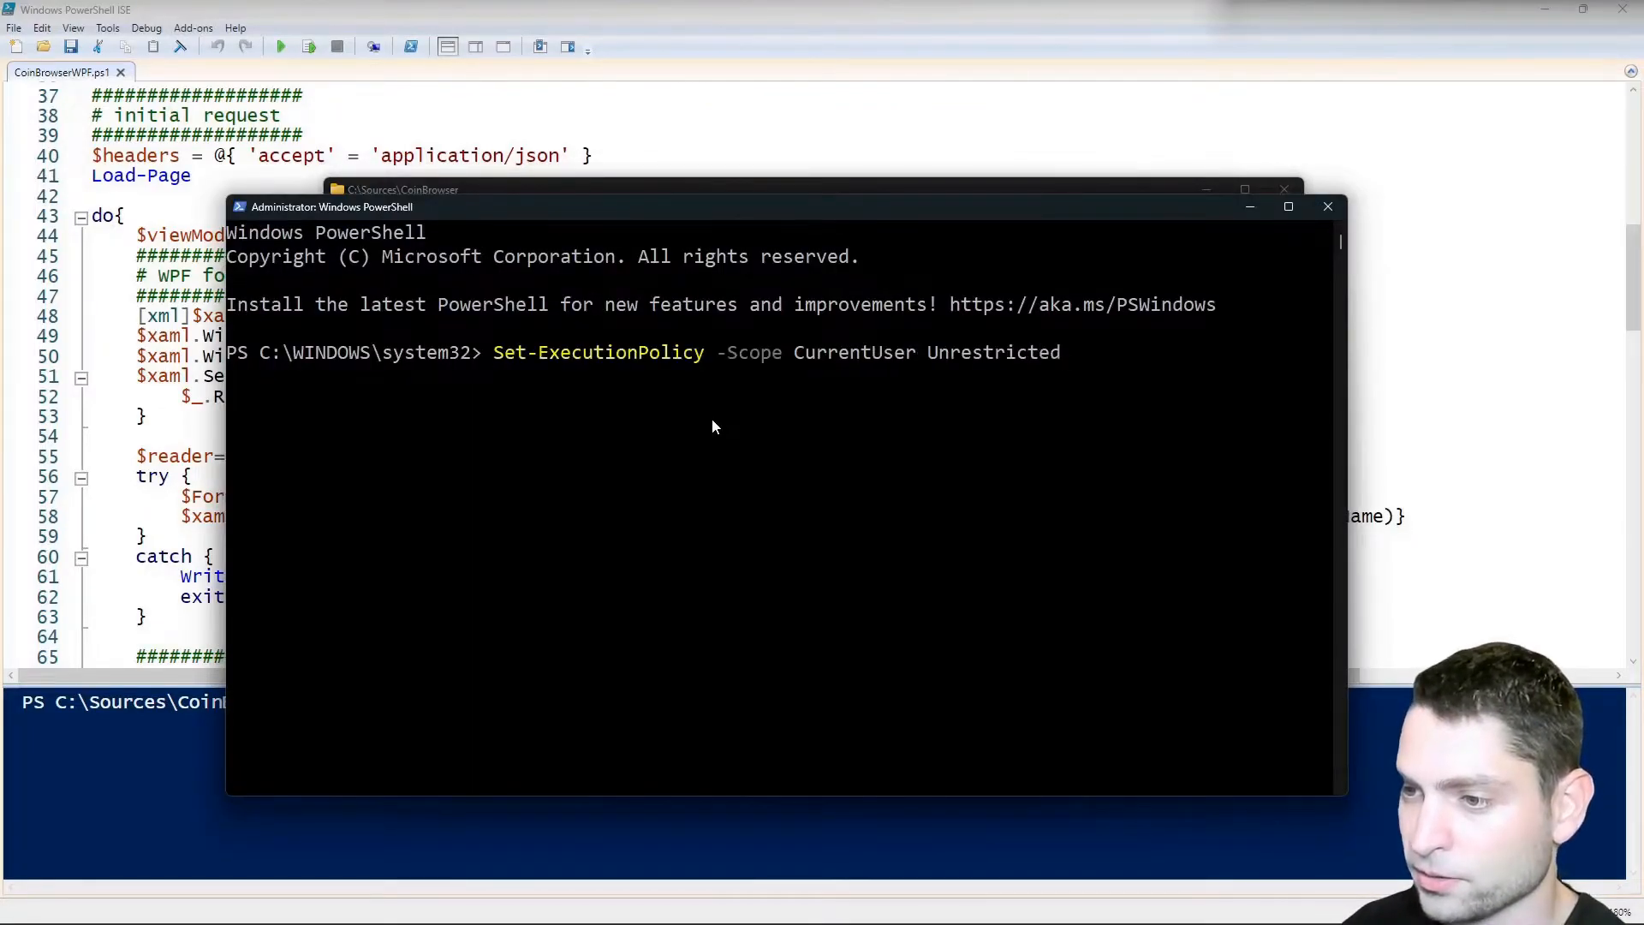
# Step: Run Set-ExecutionPolicy -Scope CurrentUser Restricted and confirm with y
pyautogui.write('Restricted')
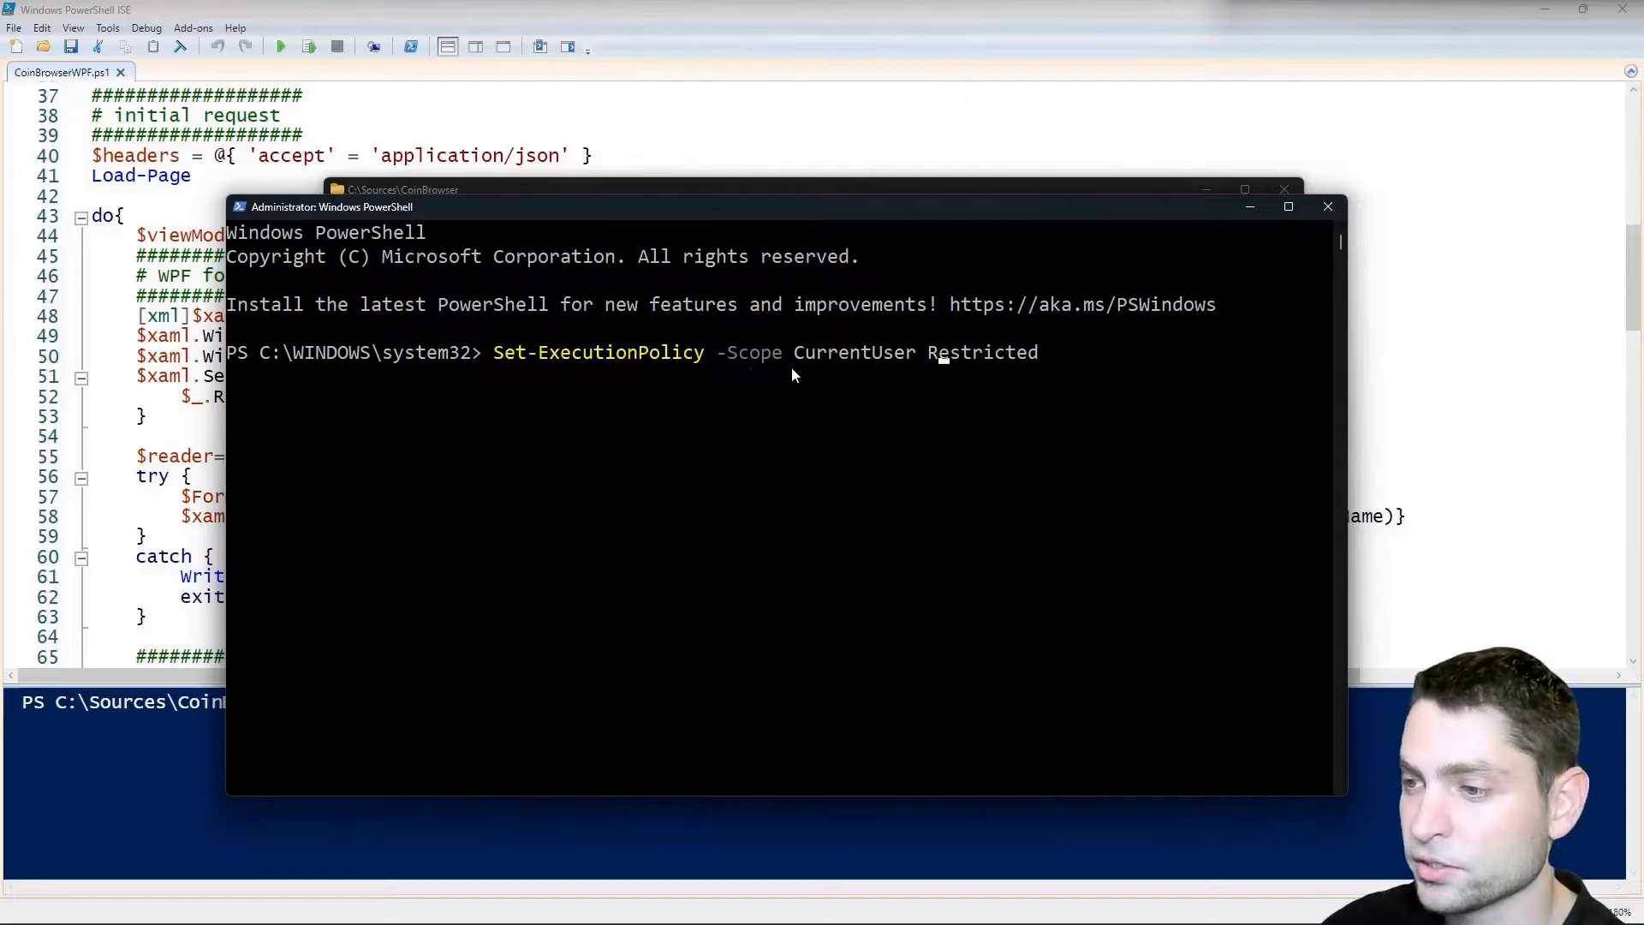
pyautogui.moveTo(1034, 371)
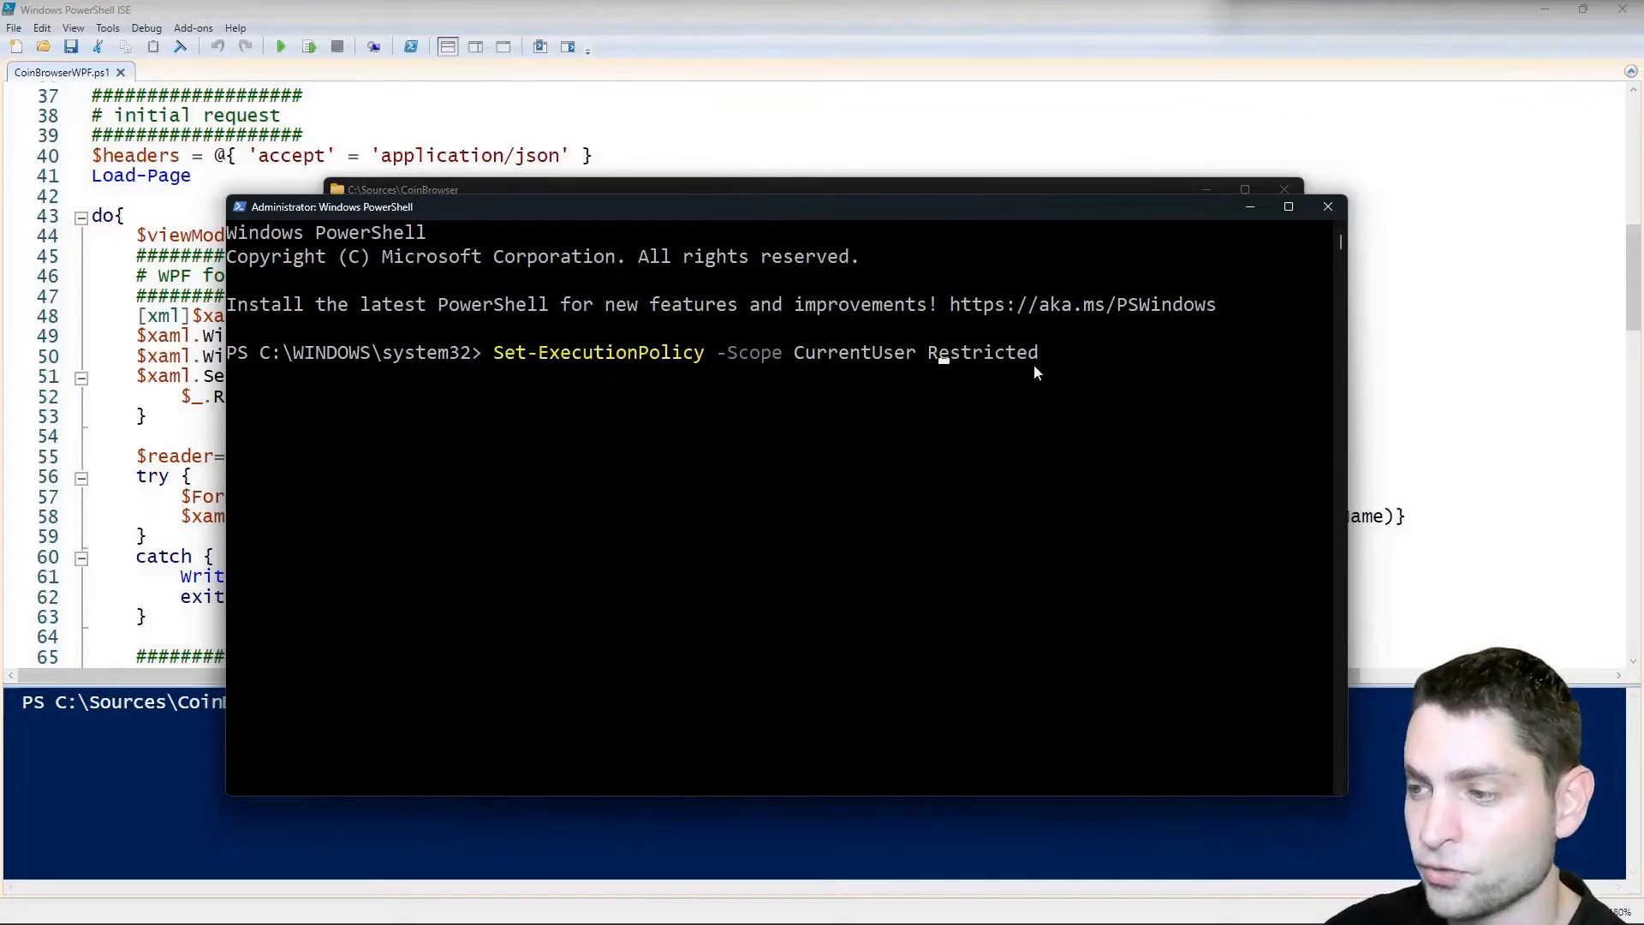
pyautogui.press('enter')
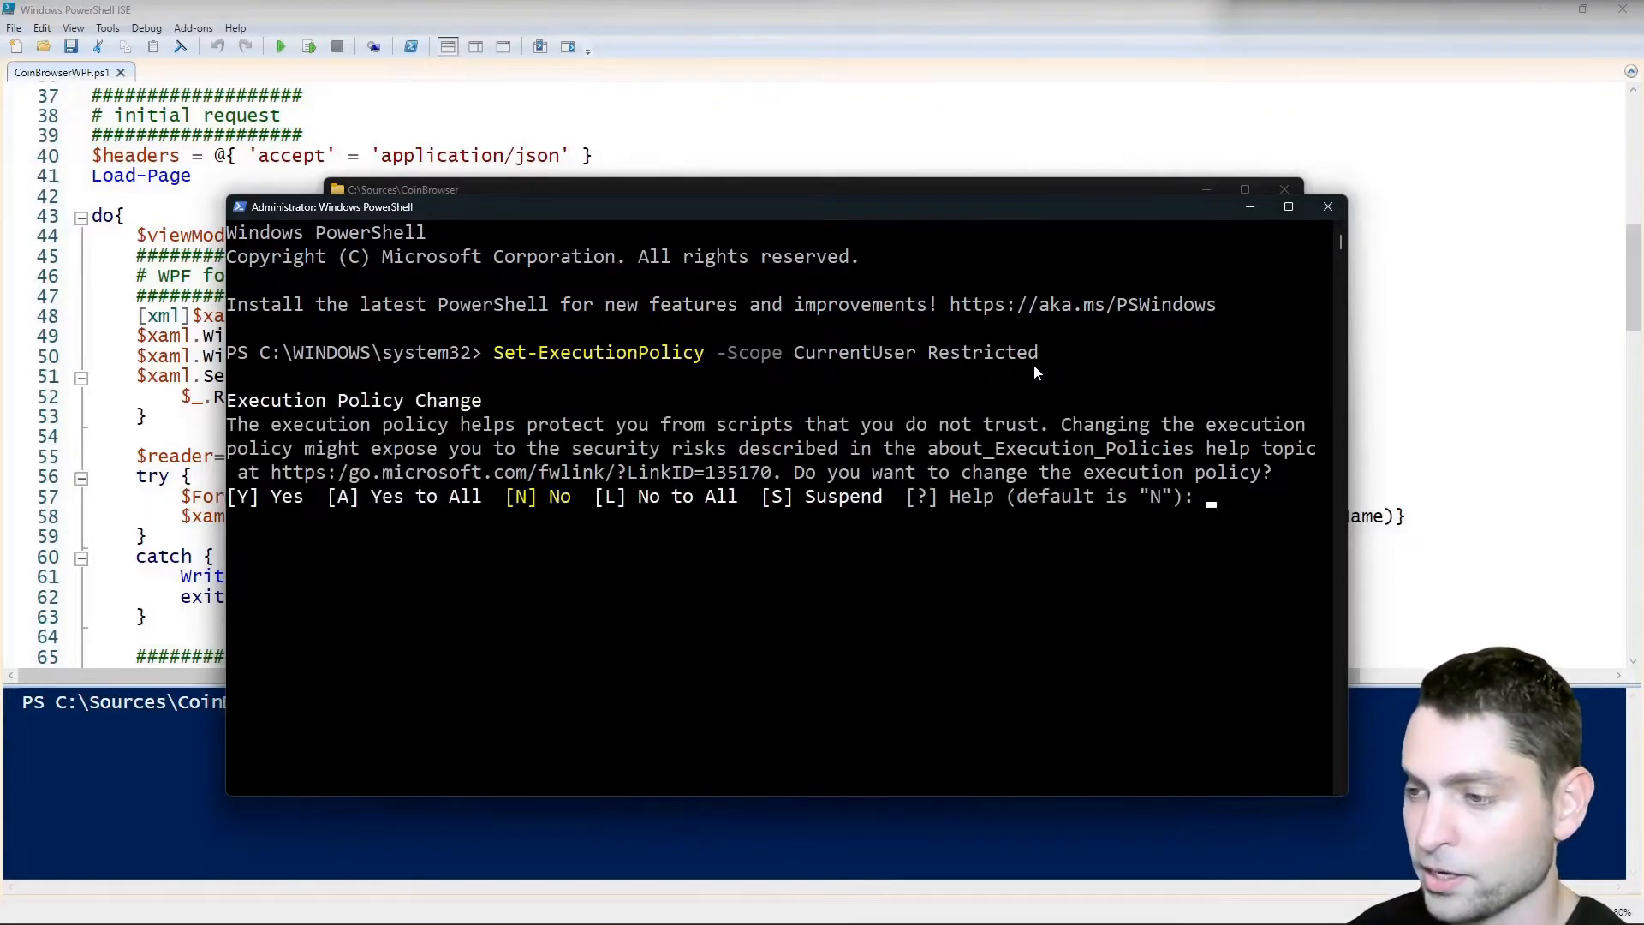
pyautogui.write('y')
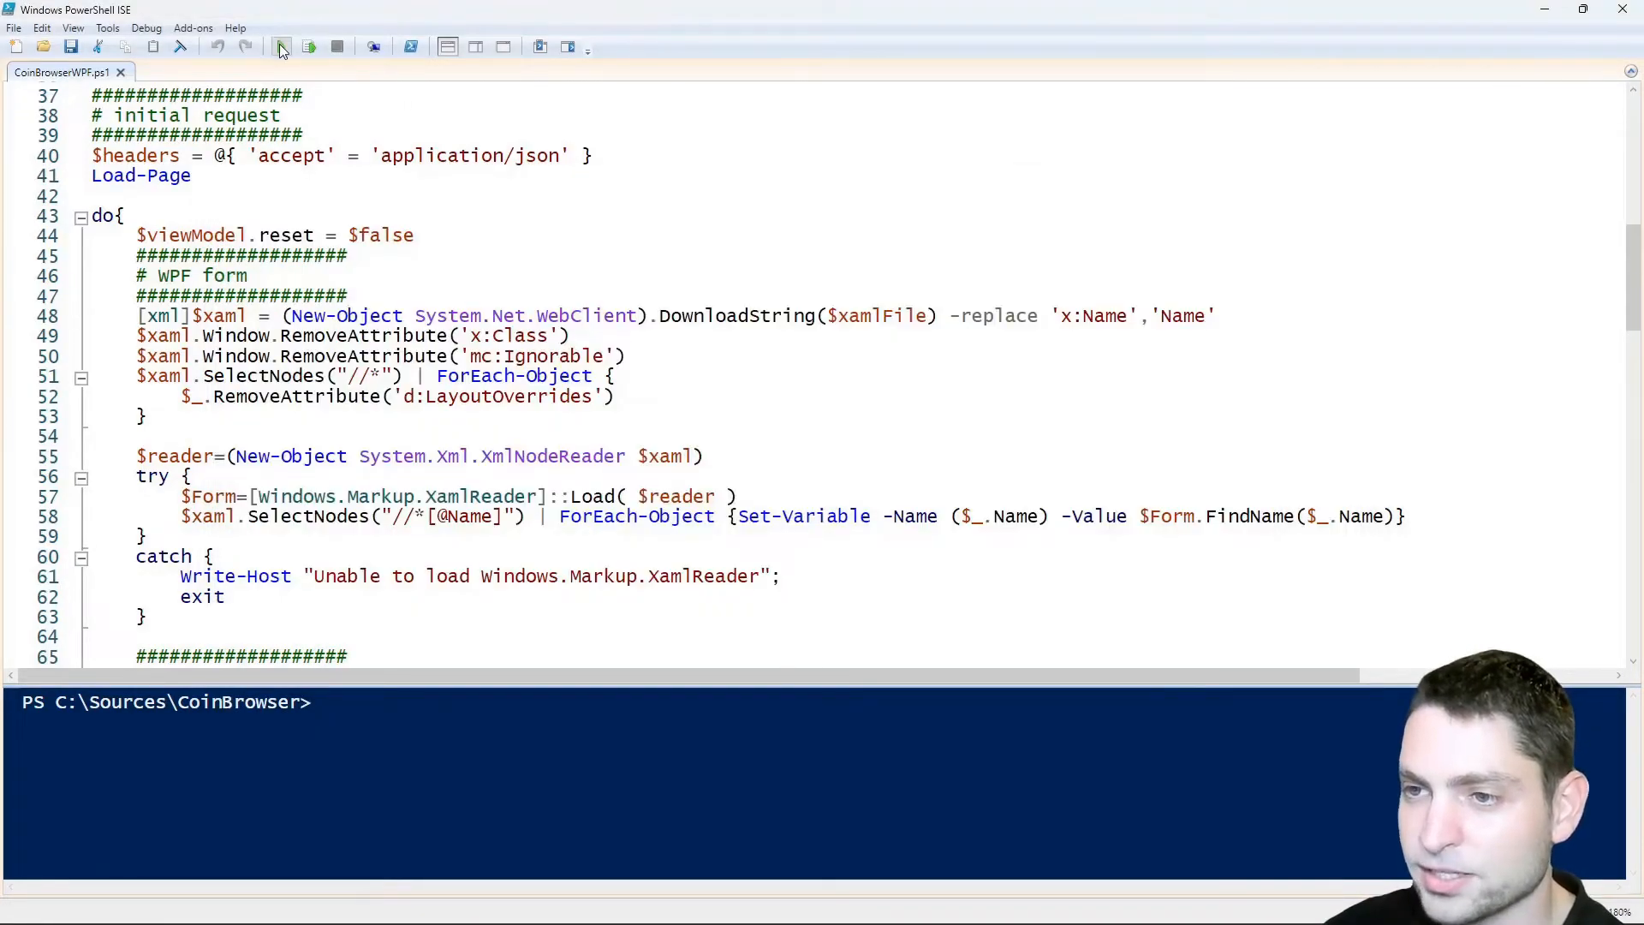
# Step: Show the script failing under the restricted policy, then launch CoinBrowser.exe and view its About details
pyautogui.click(279, 46)
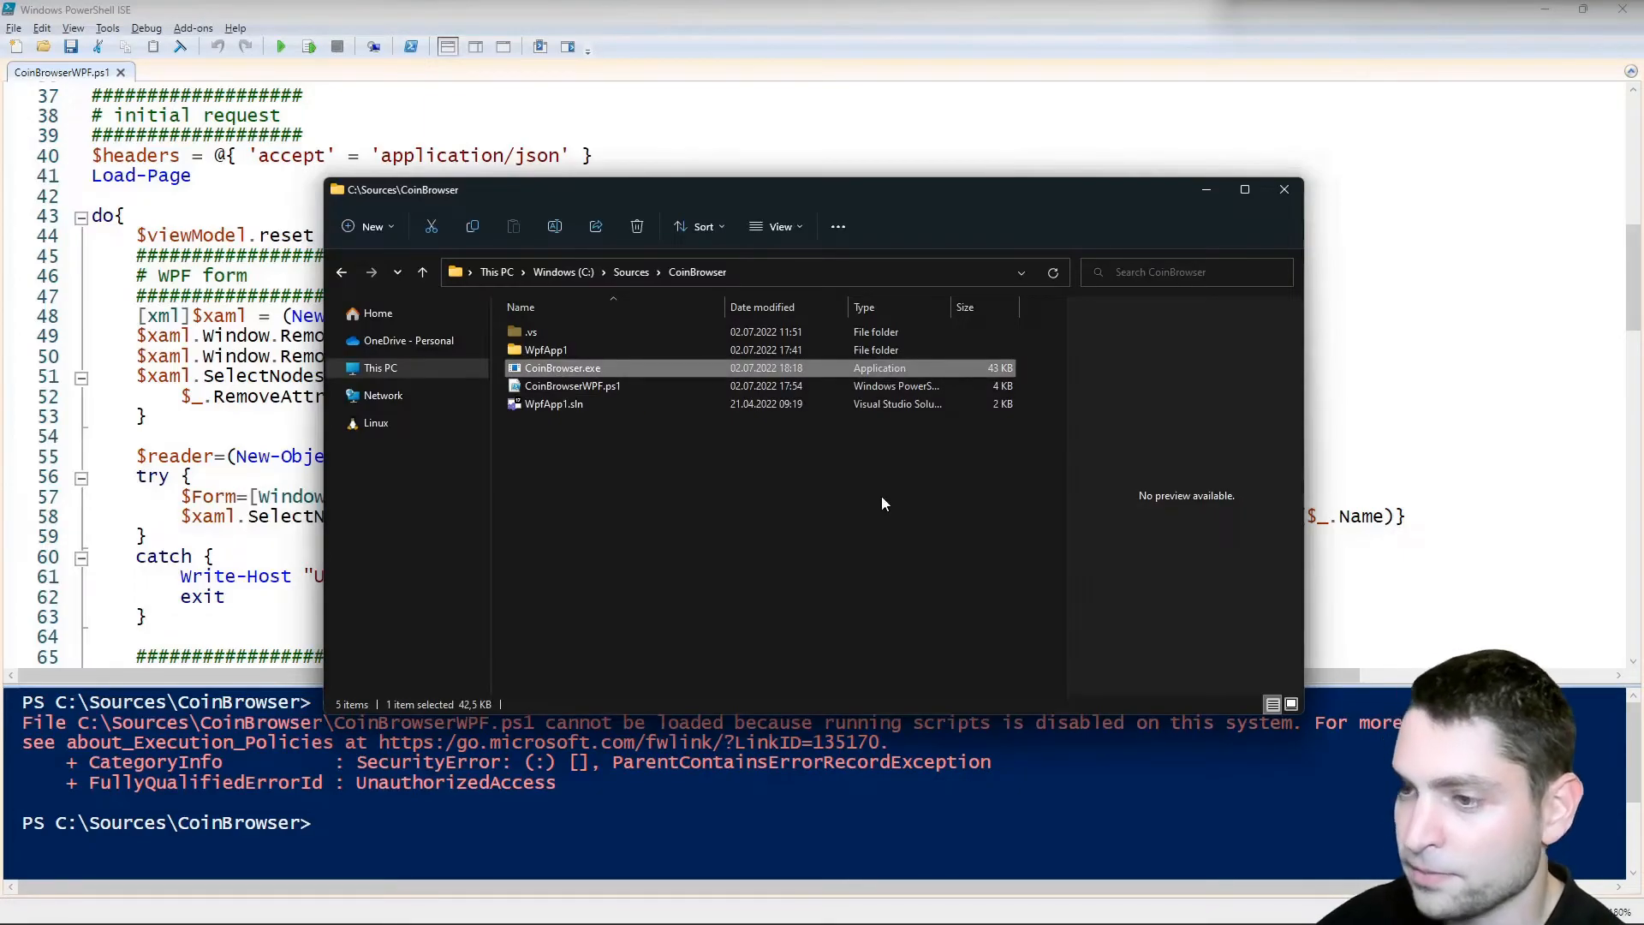
pyautogui.doubleClick(562, 367)
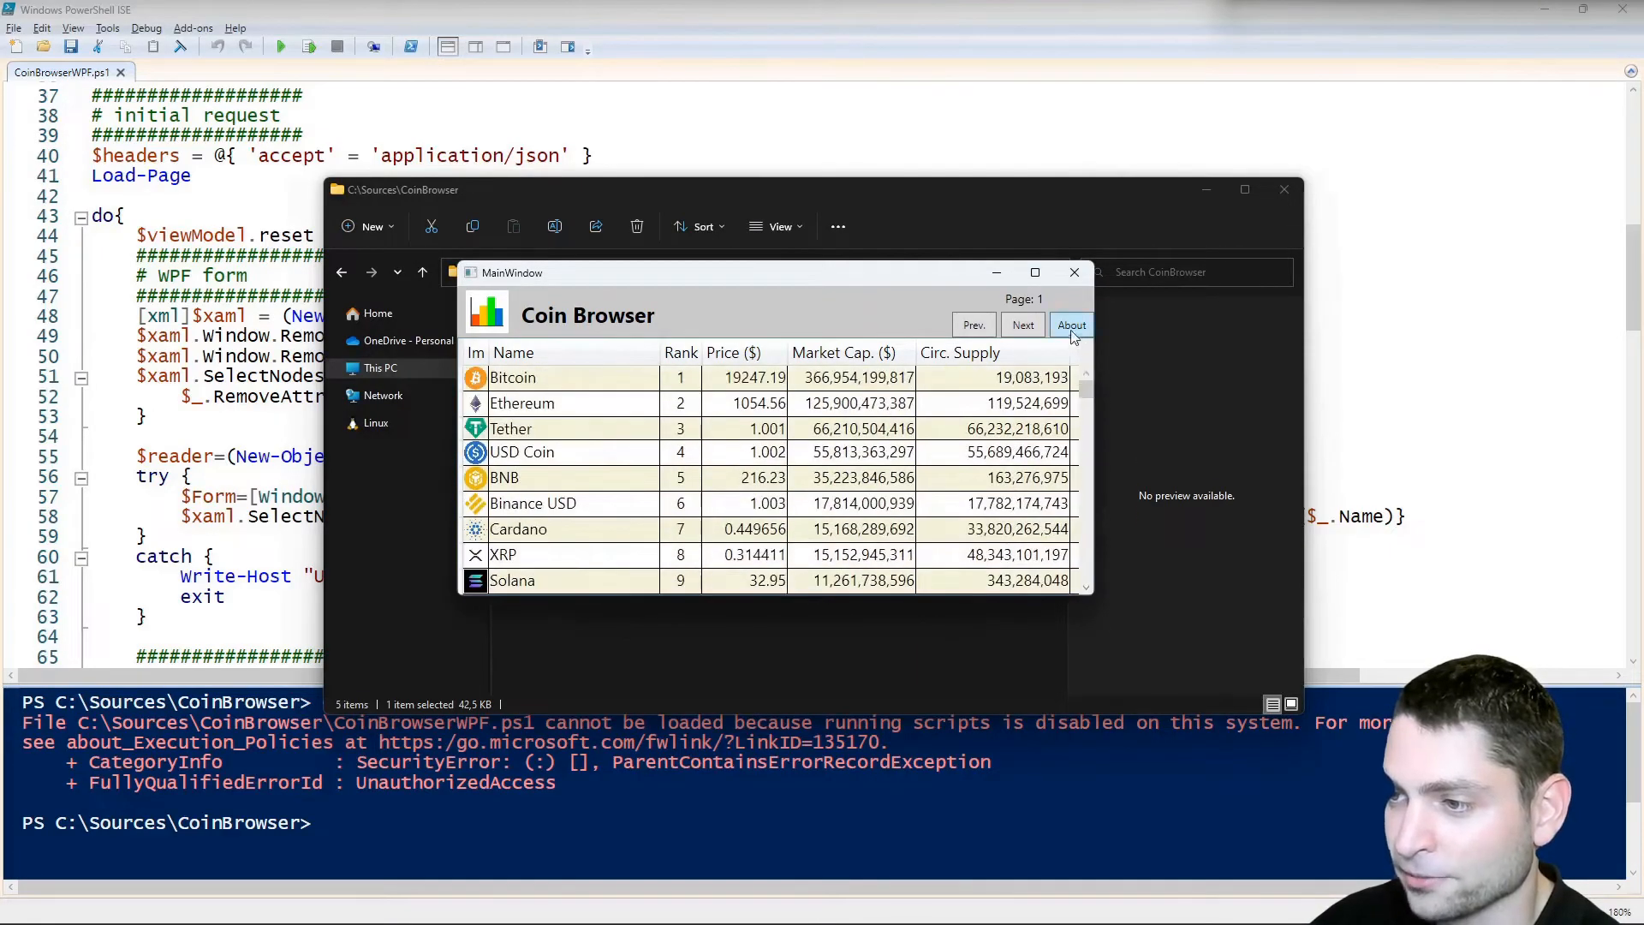
pyautogui.click(1070, 325)
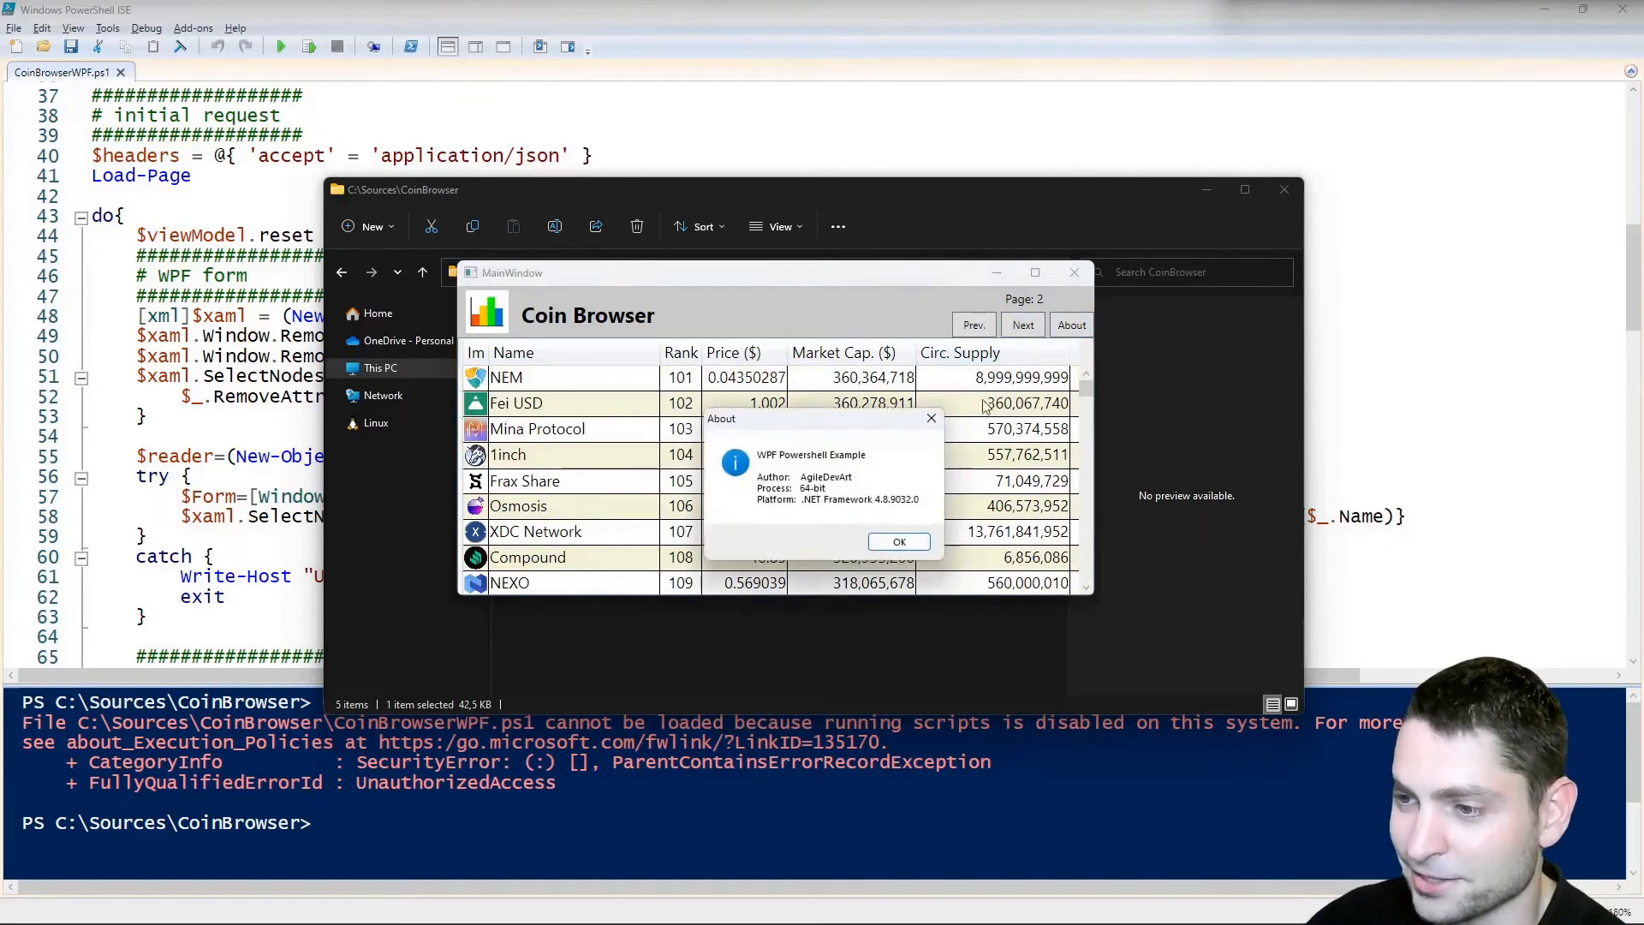